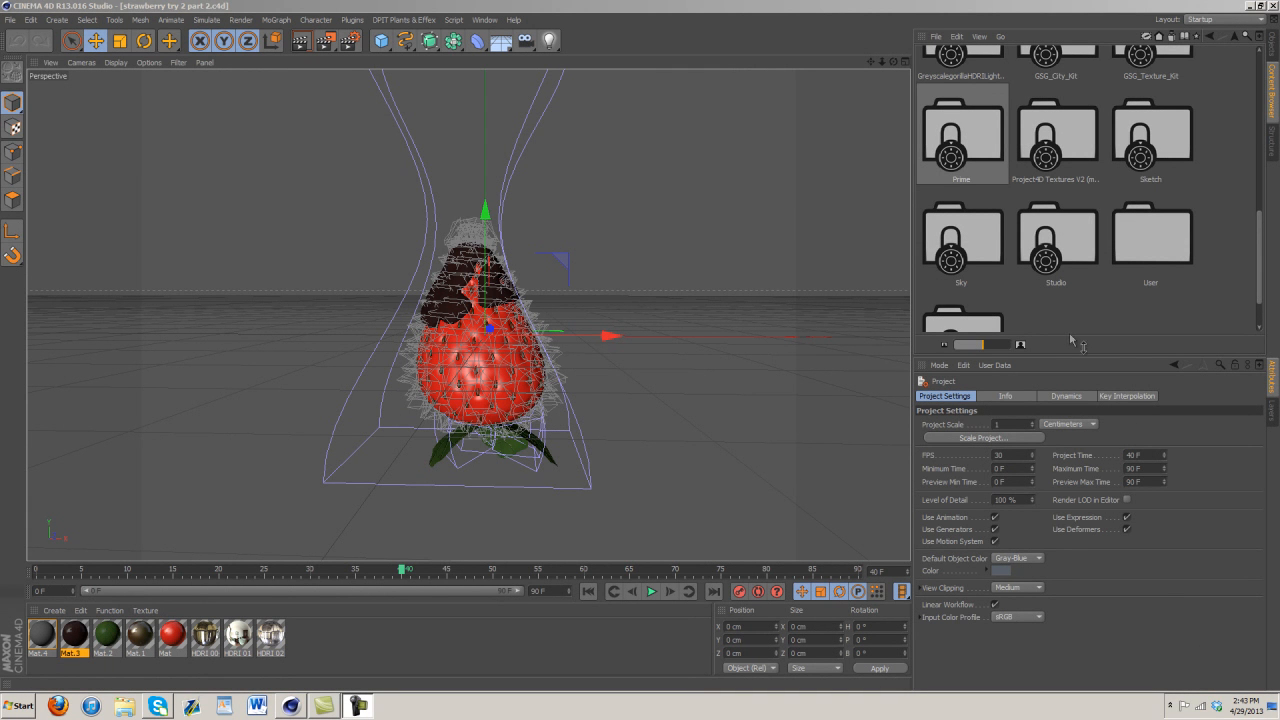
{"action": "mouse_move", "coordinate": [1110, 318]}
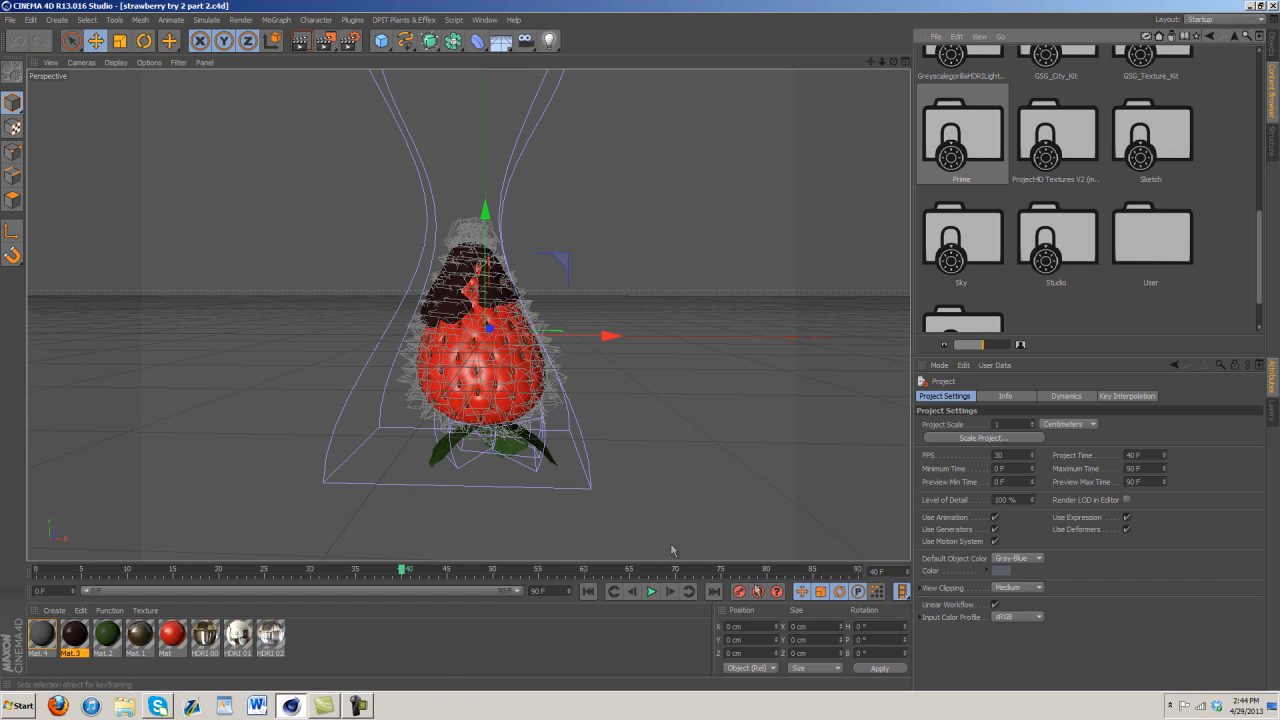
{"action": "mouse_move", "coordinate": [623, 498]}
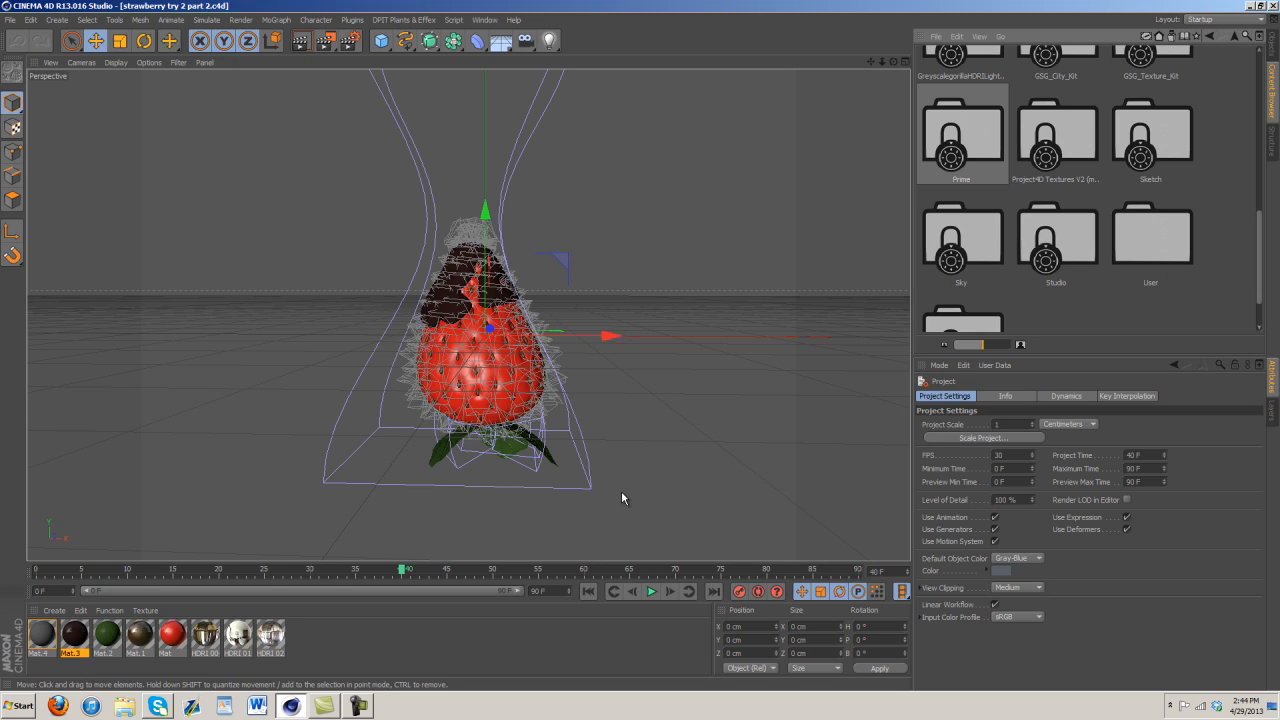
{"action": "mouse_move", "coordinate": [733, 350]}
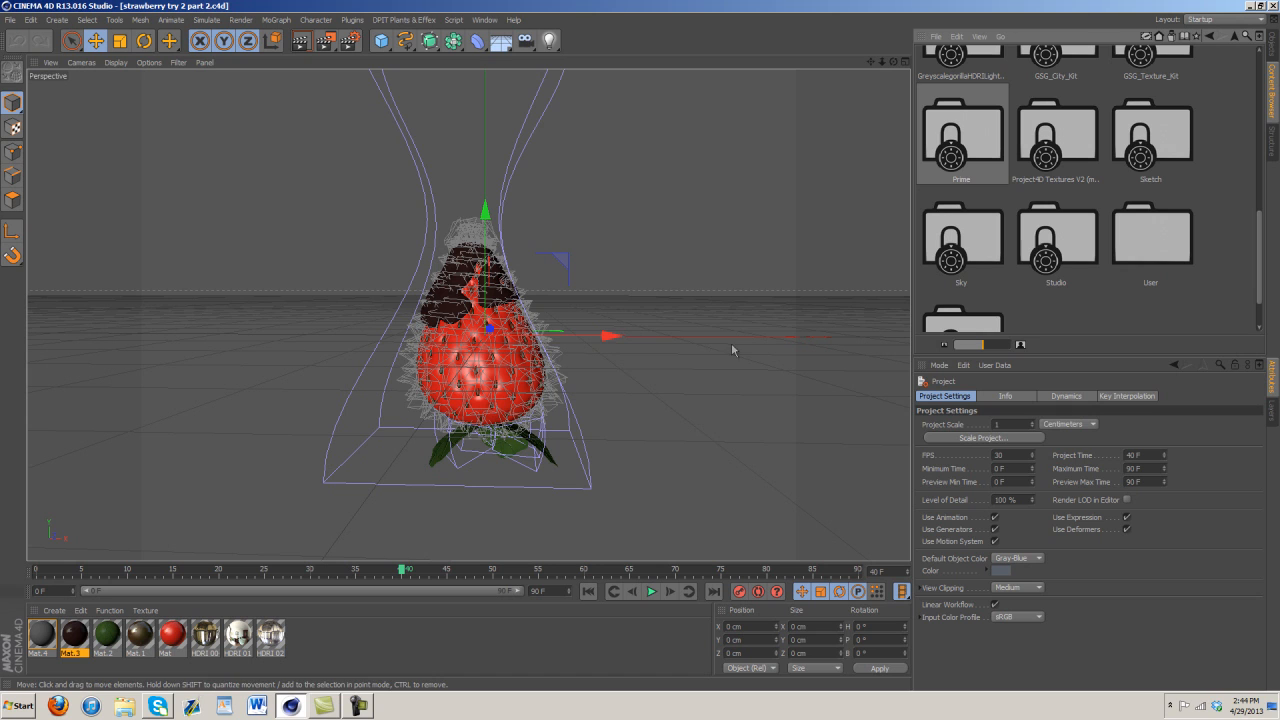
Step: Switch to the 'strawberry try 2 part 2 tut.c4d' document from the Window menu
{"action": "left_click", "coordinate": [484, 19]}
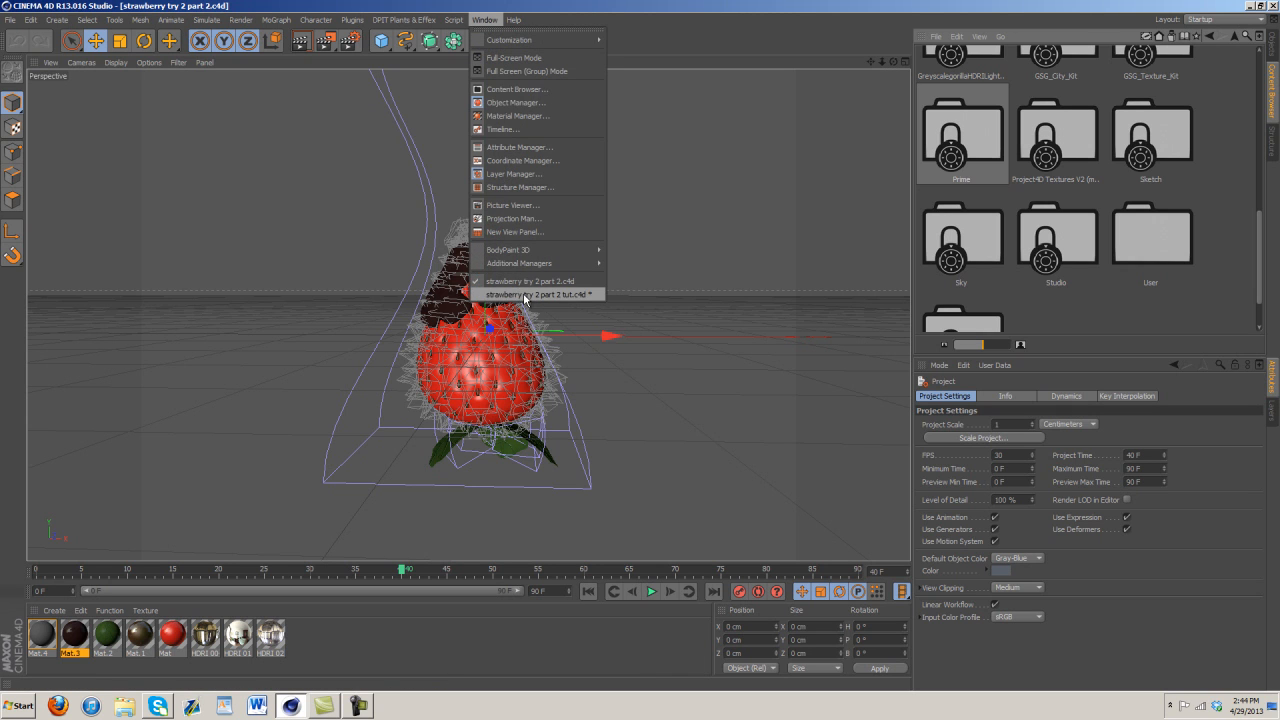
{"action": "left_click", "coordinate": [540, 294]}
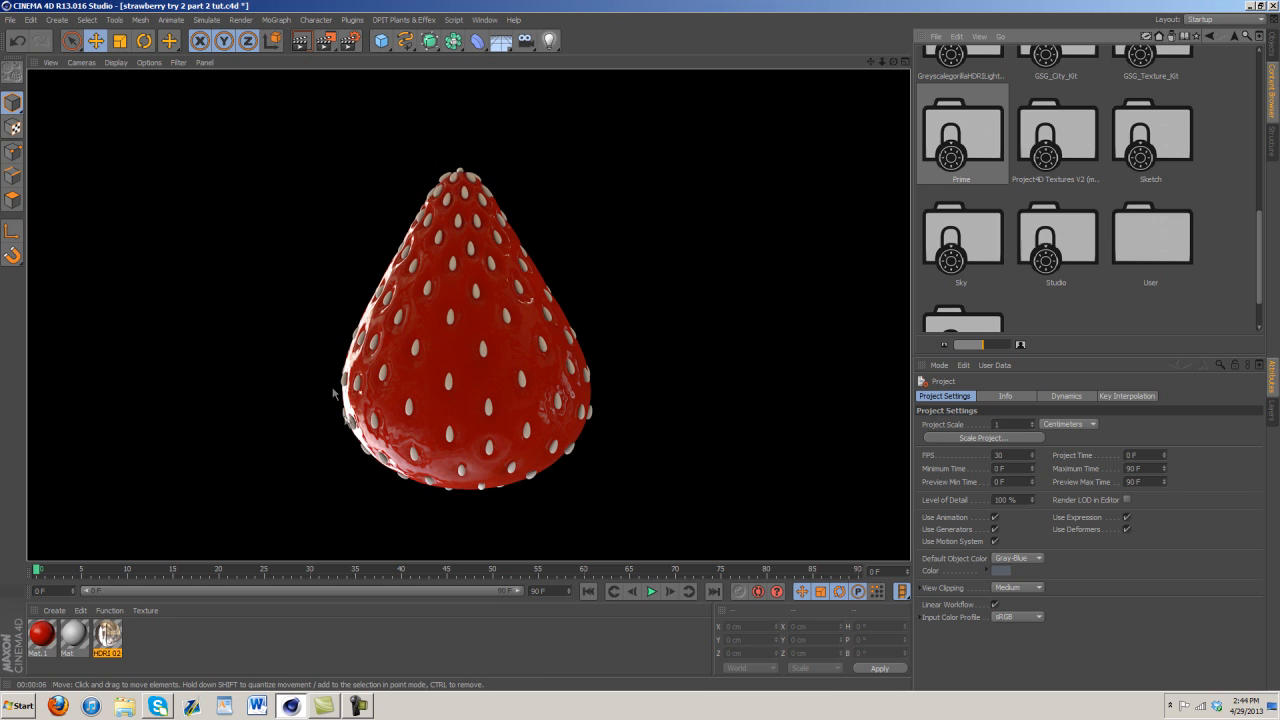
{"action": "mouse_move", "coordinate": [1010, 315]}
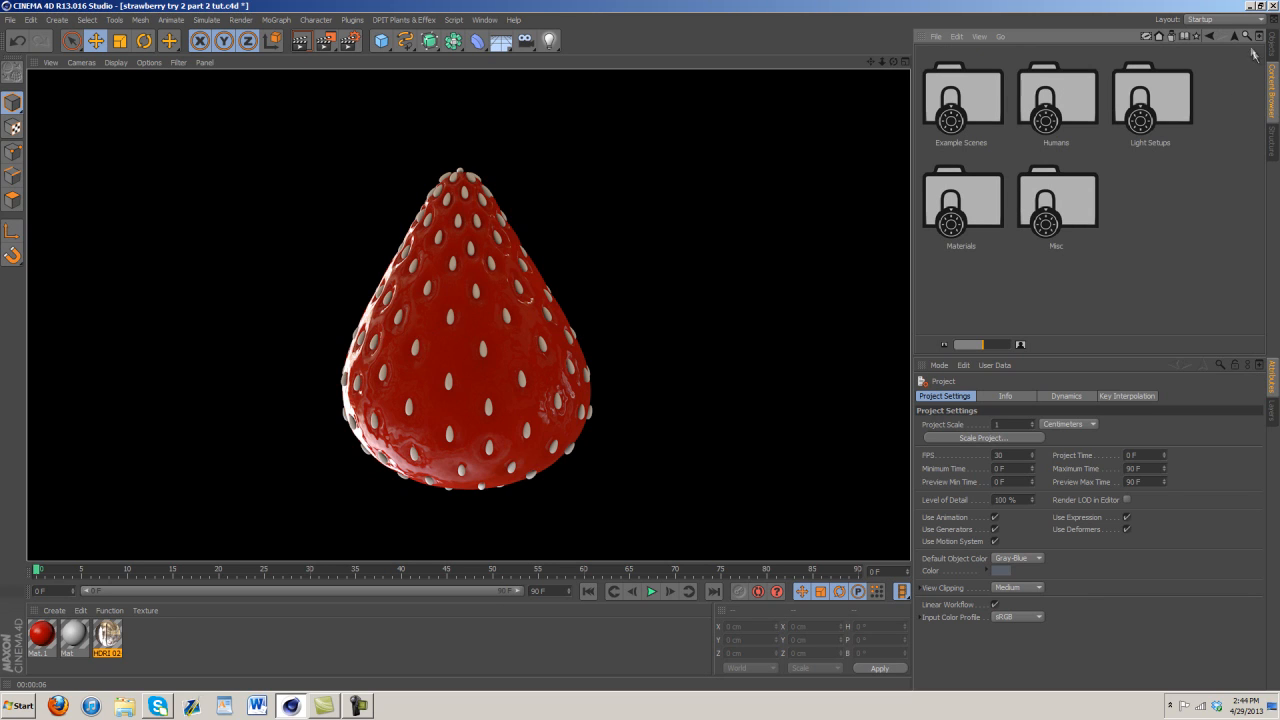
{"action": "mouse_move", "coordinate": [985, 198]}
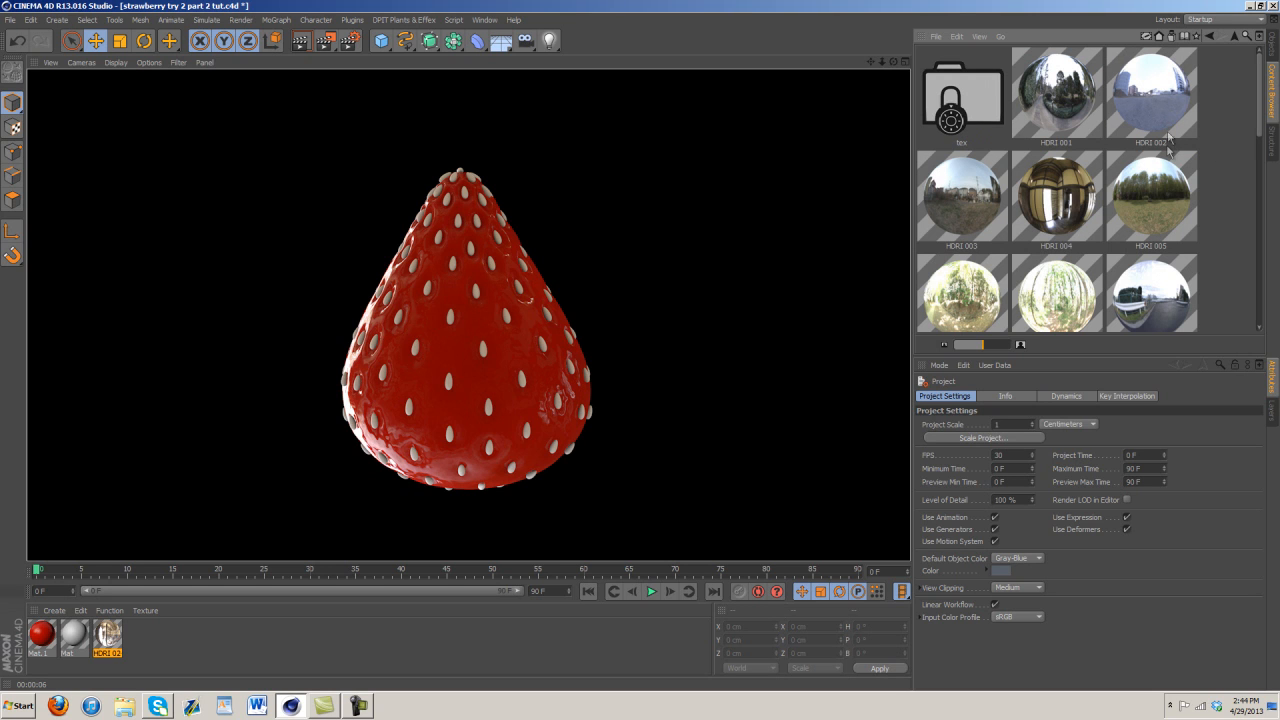
Step: Load HDRI 004 onto the sky, render the view, and stop the Picture Viewer render
{"action": "left_click", "coordinate": [1056, 197]}
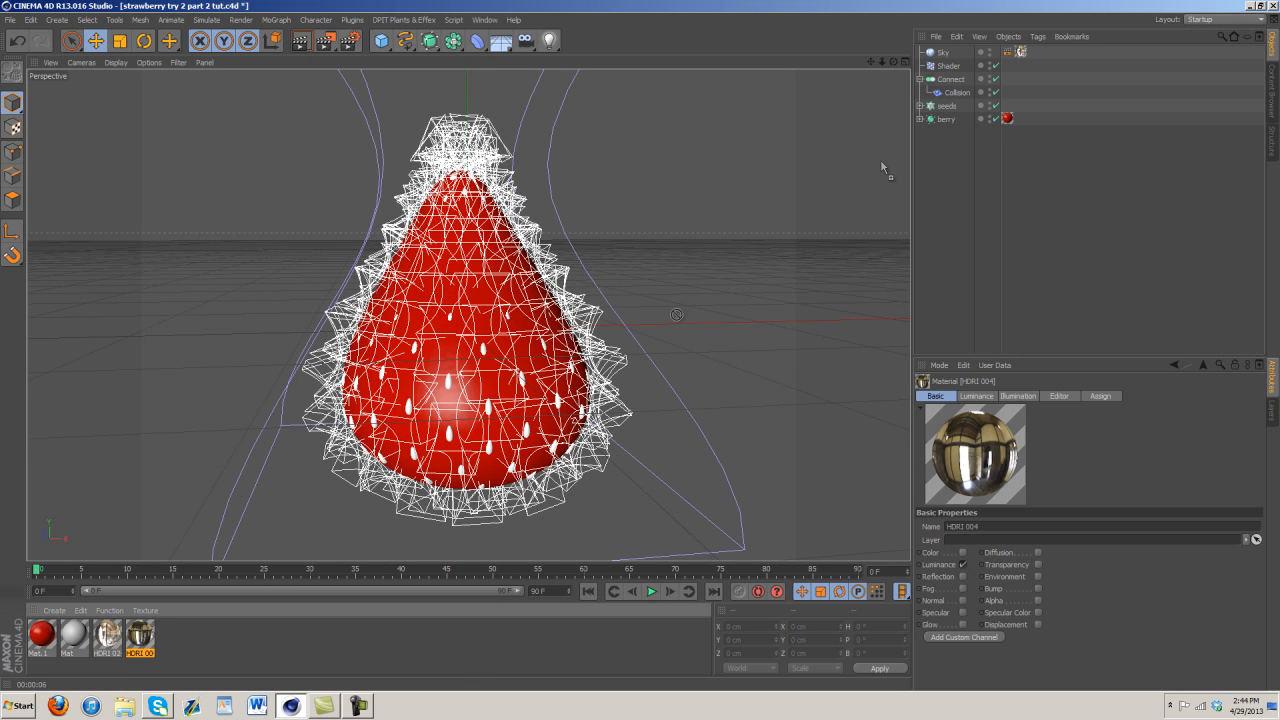
{"action": "left_click", "coordinate": [1020, 52]}
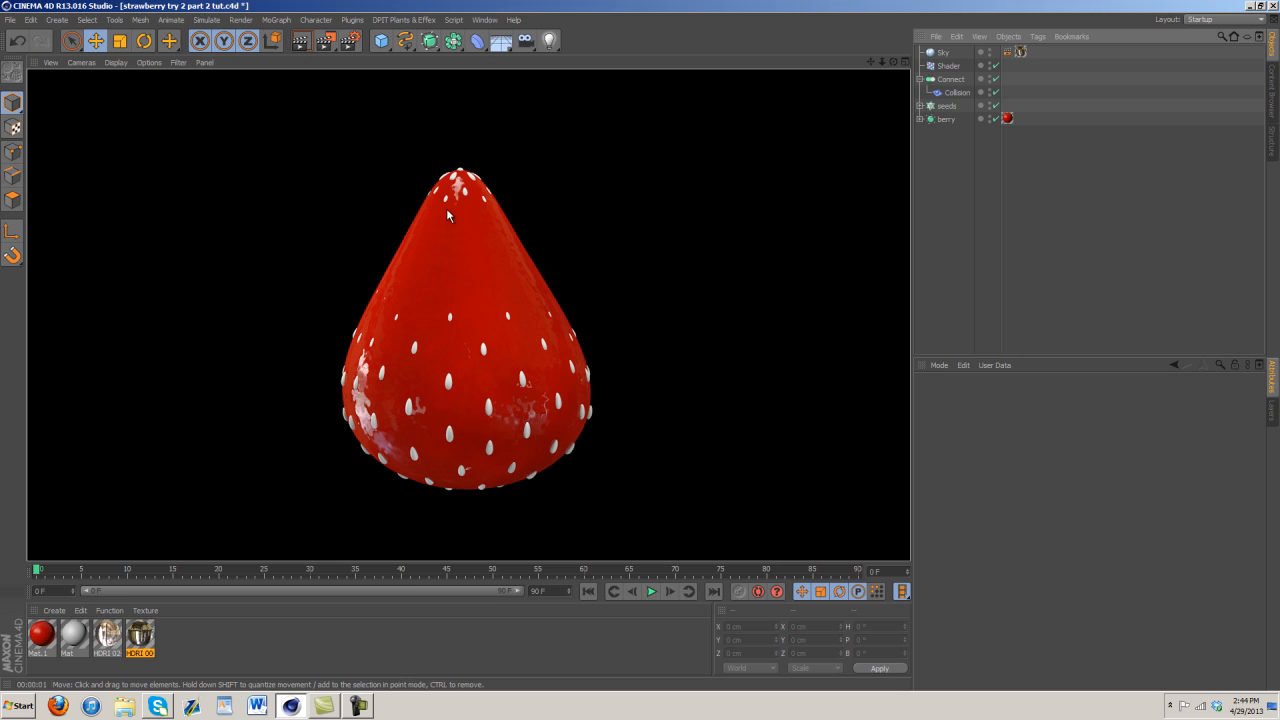
{"action": "mouse_move", "coordinate": [261, 445]}
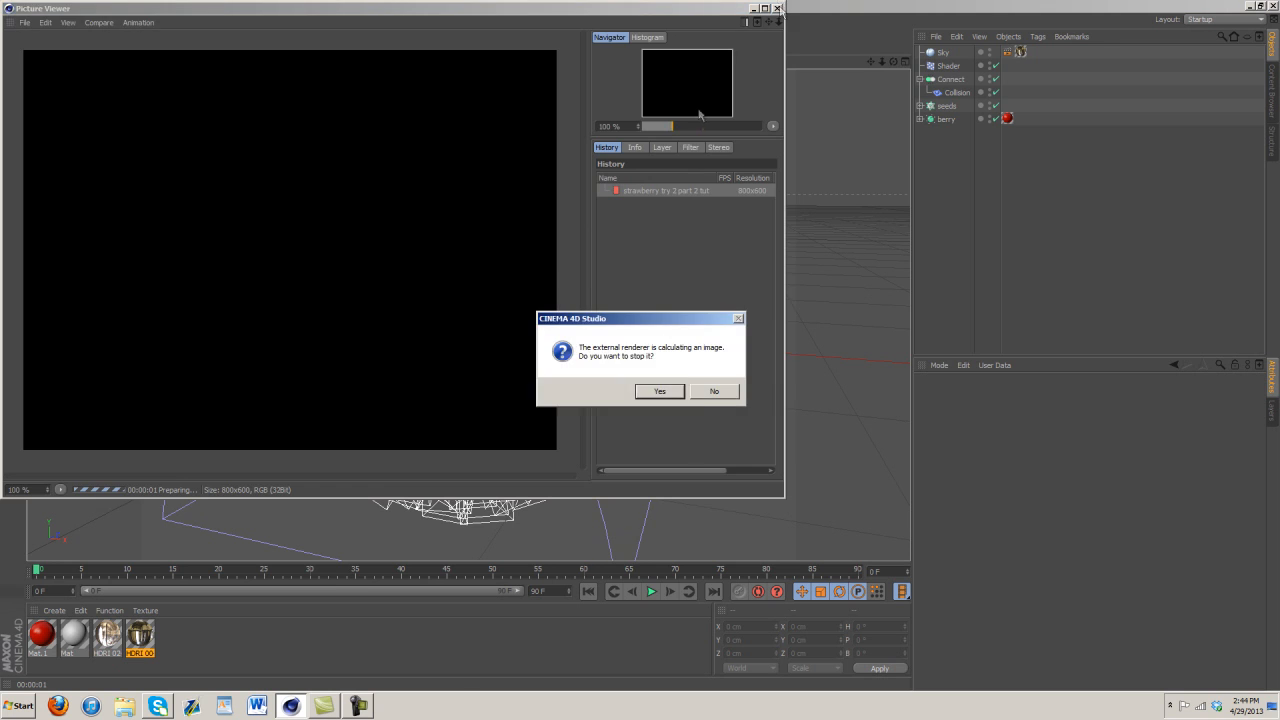
{"action": "left_click", "coordinate": [659, 391]}
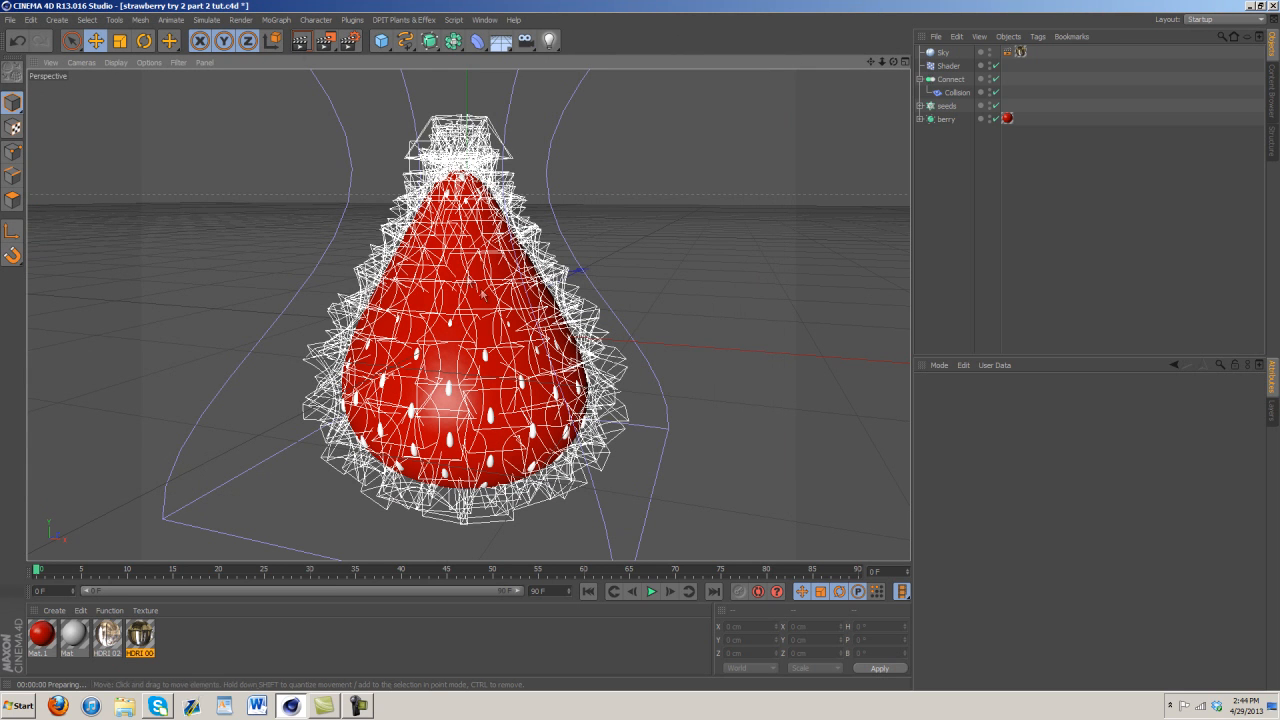
{"action": "mouse_move", "coordinate": [485, 342]}
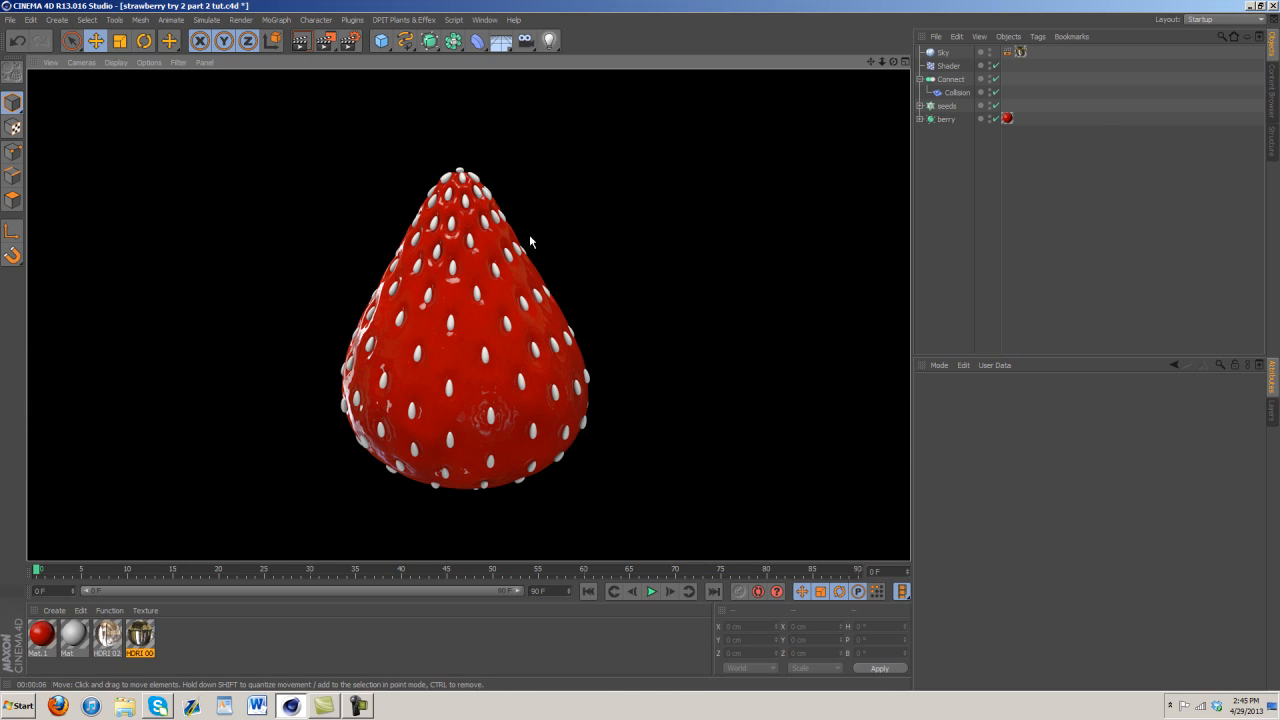
Step: Open berry material Mat.1 and review its Color, Reflection and Specular channels
{"action": "double_click", "coordinate": [41, 637]}
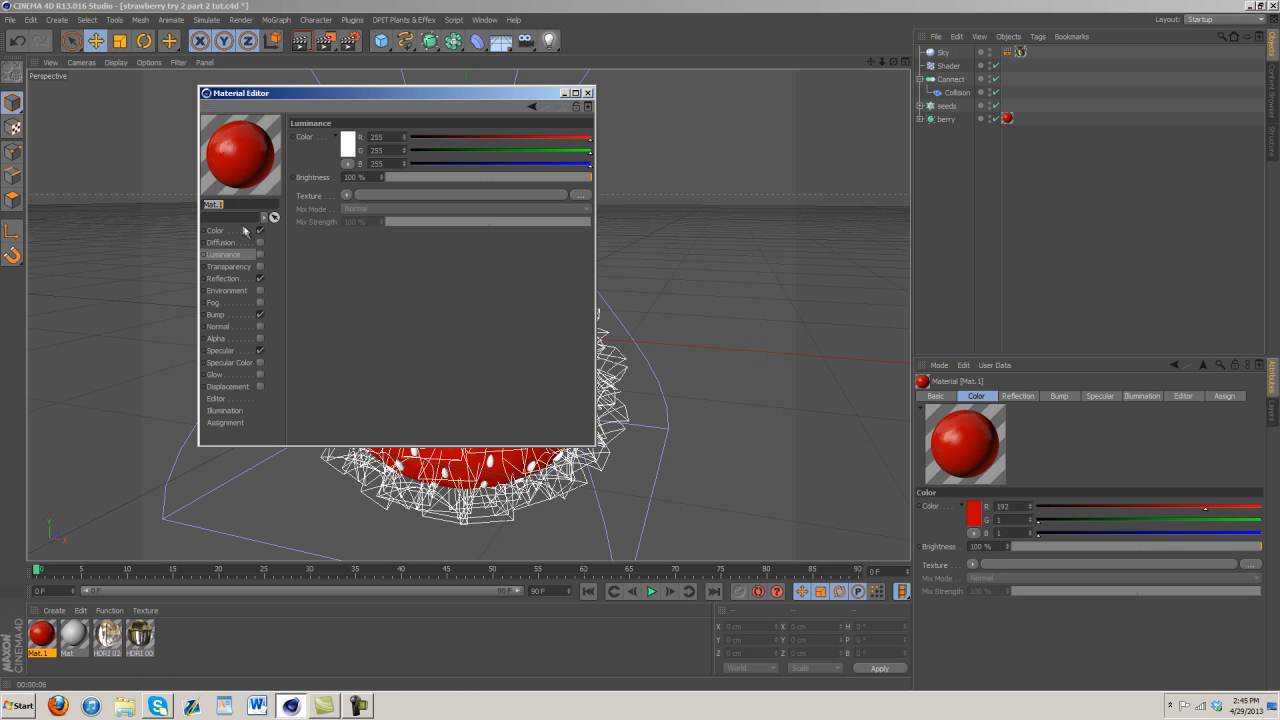
{"action": "left_click", "coordinate": [347, 137]}
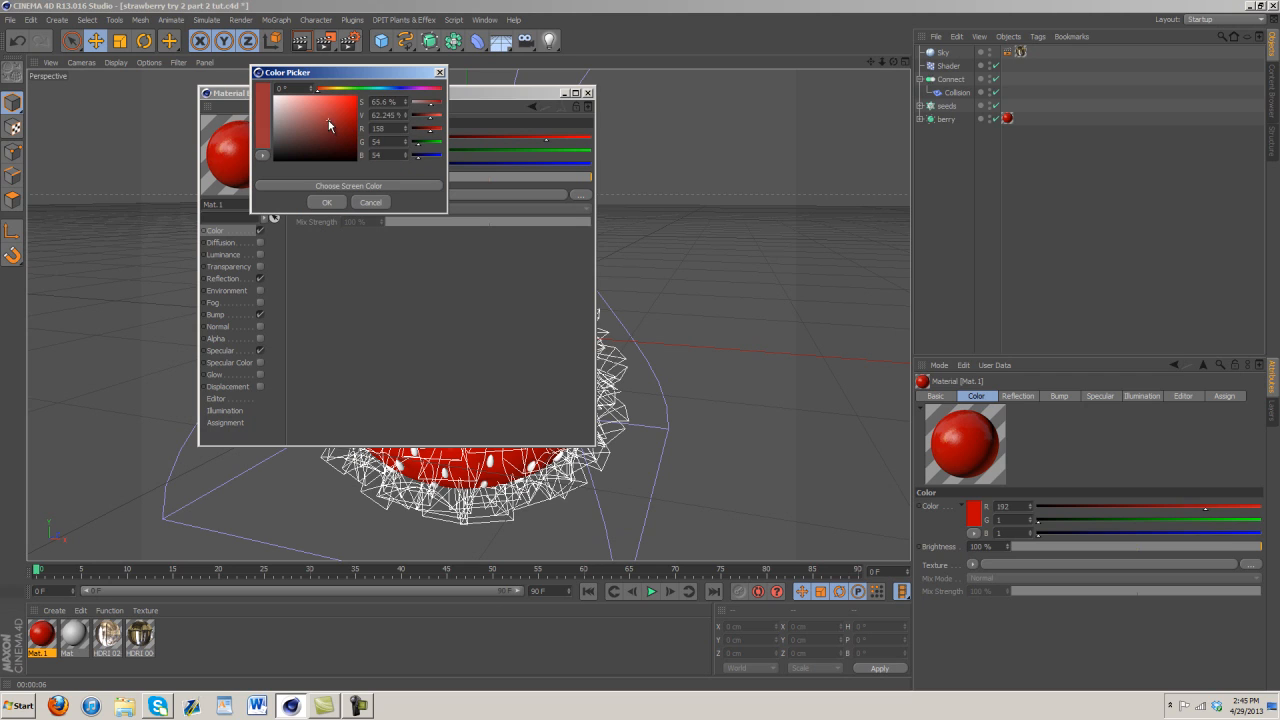
{"action": "left_click", "coordinate": [327, 202]}
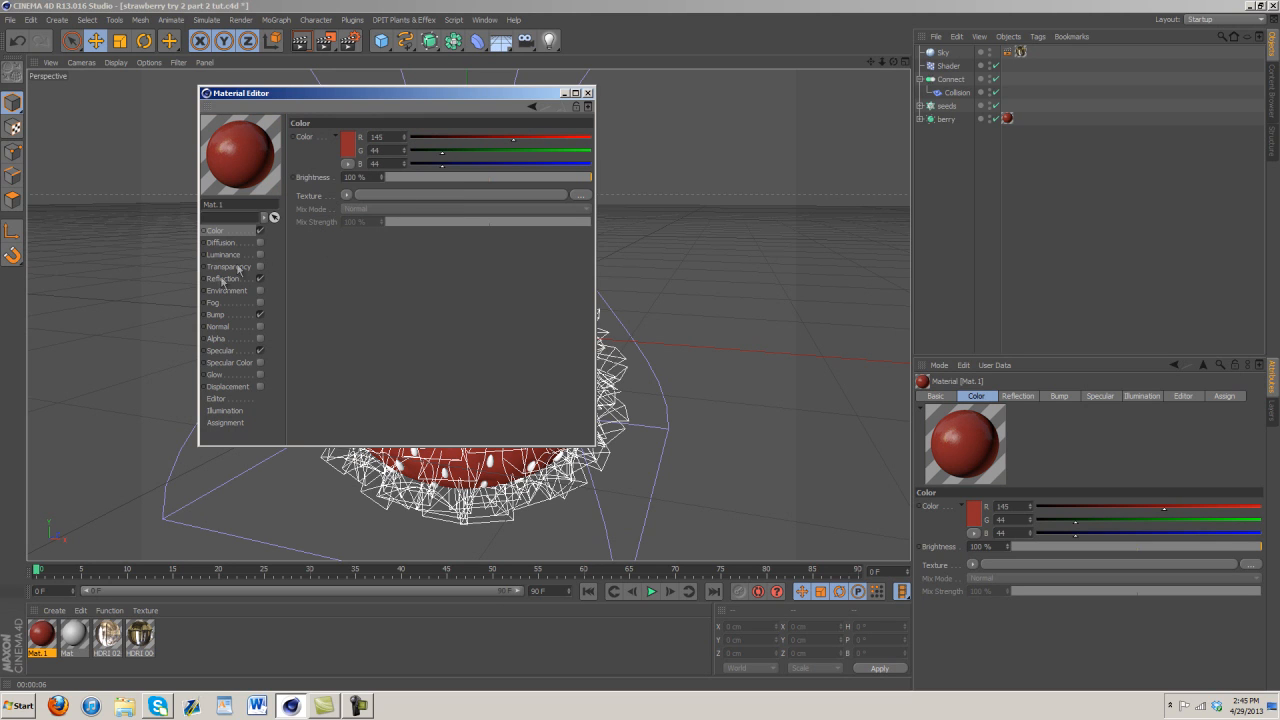
{"action": "left_click", "coordinate": [223, 278]}
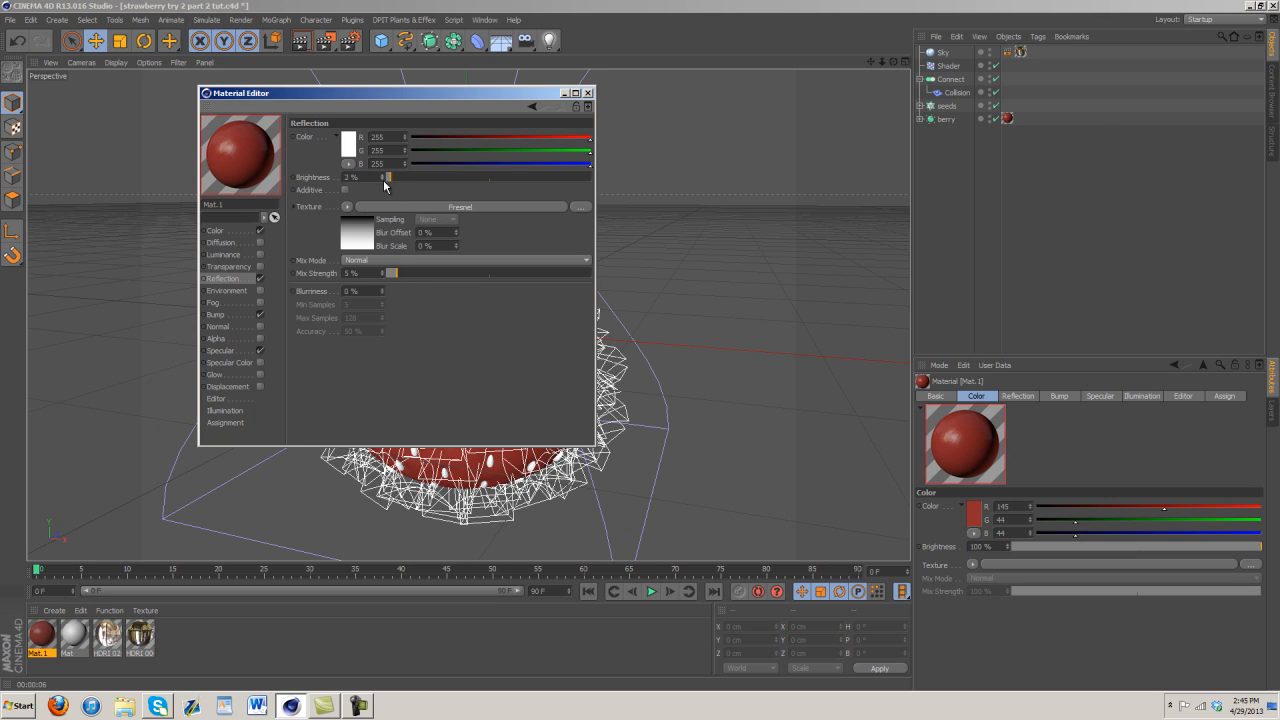
{"action": "left_click", "coordinate": [220, 350]}
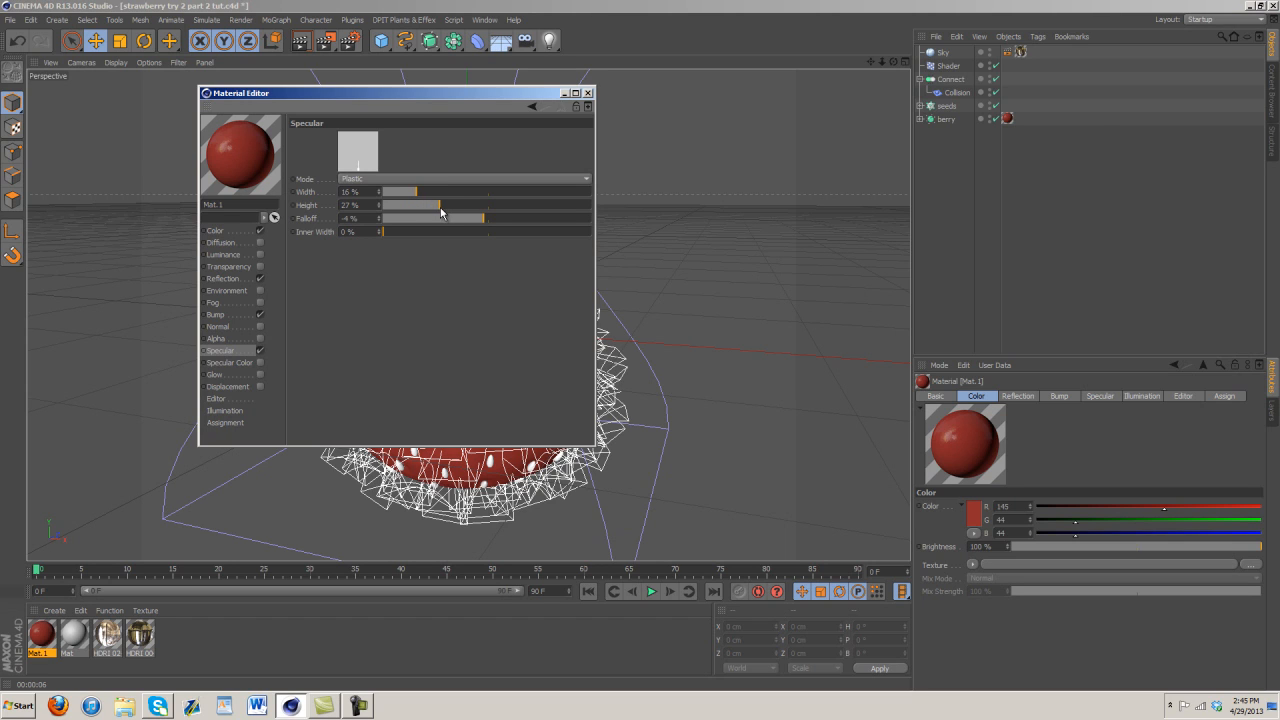
Step: Set Mat.1's colour to brighter red 210, 33, 33 and close the Material Editor
{"action": "left_click", "coordinate": [216, 314]}
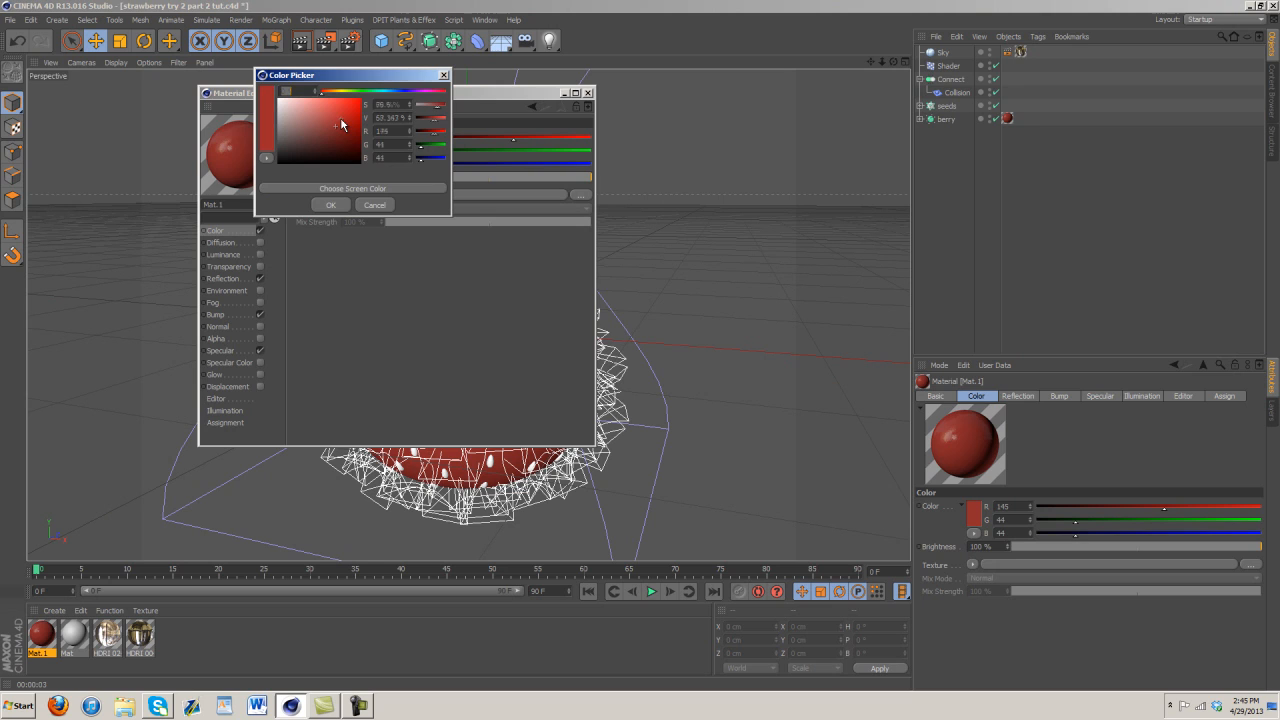
{"action": "left_click", "coordinate": [331, 204]}
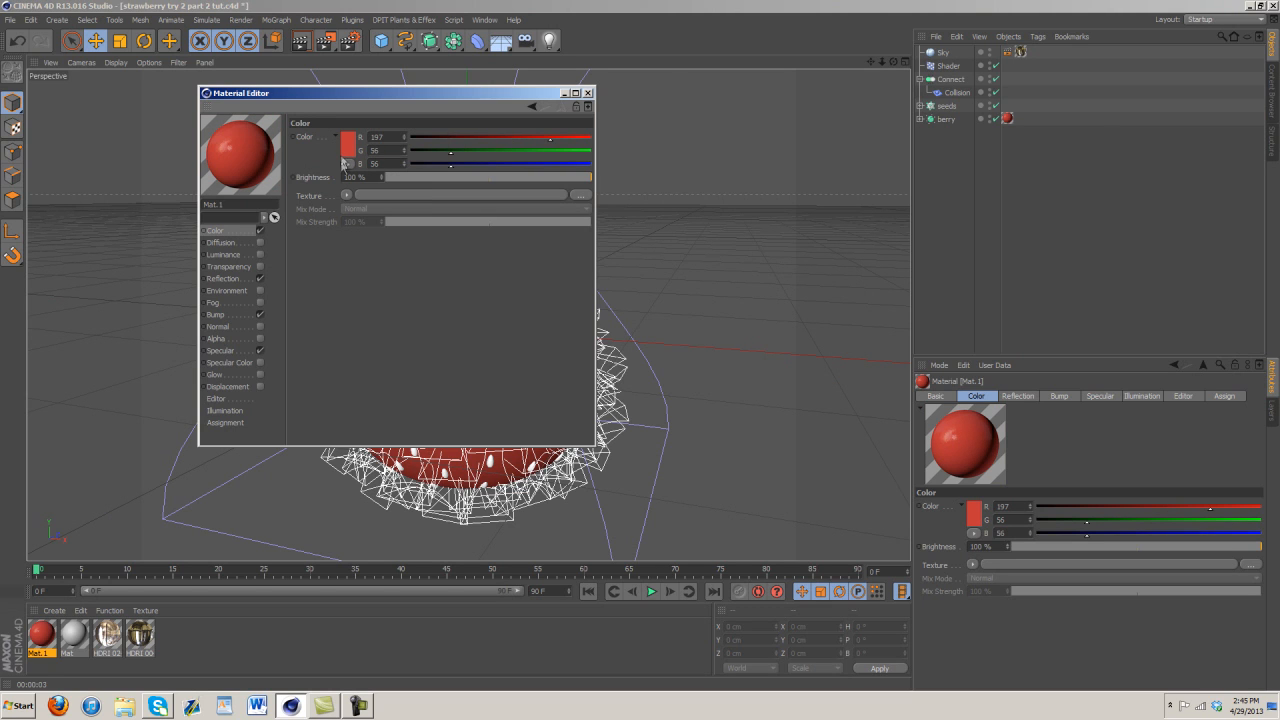
{"action": "left_click", "coordinate": [346, 148]}
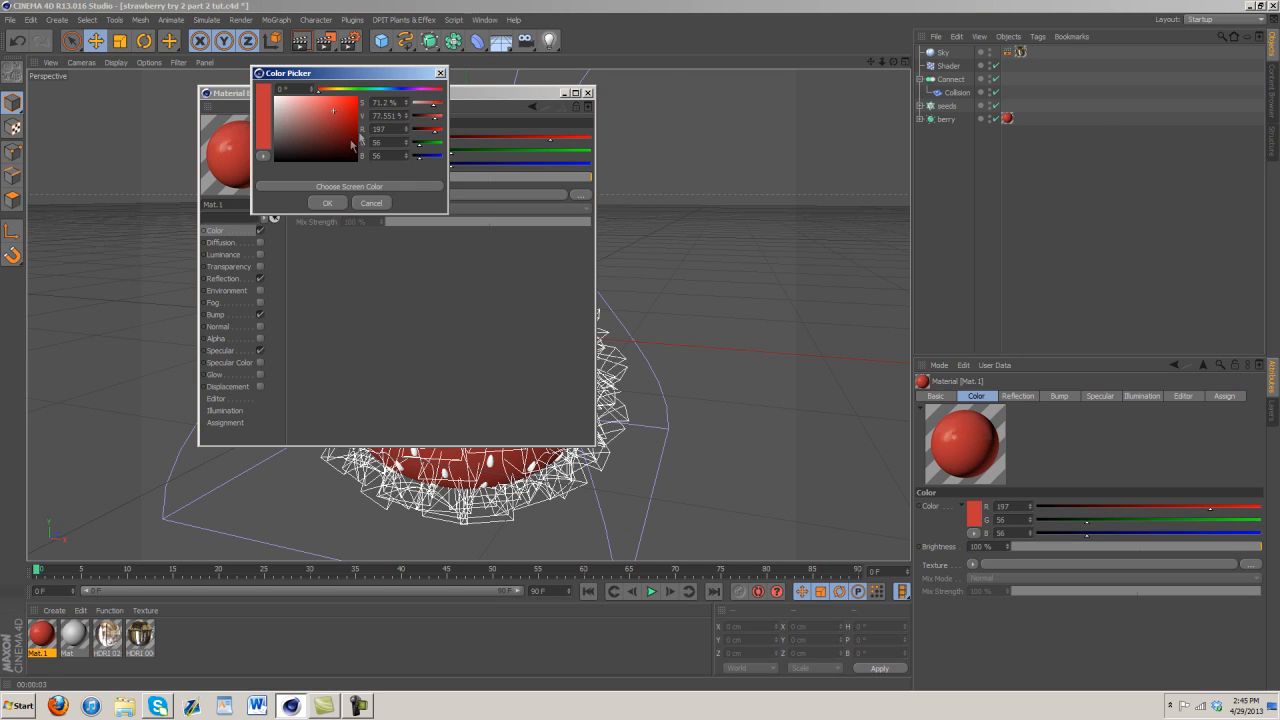
{"action": "left_click", "coordinate": [327, 203]}
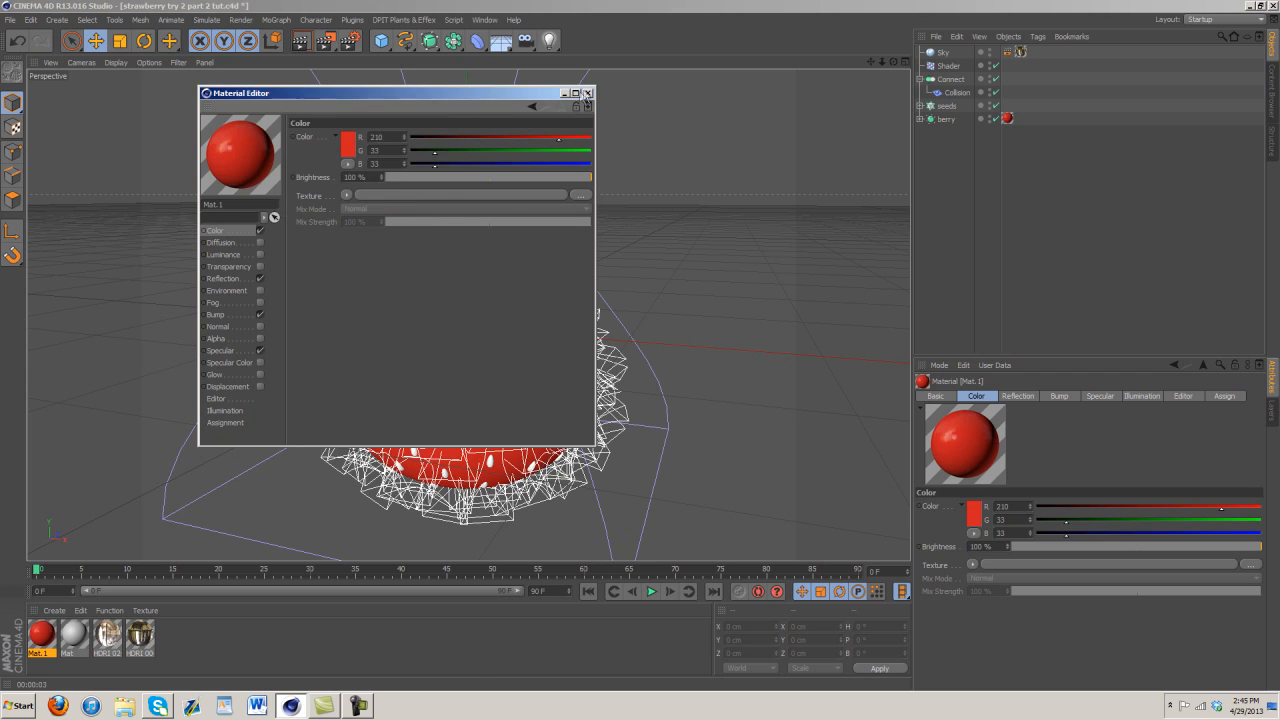
{"action": "left_click", "coordinate": [271, 41]}
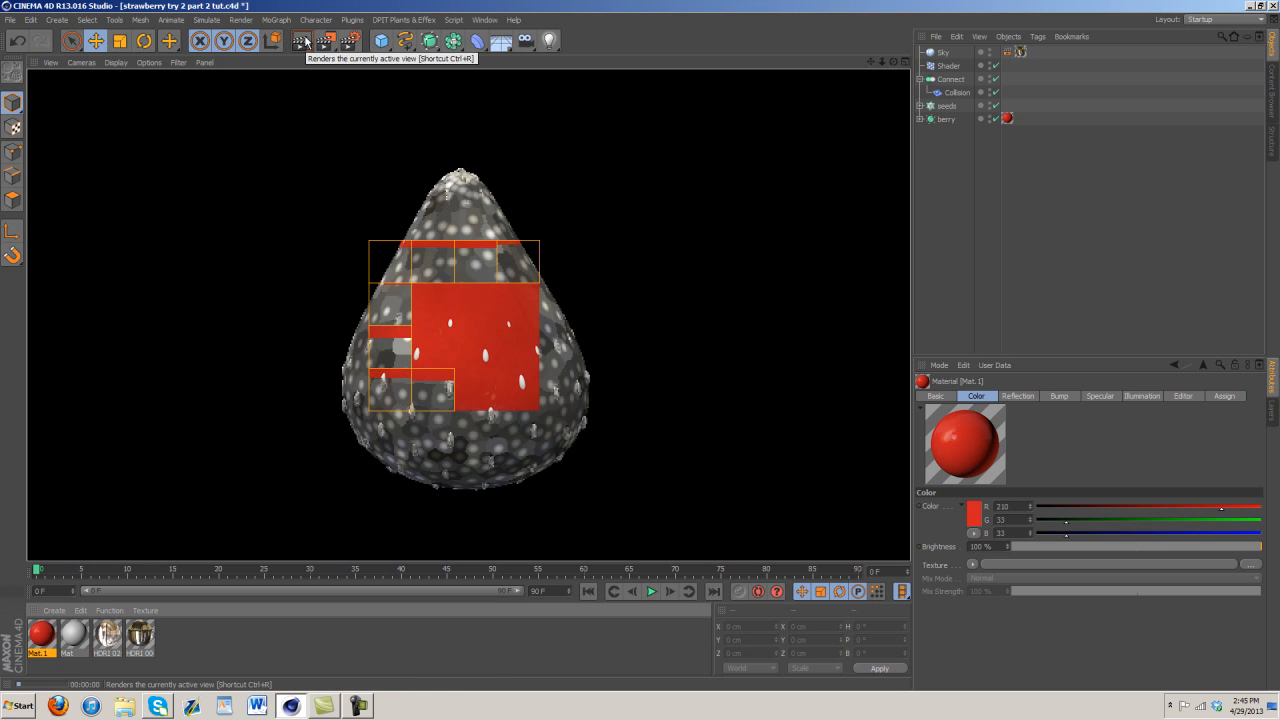
Step: In the original strawberry file, inspect material Mat's red colour, Reflection and Specular channels
{"action": "left_click", "coordinate": [485, 19]}
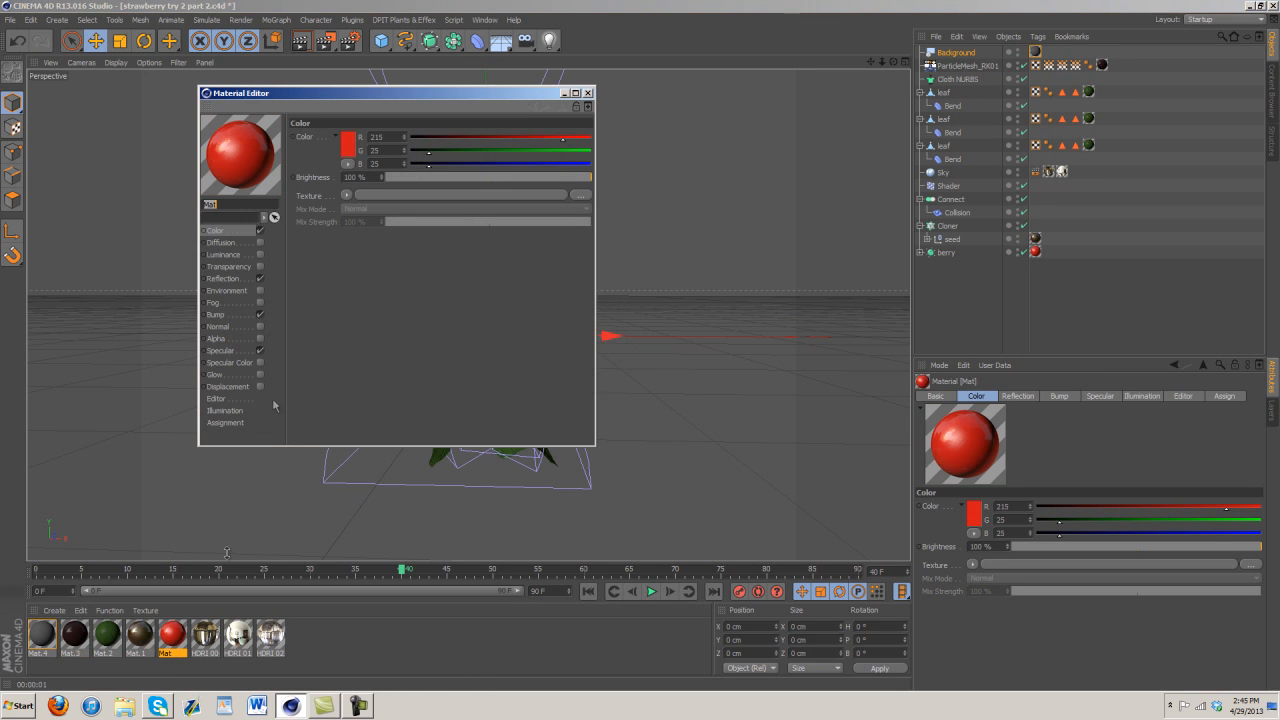
{"action": "left_click", "coordinate": [347, 137]}
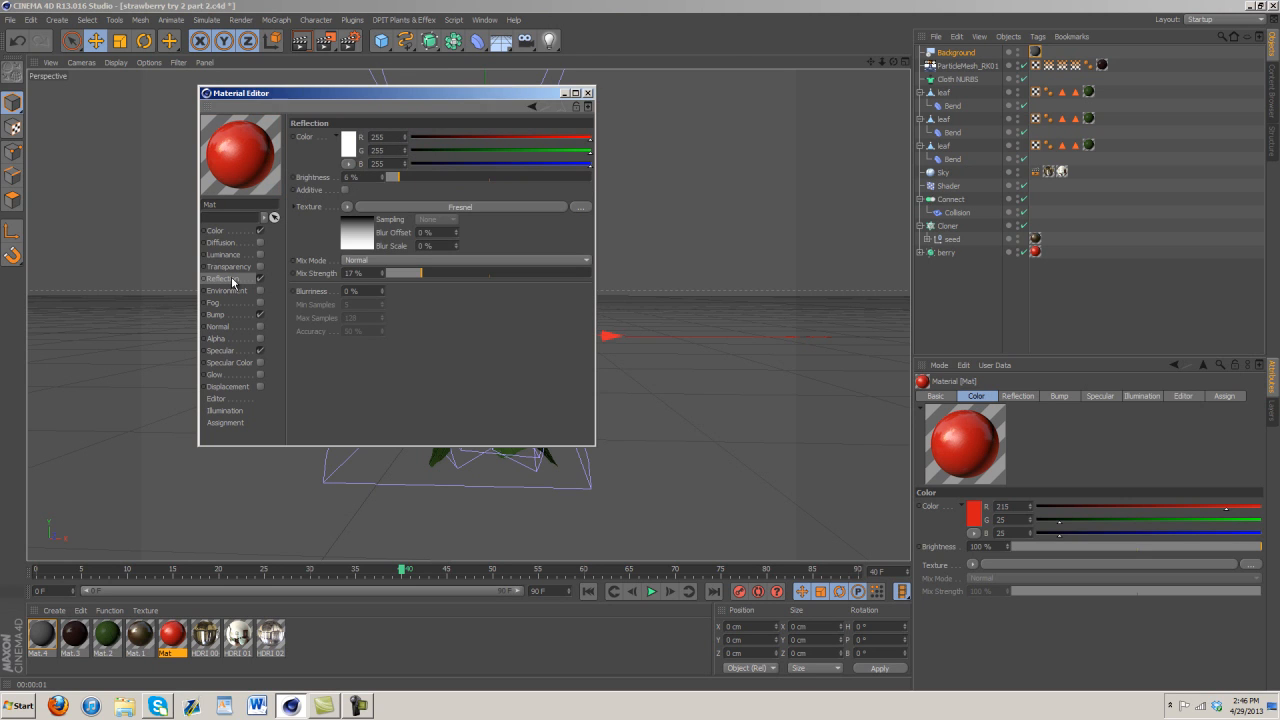
{"action": "mouse_move", "coordinate": [248, 187]}
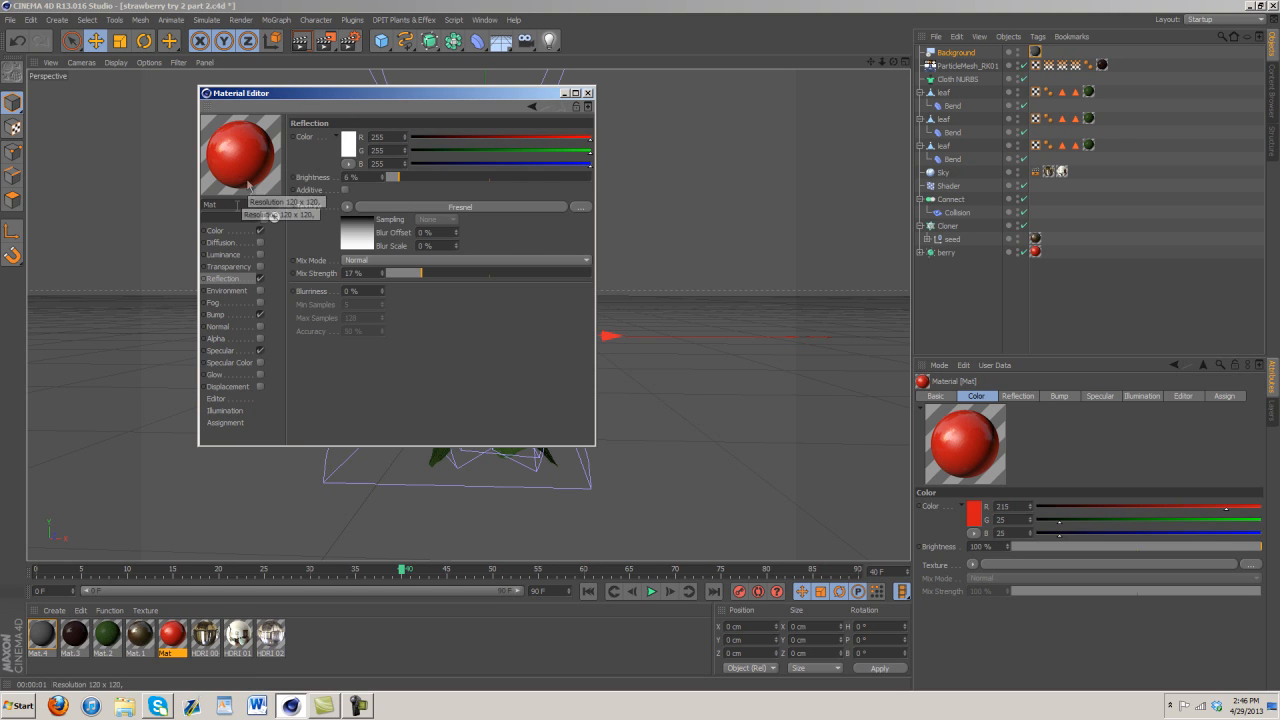
{"action": "left_click", "coordinate": [217, 350]}
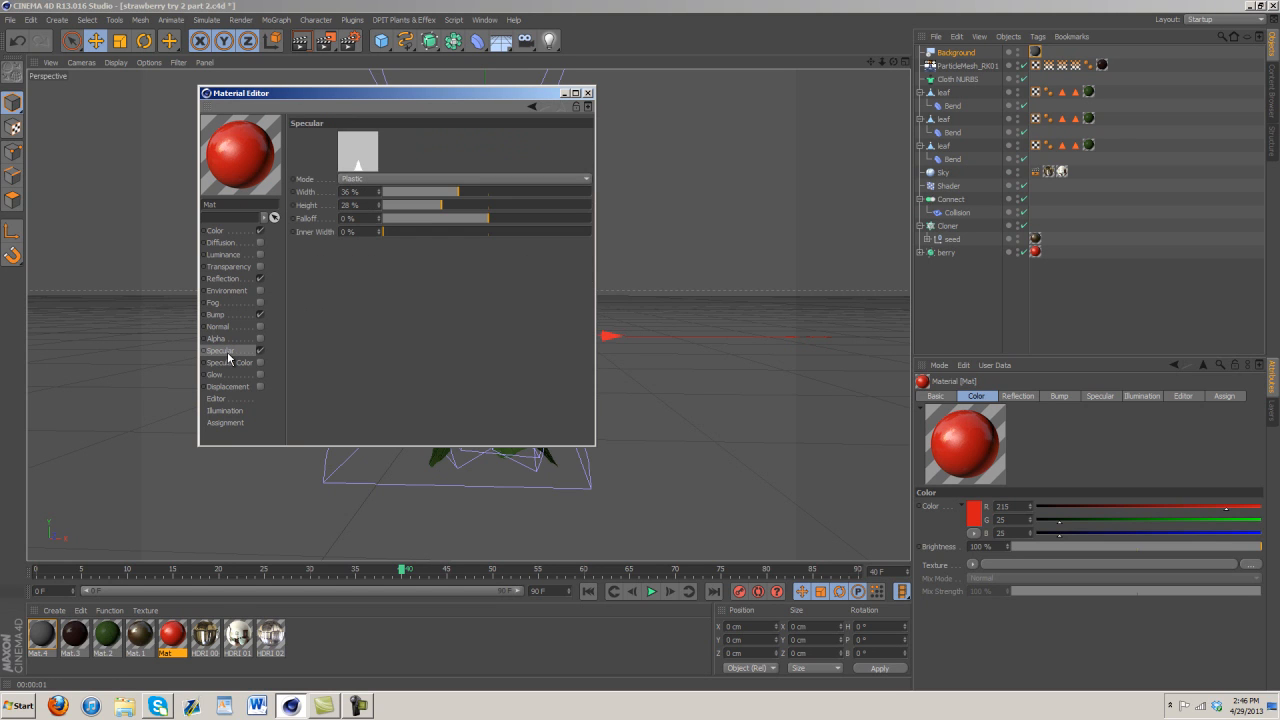
{"action": "left_click", "coordinate": [484, 19]}
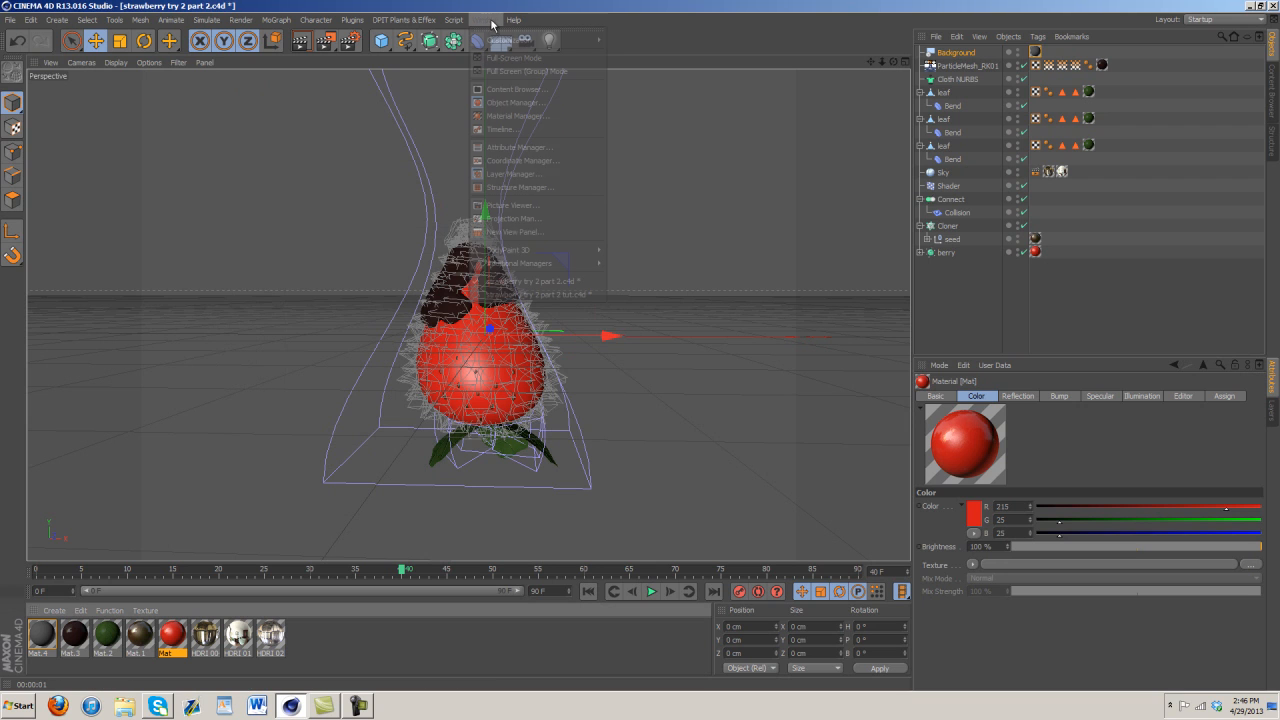
{"action": "mouse_move", "coordinate": [530, 294]}
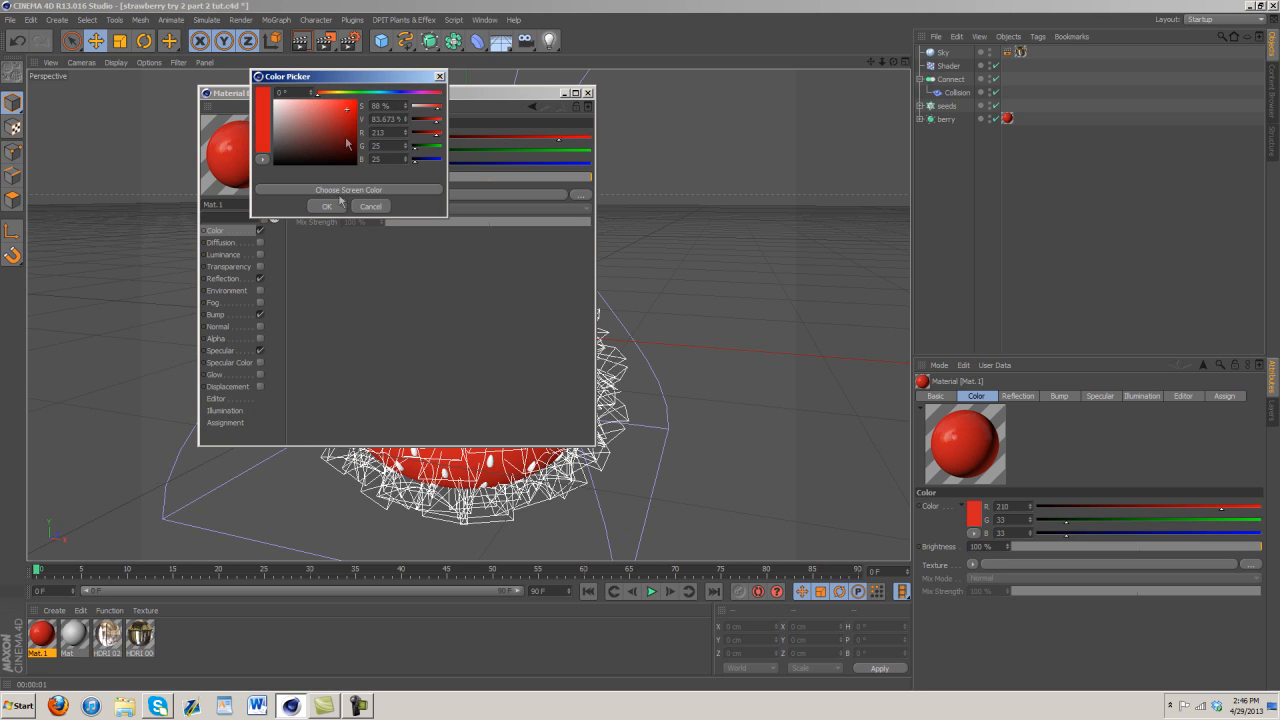
Step: Set Mat.1's colour to red 213, 25, 25 and render the view
{"action": "left_click", "coordinate": [326, 206]}
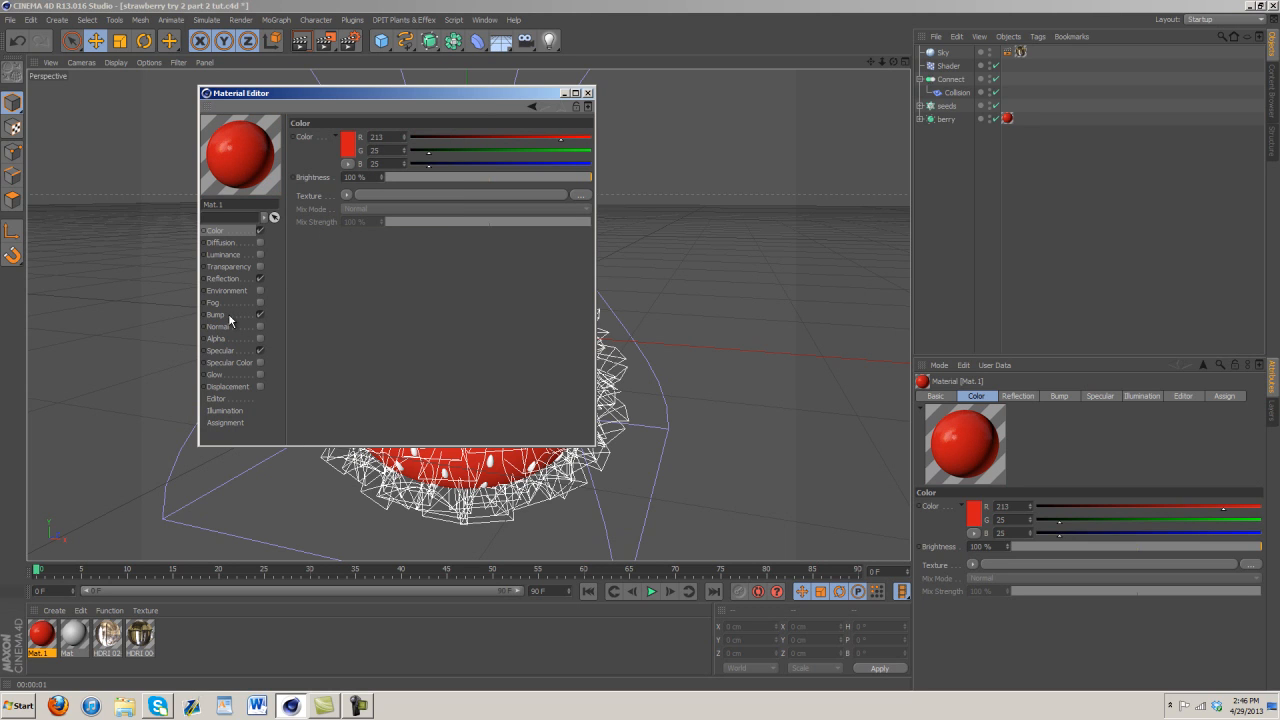
{"action": "left_click", "coordinate": [224, 278]}
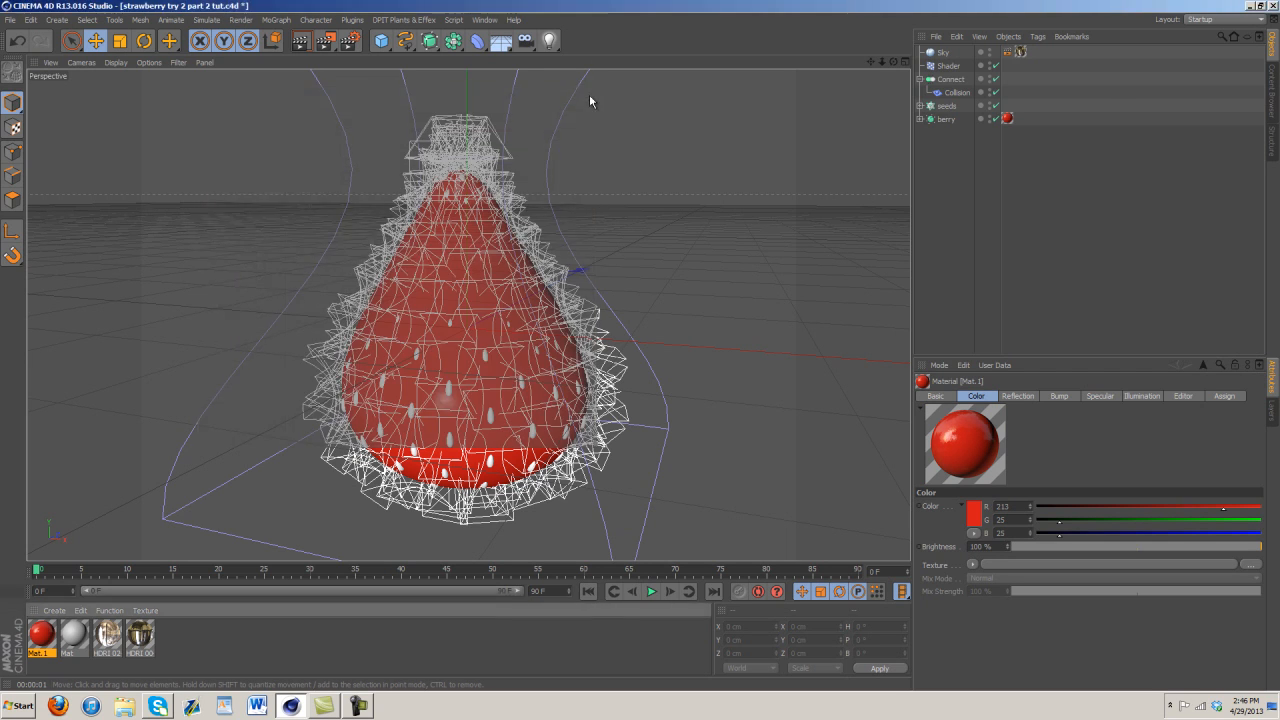
{"action": "left_click", "coordinate": [299, 40]}
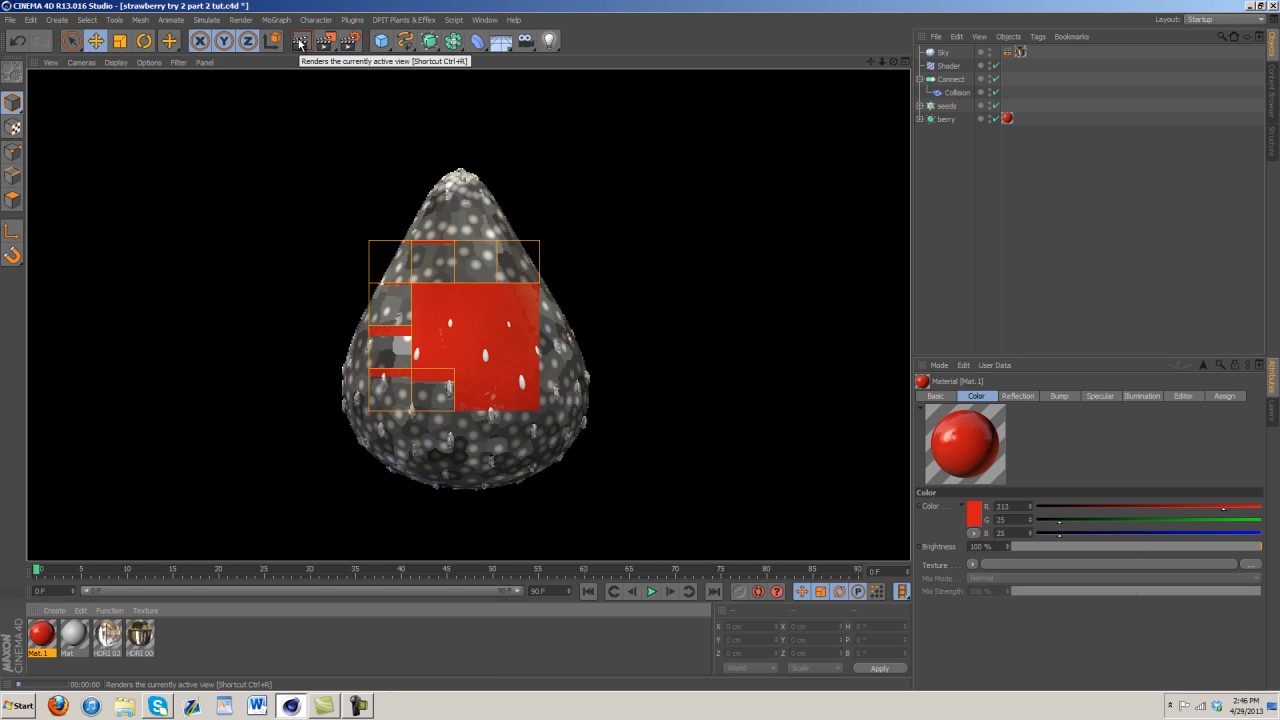
{"action": "left_click", "coordinate": [298, 40]}
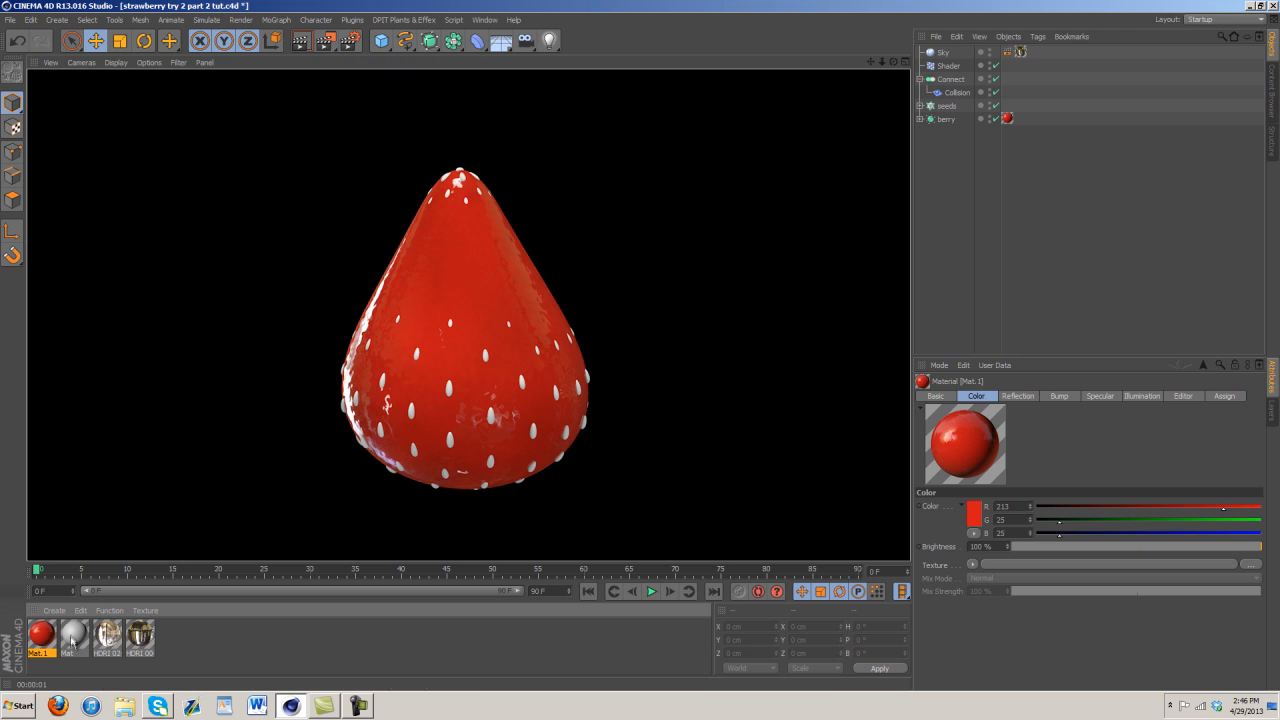
Step: Open seed material Mat and load a Gradient texture into its Color channel
{"action": "double_click", "coordinate": [74, 635]}
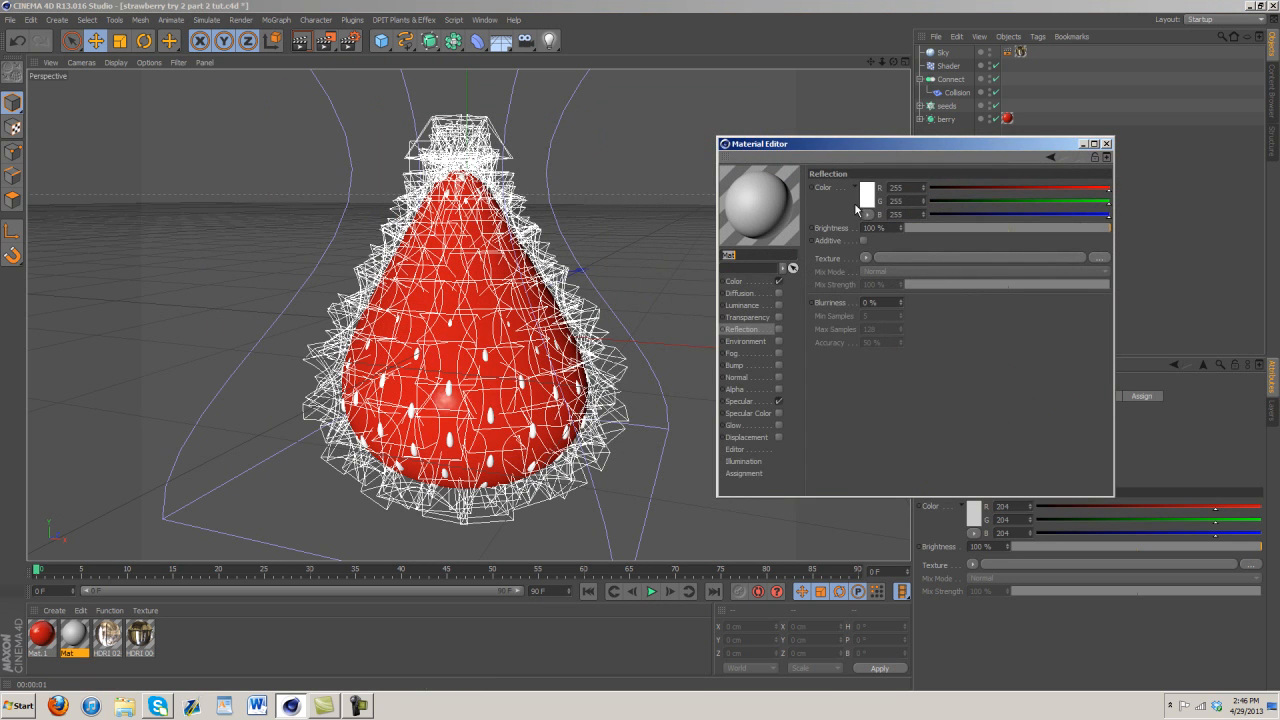
{"action": "left_click", "coordinate": [866, 188]}
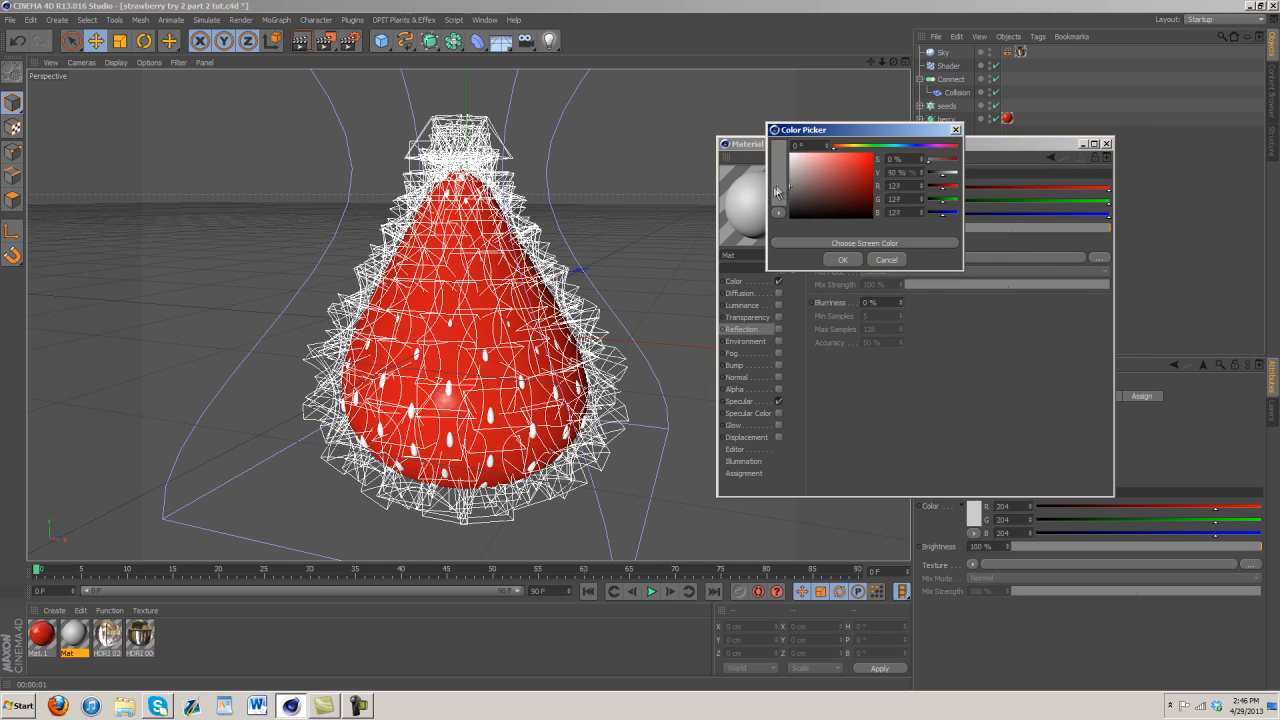
{"action": "left_click", "coordinate": [779, 155]}
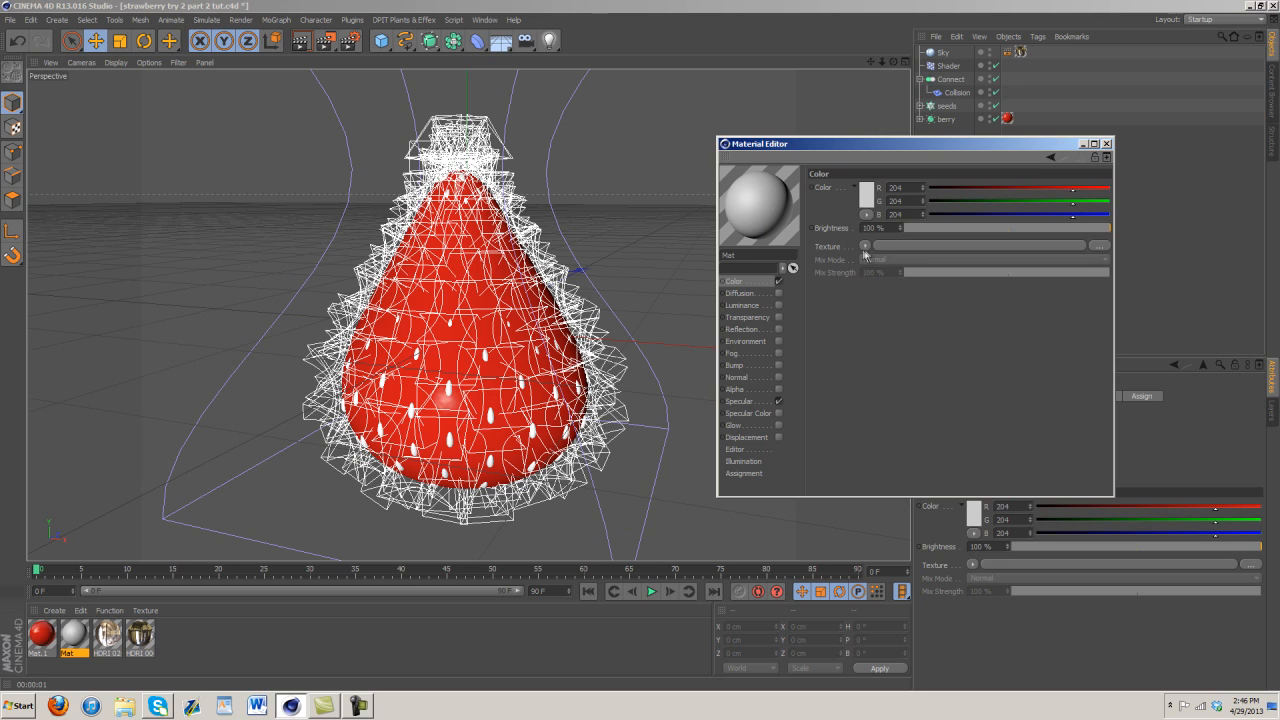
{"action": "left_click", "coordinate": [864, 246]}
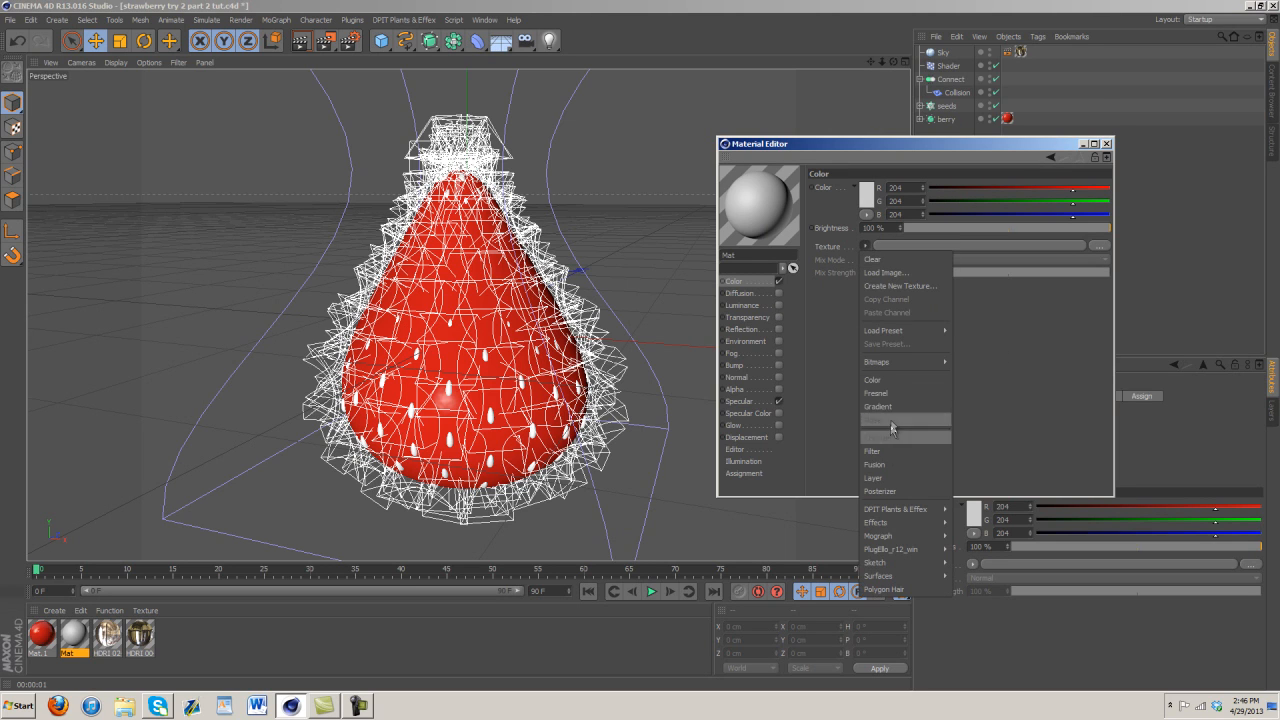
{"action": "left_click", "coordinate": [877, 406]}
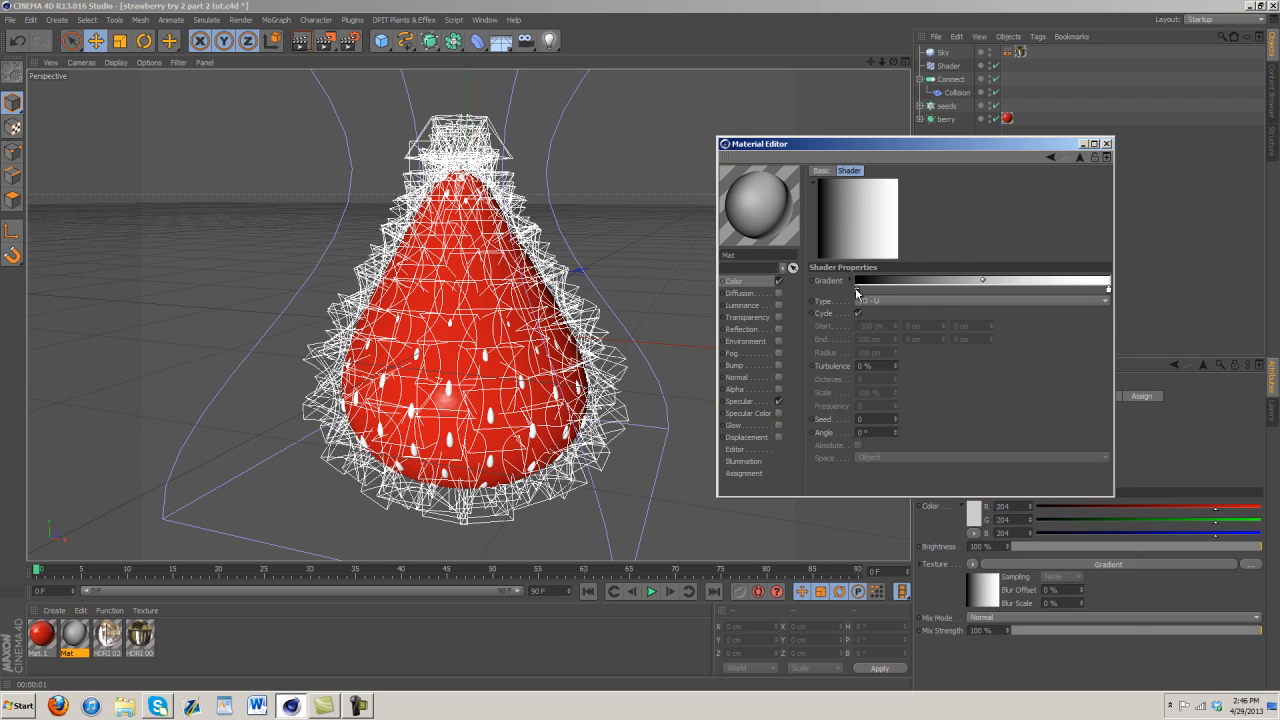
Step: Set the gradient stops to olive green and brown
{"action": "left_click", "coordinate": [982, 280]}
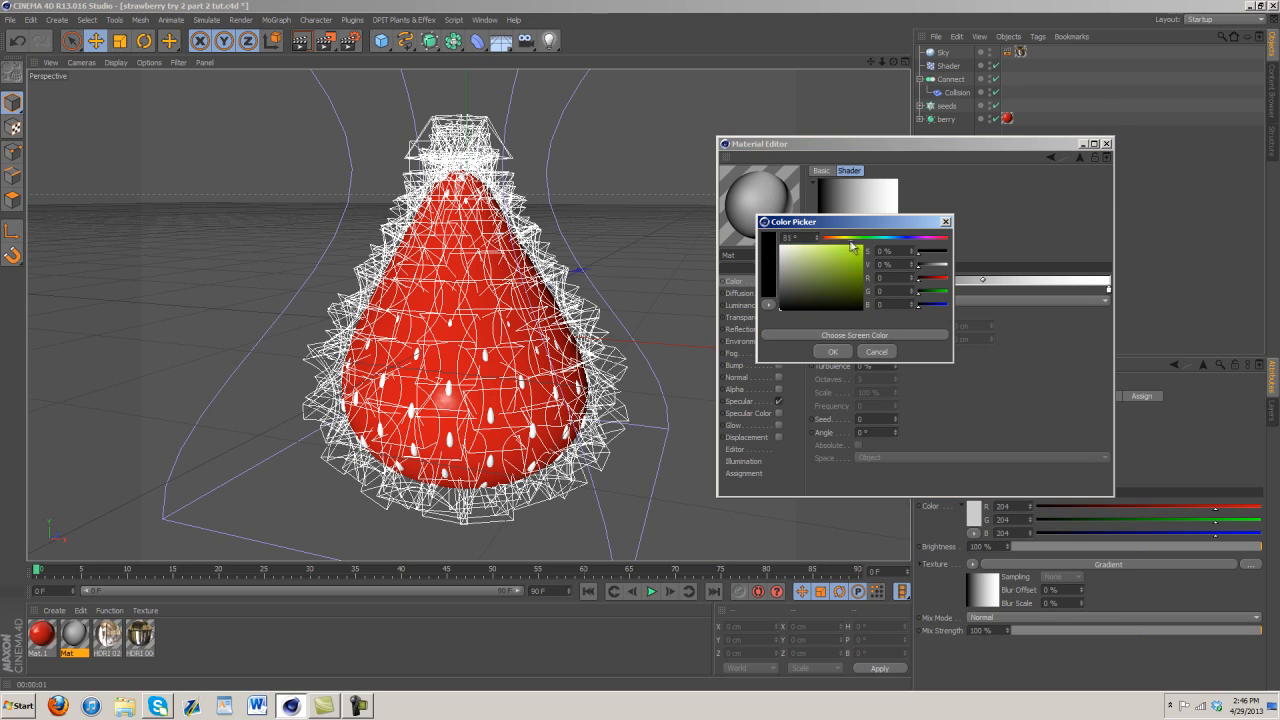
{"action": "left_click", "coordinate": [812, 274]}
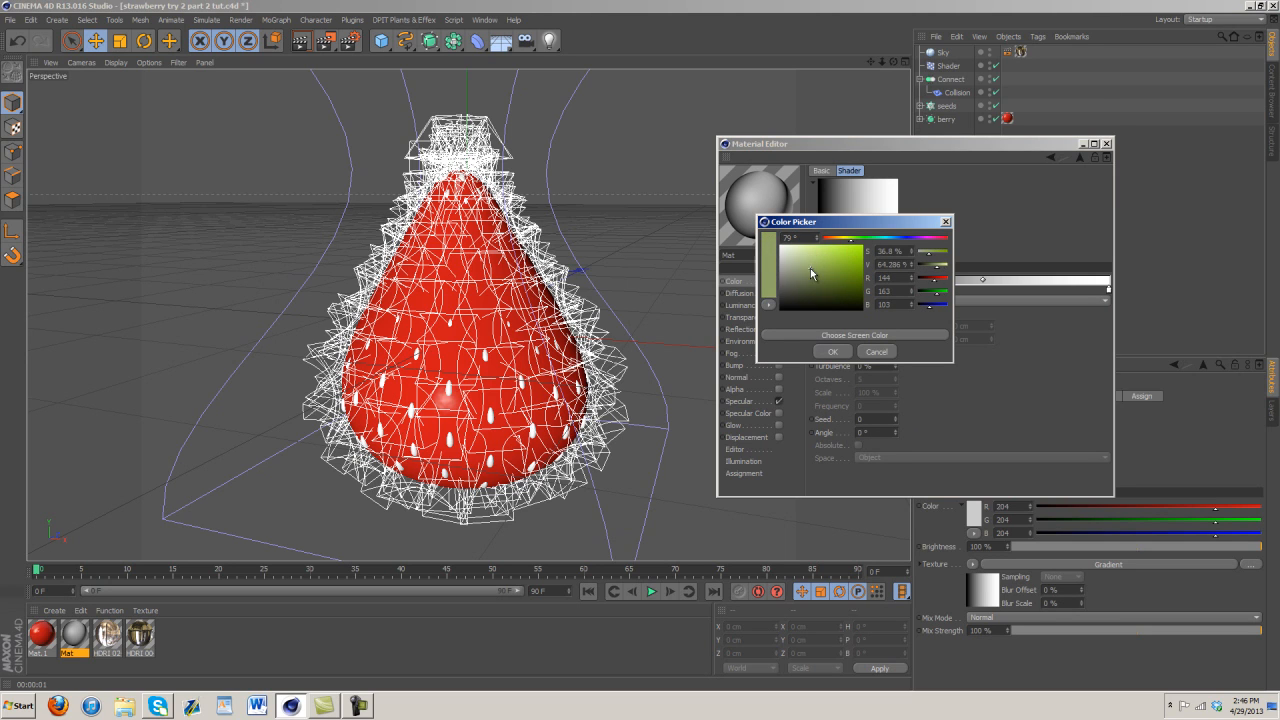
{"action": "left_click", "coordinate": [833, 352]}
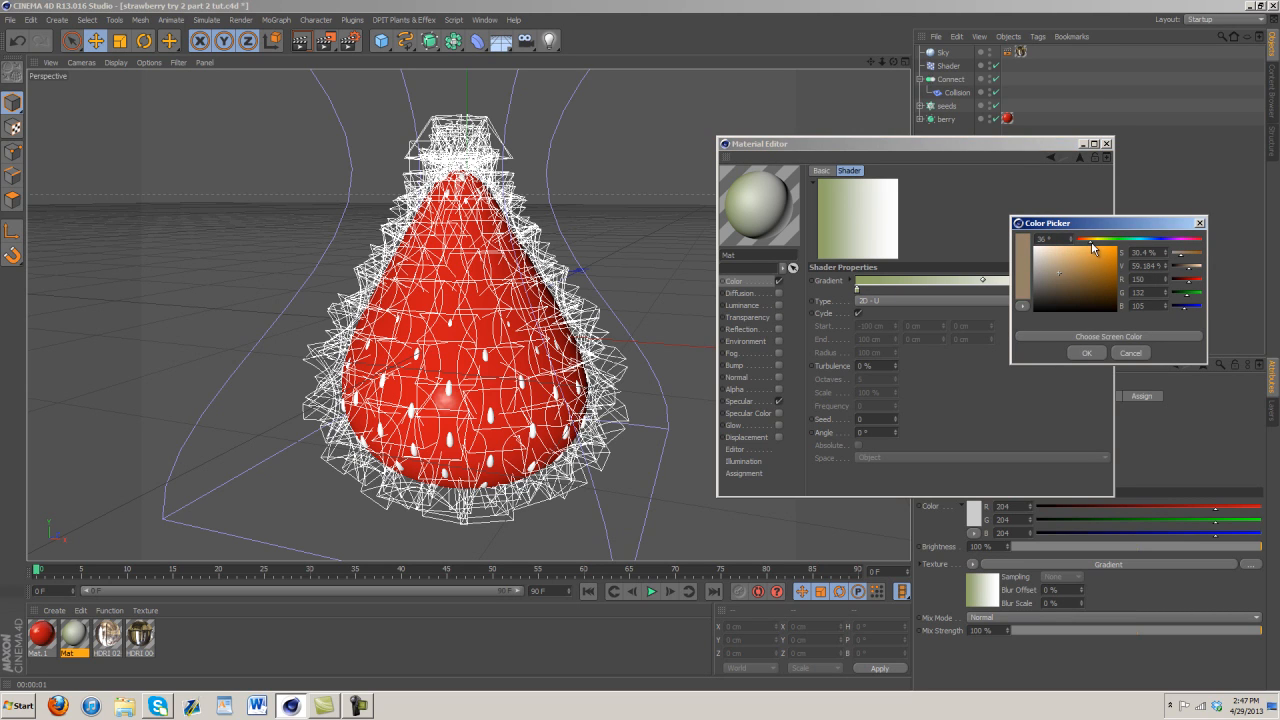
{"action": "left_click", "coordinate": [1086, 352]}
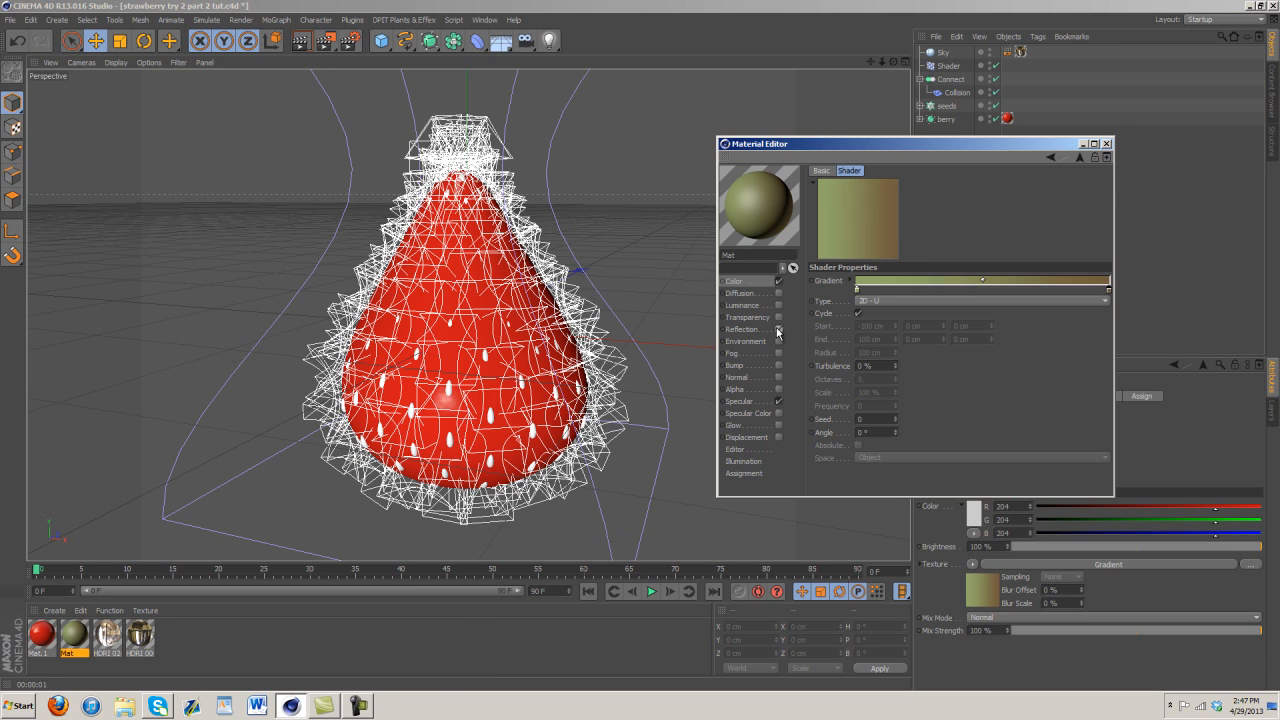
Step: Enable reflection at 18% brightness, turn bump off, and check the Specular Color settings
{"action": "left_click", "coordinate": [736, 329]}
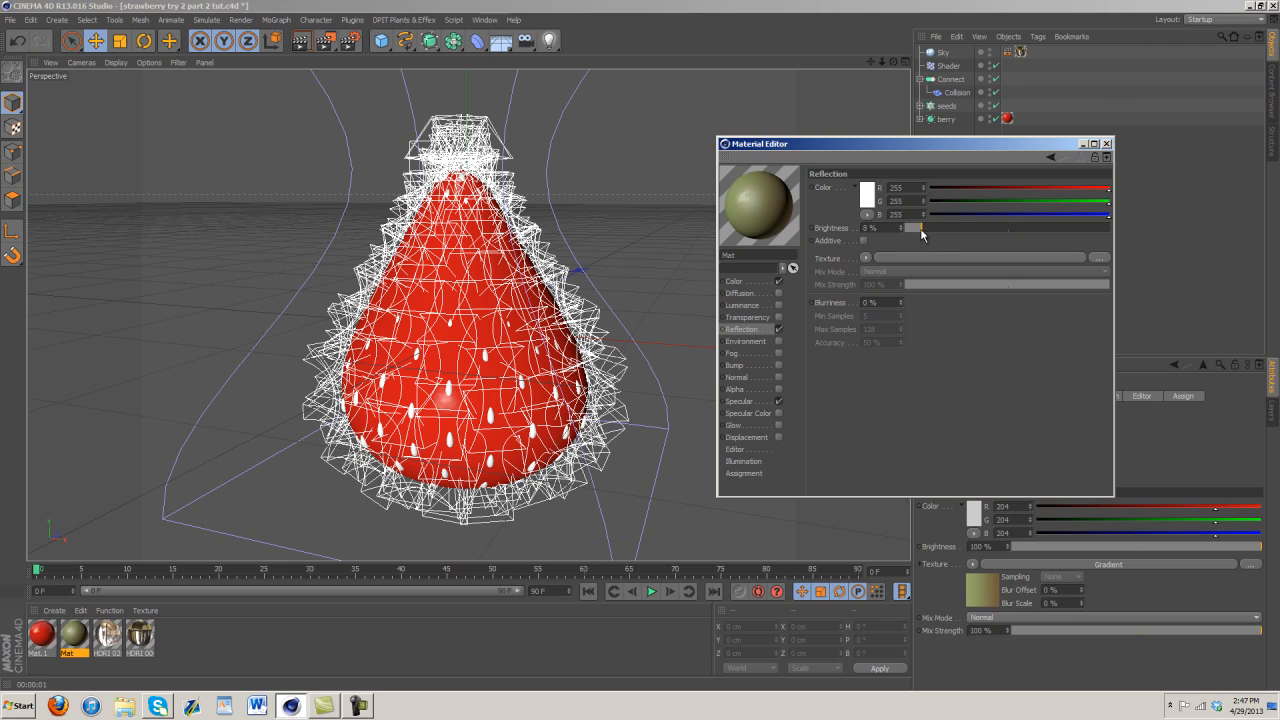
{"action": "left_click_drag", "start_coordinate": [908, 227], "coordinate": [925, 227]}
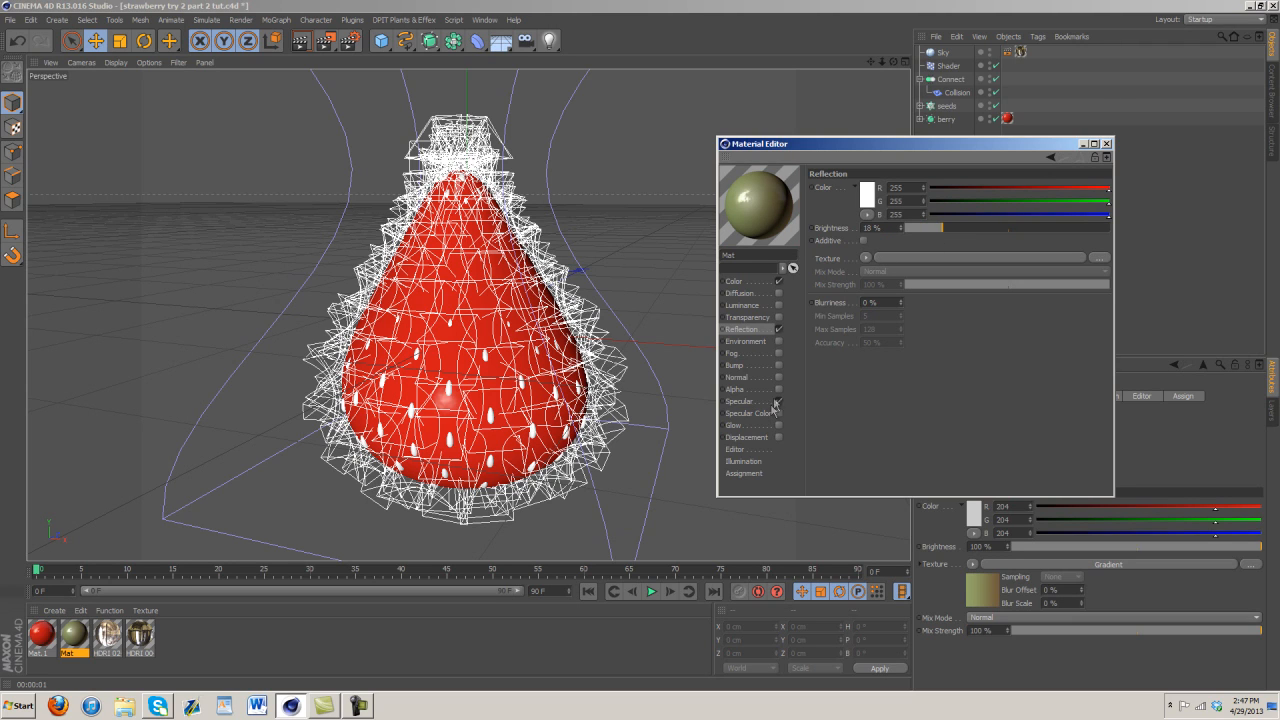
{"action": "left_click", "coordinate": [734, 365]}
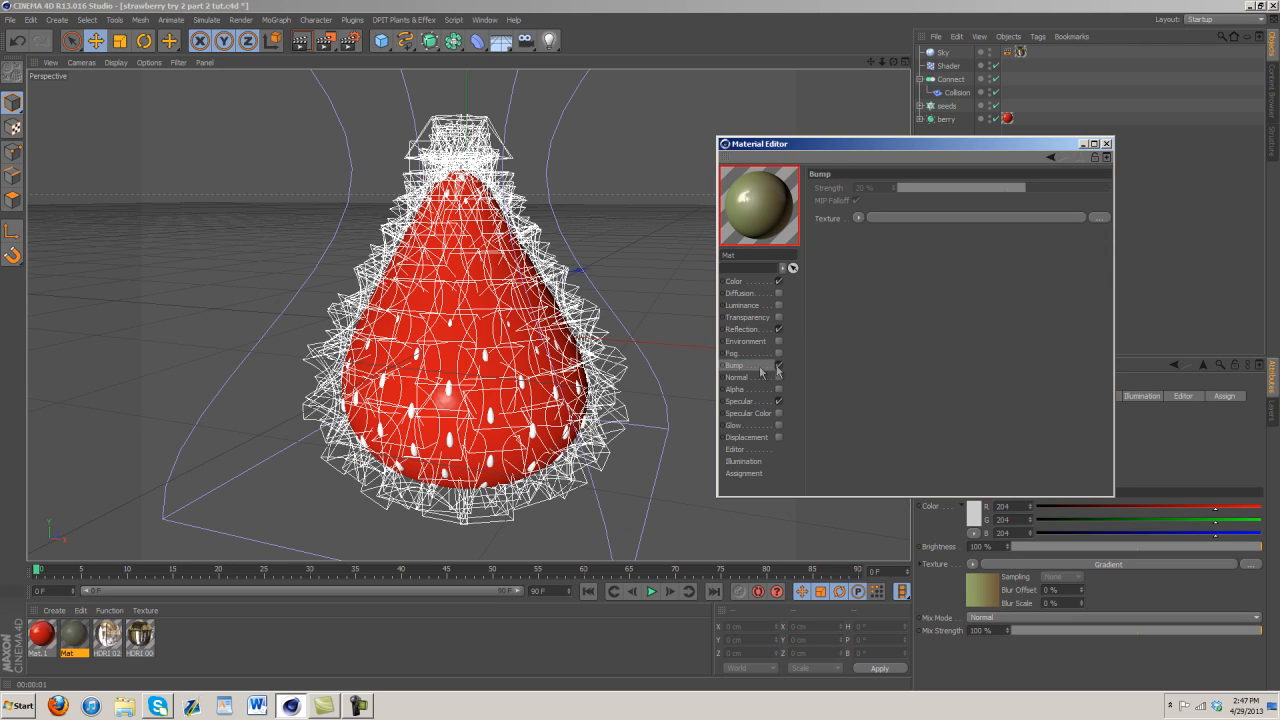
{"action": "left_click", "coordinate": [858, 218]}
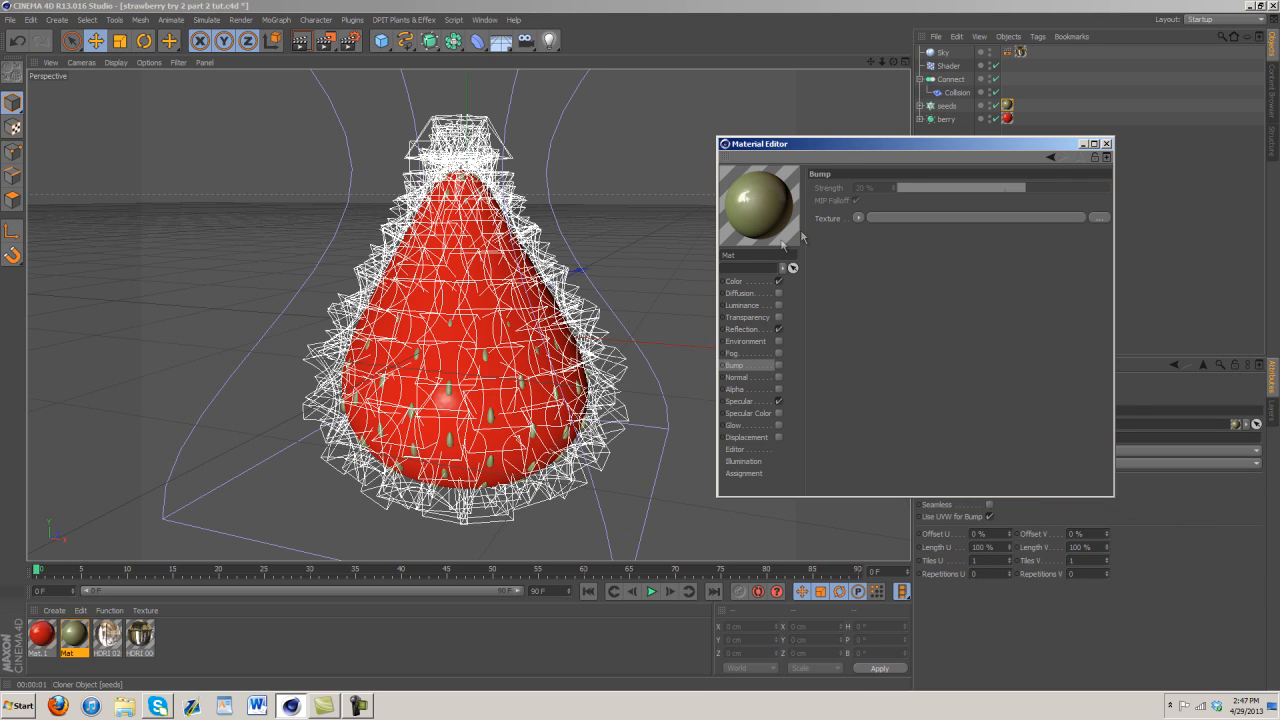
{"action": "left_click", "coordinate": [748, 413]}
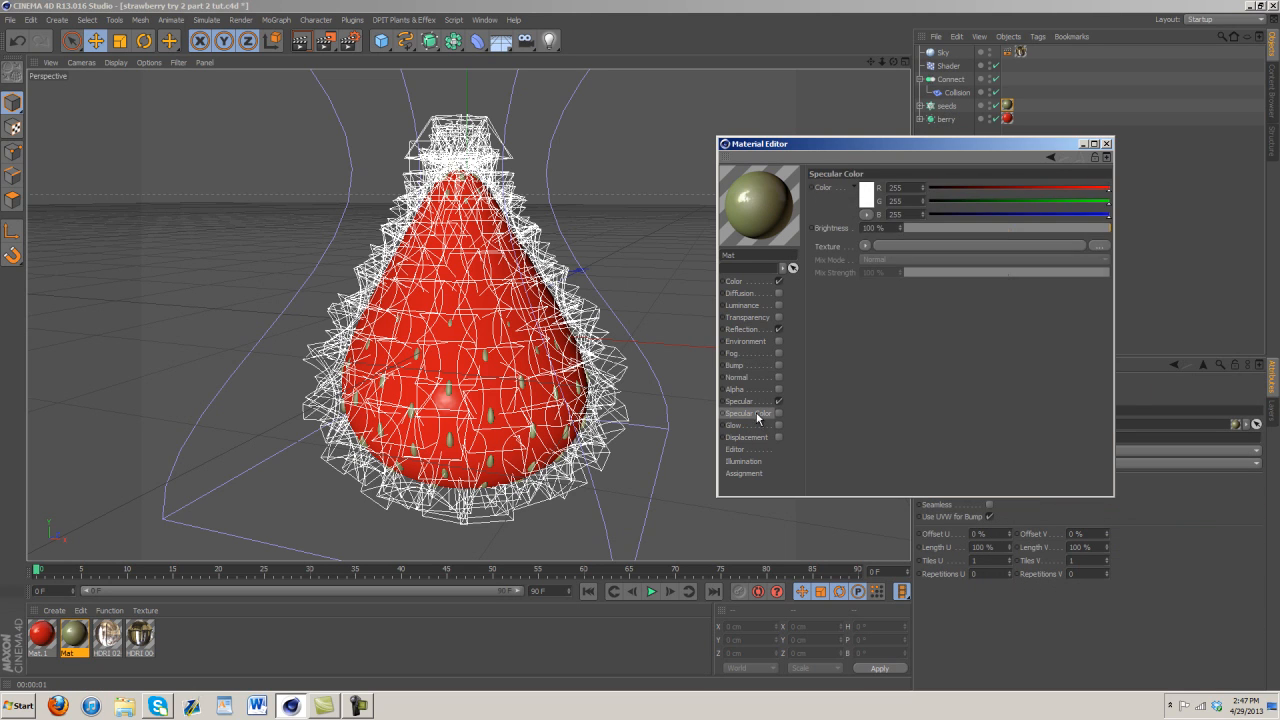
{"action": "left_click", "coordinate": [740, 401]}
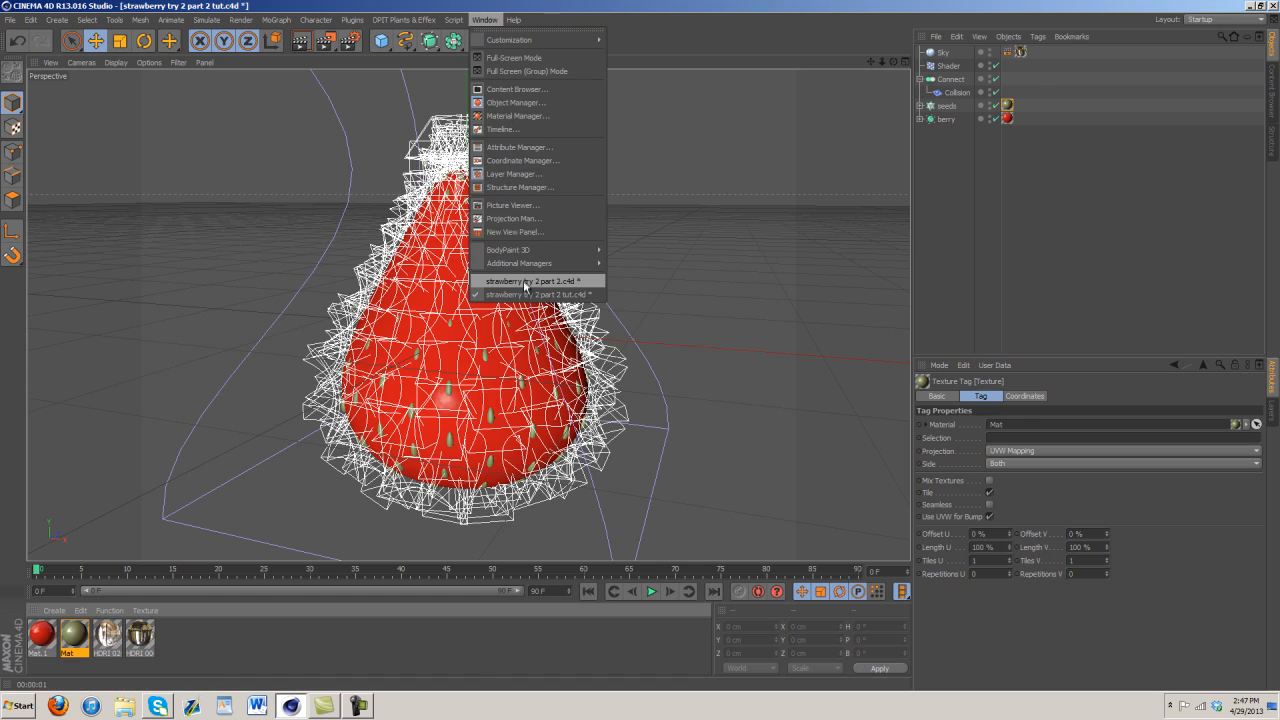
Step: In the other strawberry document, inspect the brown material Mat.1's colour settings
{"action": "left_click", "coordinate": [540, 294]}
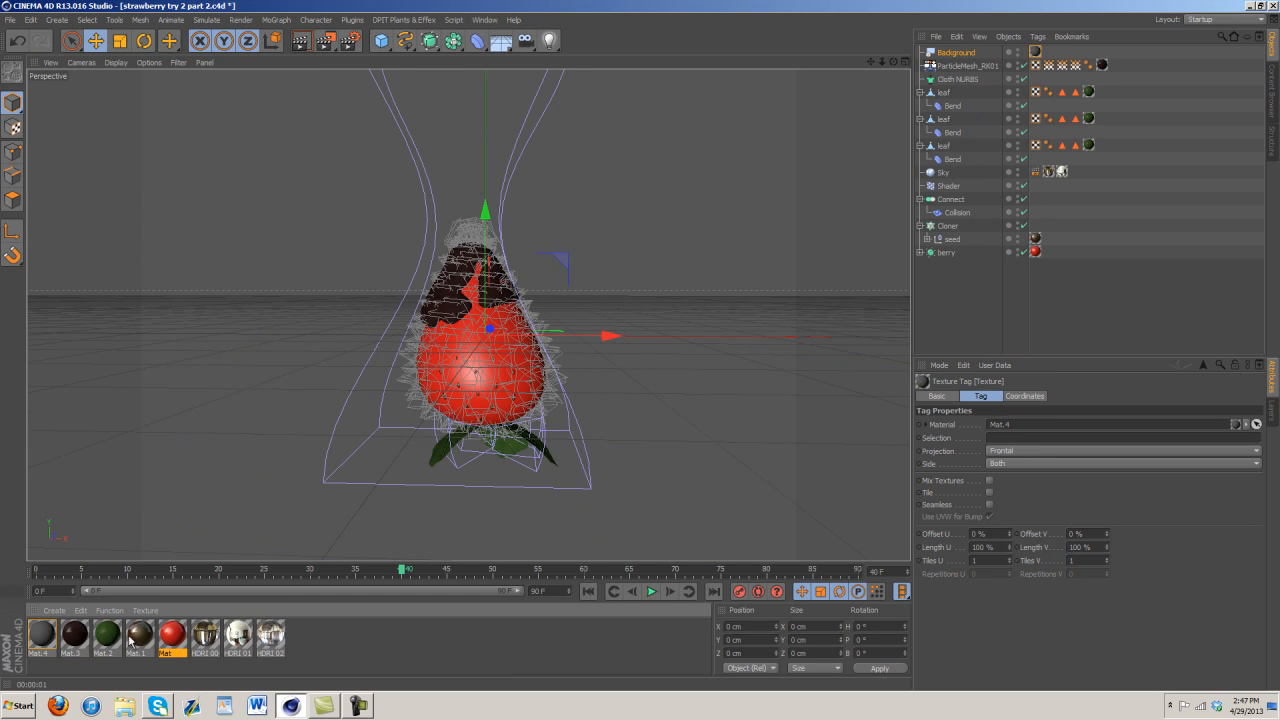
{"action": "double_click", "coordinate": [138, 637]}
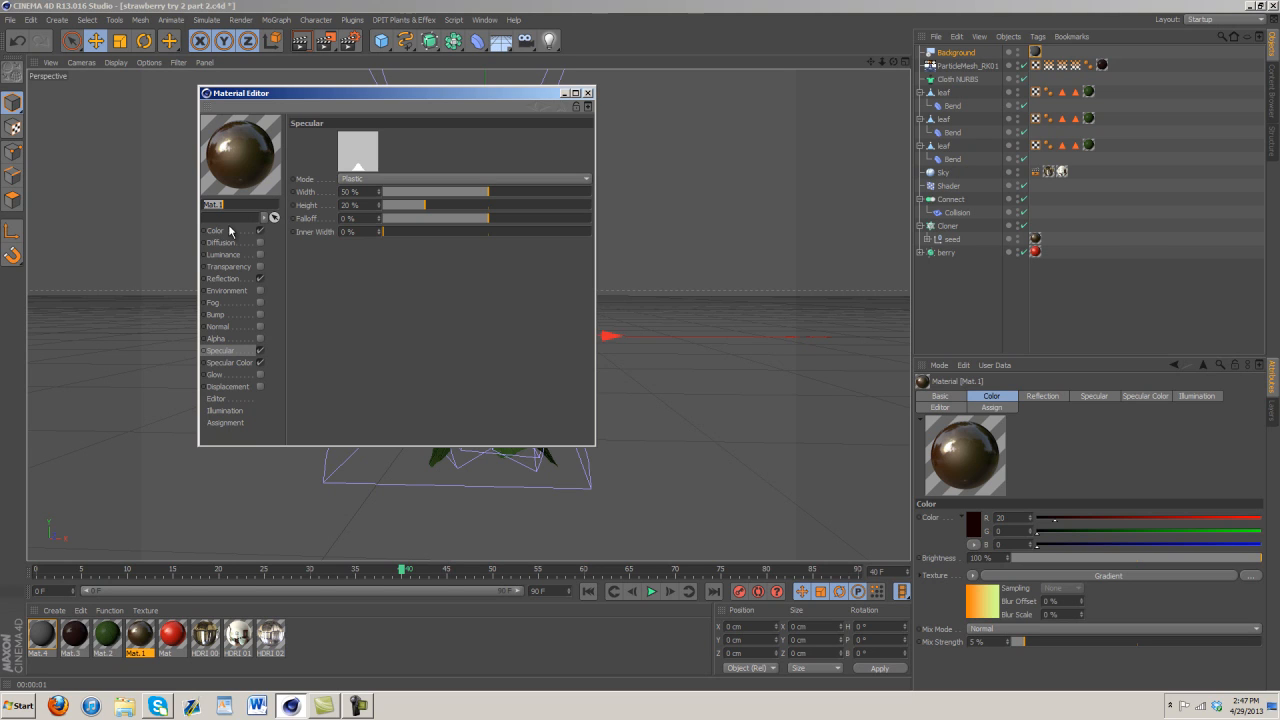
{"action": "left_click", "coordinate": [216, 230]}
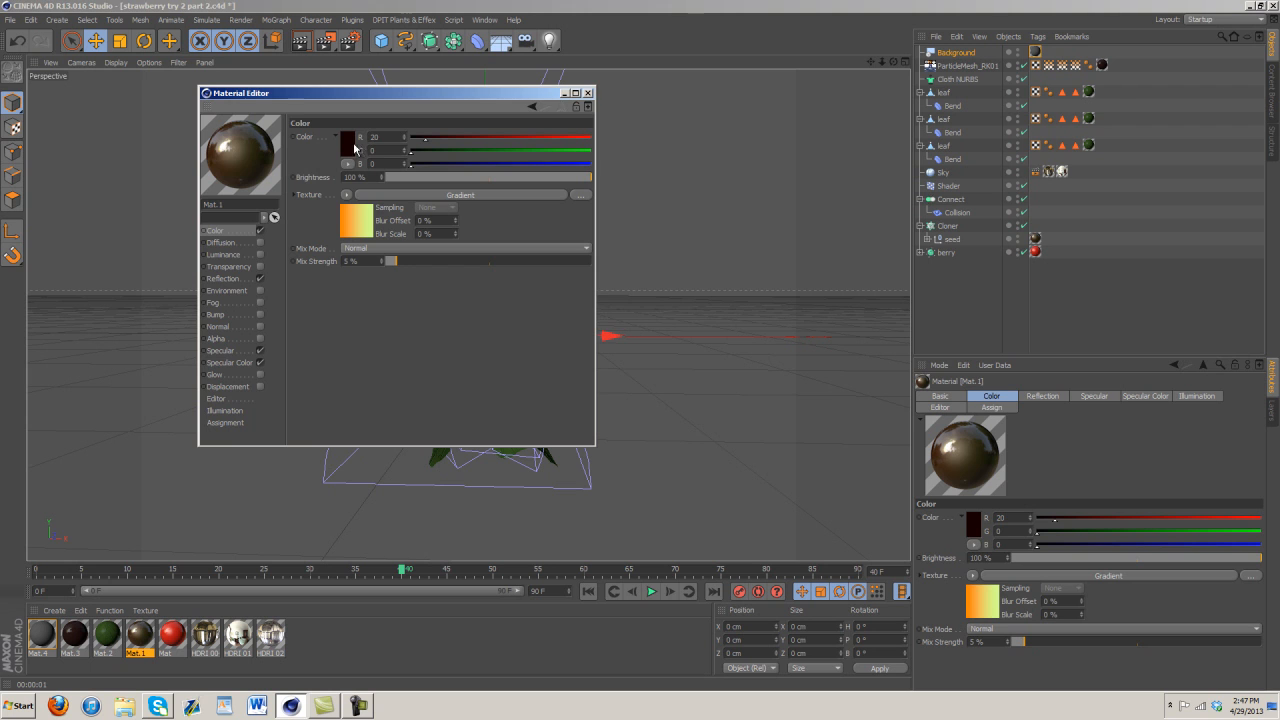
Step: Back in the tutorial file, make the seed colour dark brown (28, 24, 21) with 8% gradient mix
{"action": "left_click", "coordinate": [484, 19]}
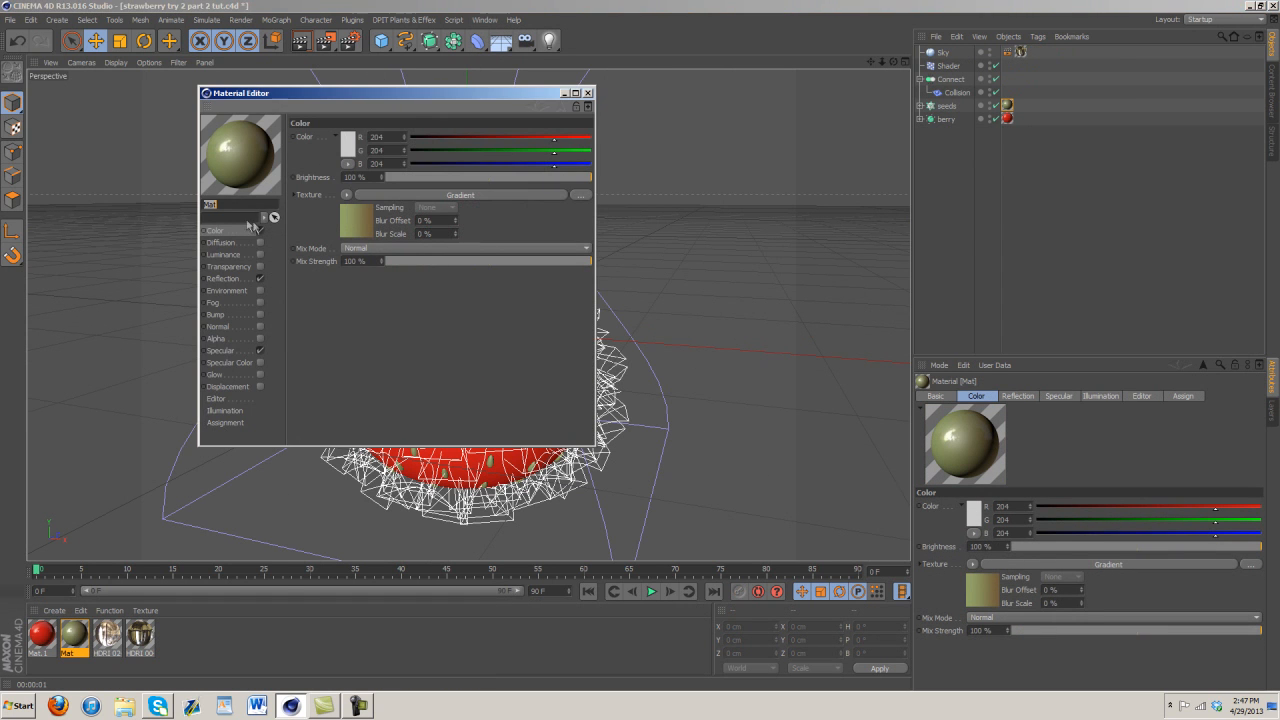
{"action": "left_click", "coordinate": [347, 137]}
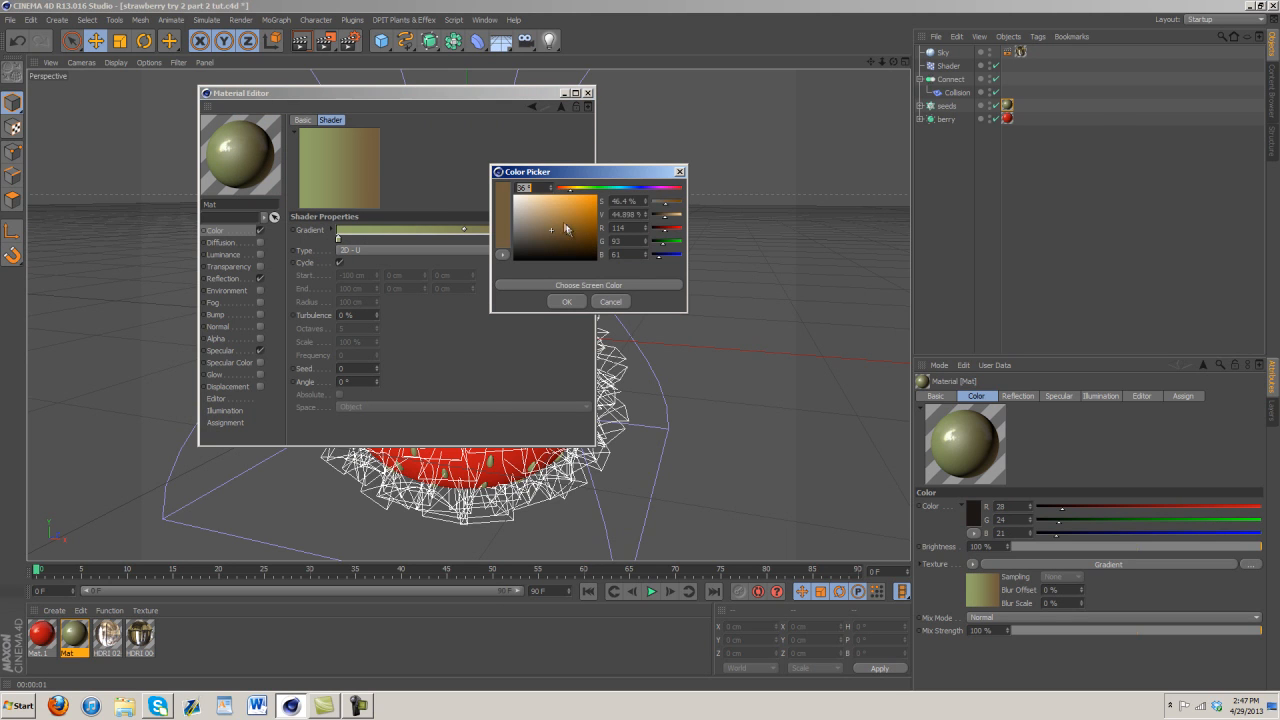
{"action": "left_click", "coordinate": [567, 301]}
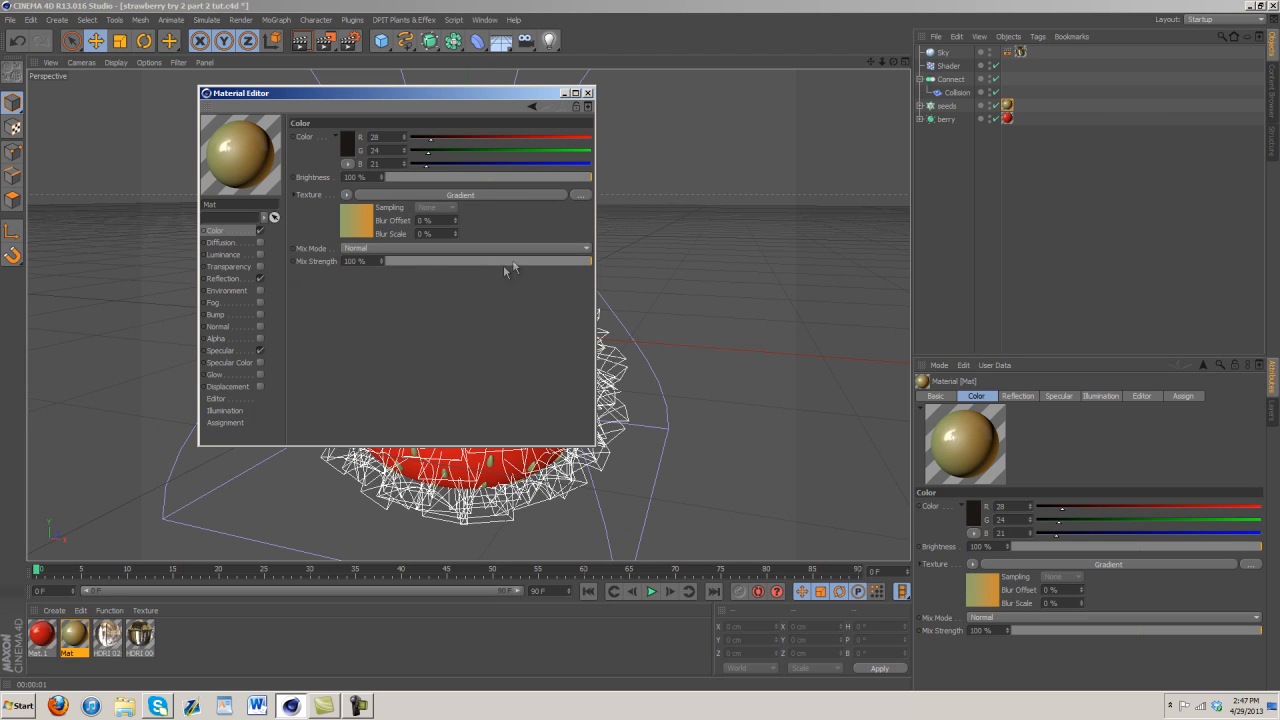
{"action": "left_click_drag", "start_coordinate": [588, 261], "coordinate": [416, 261]}
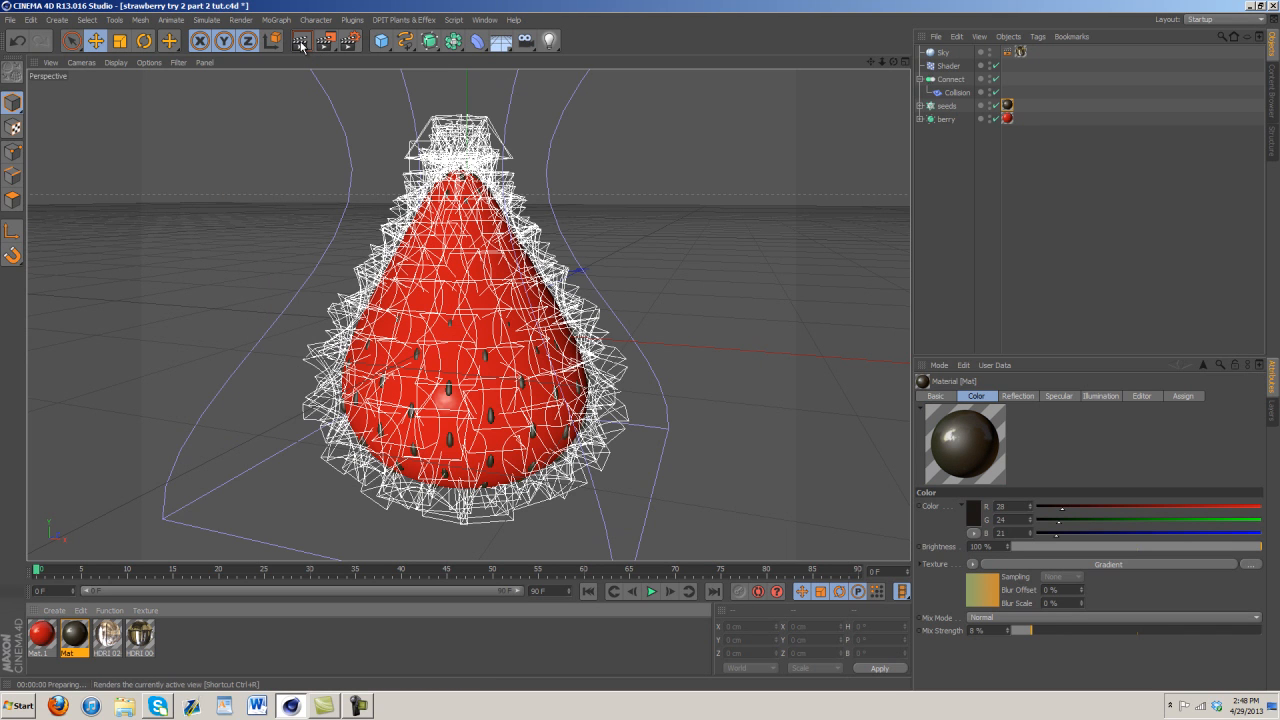
Step: Test-render the seeded strawberry, then switch to the 'strawberry try 2 part 2.c4d' reference document
{"action": "left_click", "coordinate": [272, 40]}
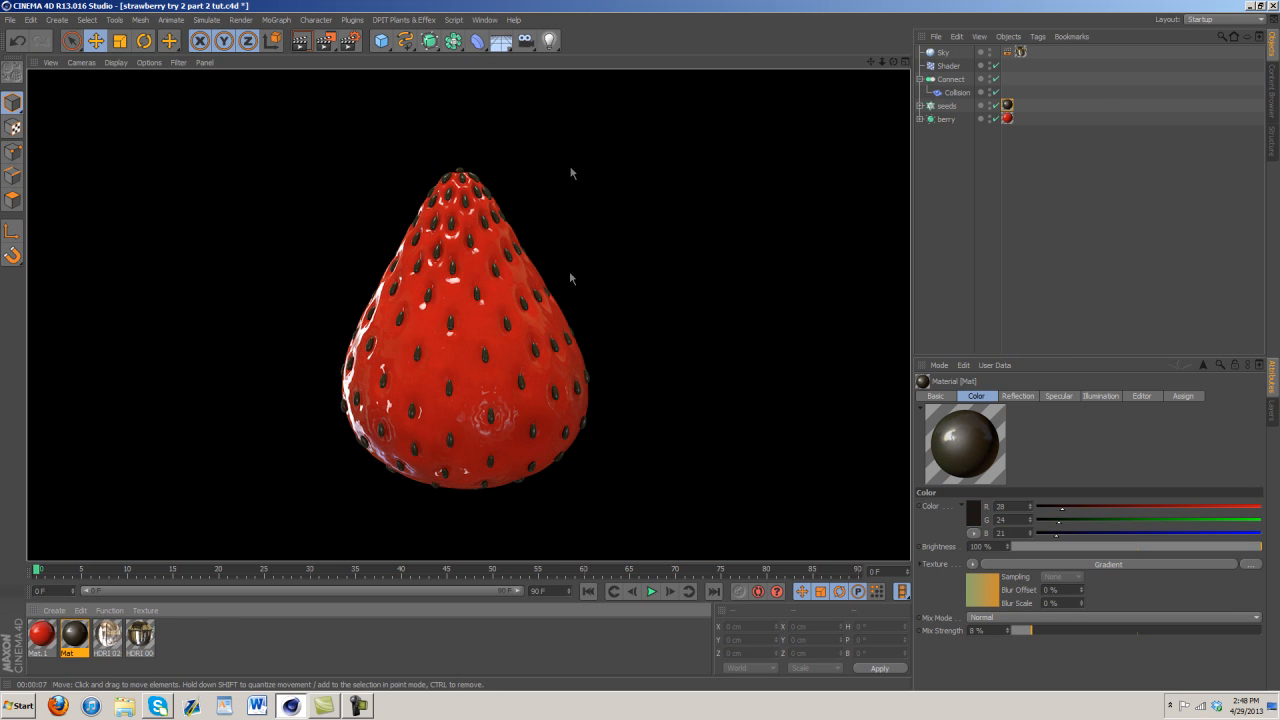
{"action": "left_click", "coordinate": [484, 19]}
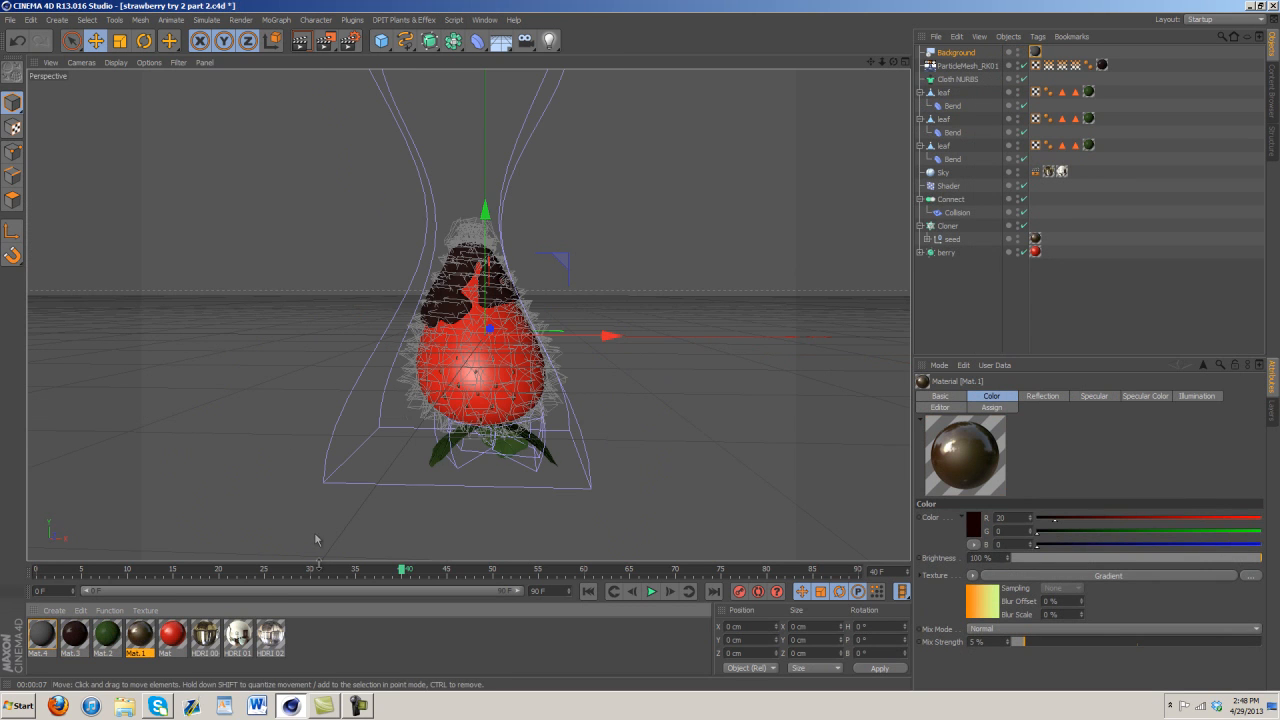
Step: Inspect the reference seed material Mat.1's Reflection and Specular Color settings
{"action": "double_click", "coordinate": [137, 635]}
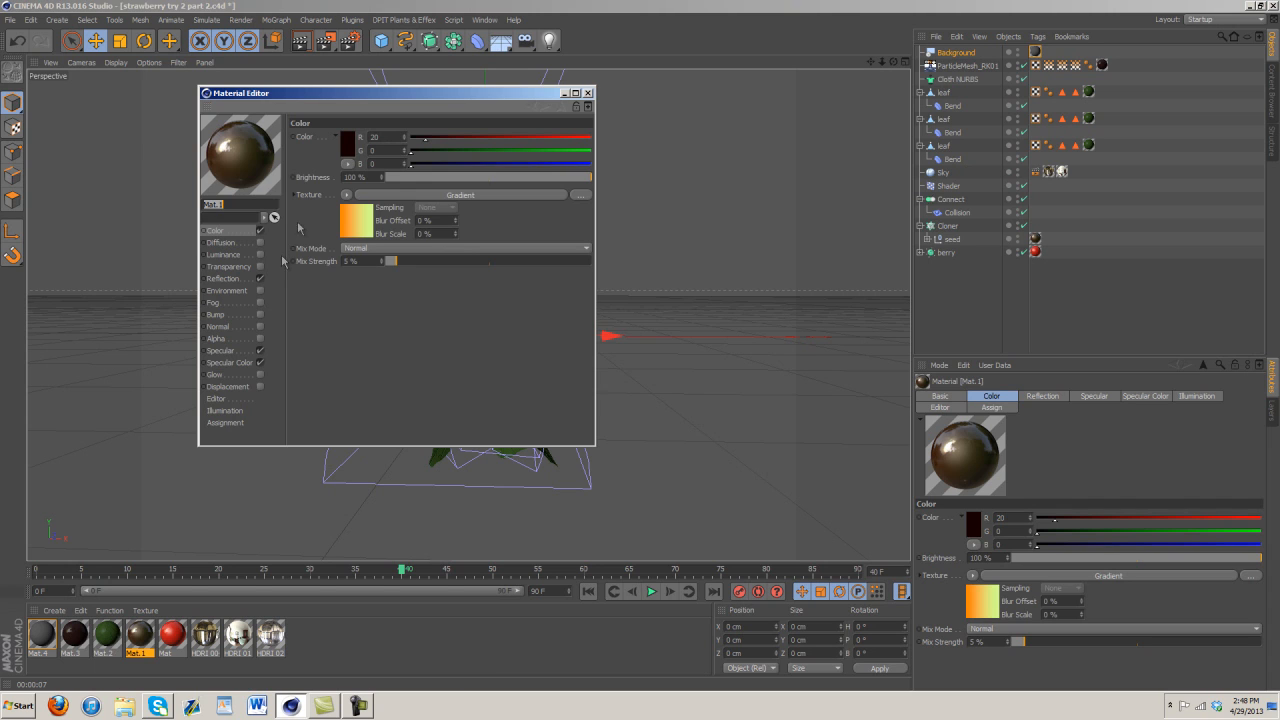
{"action": "left_click", "coordinate": [226, 278]}
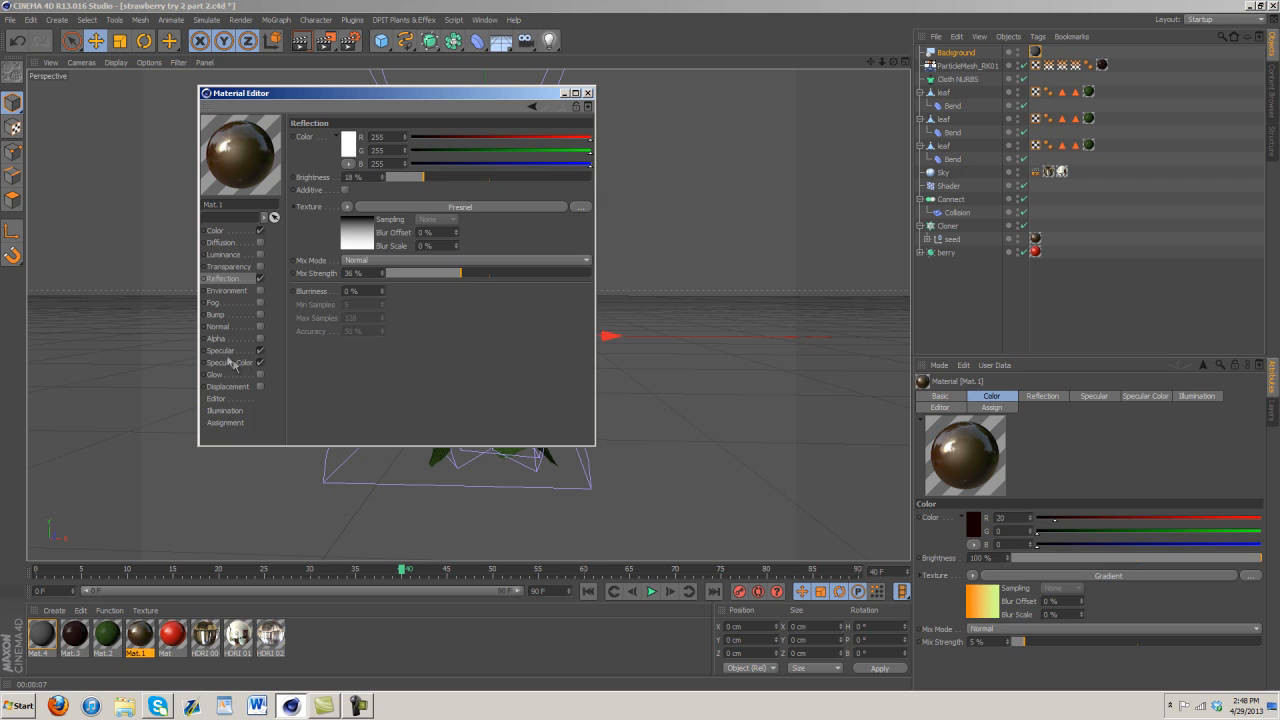
{"action": "left_click", "coordinate": [230, 362]}
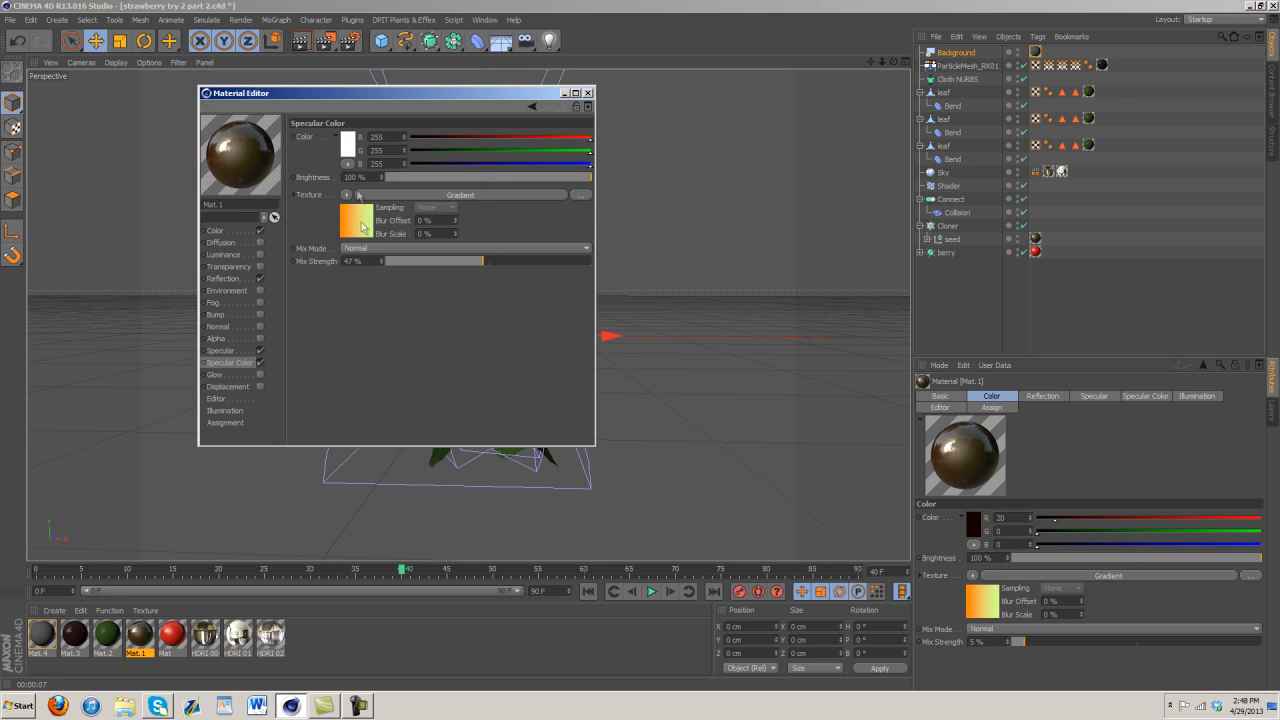
Step: In the tutorial file, copy the Color gradient into Specular Color and adjust its mix strength
{"action": "left_click", "coordinate": [485, 19]}
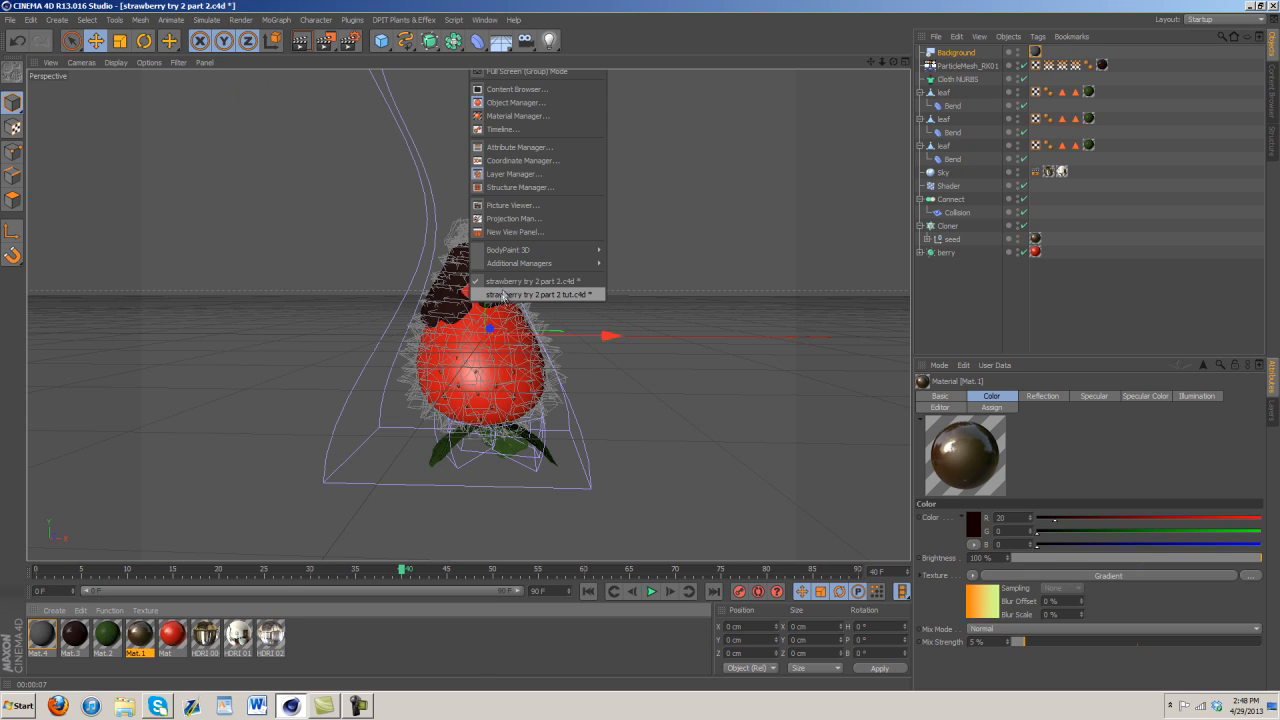
{"action": "left_click", "coordinate": [540, 294]}
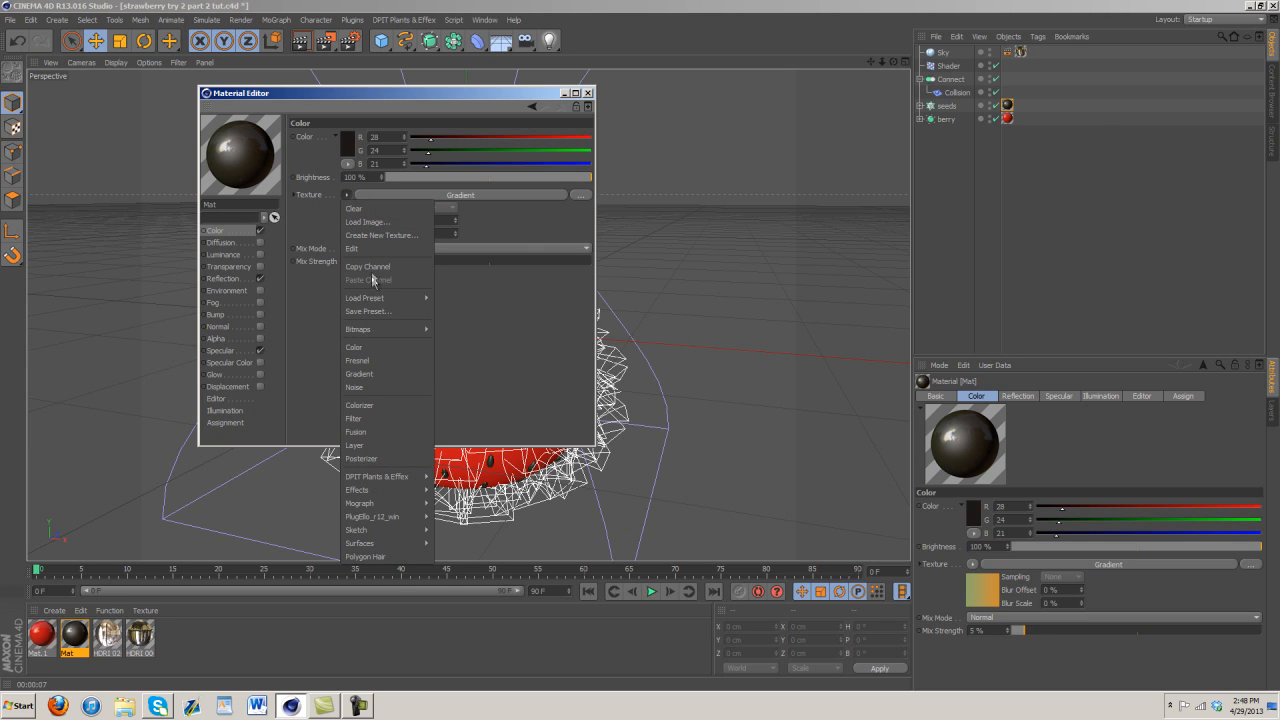
{"action": "left_click", "coordinate": [227, 362]}
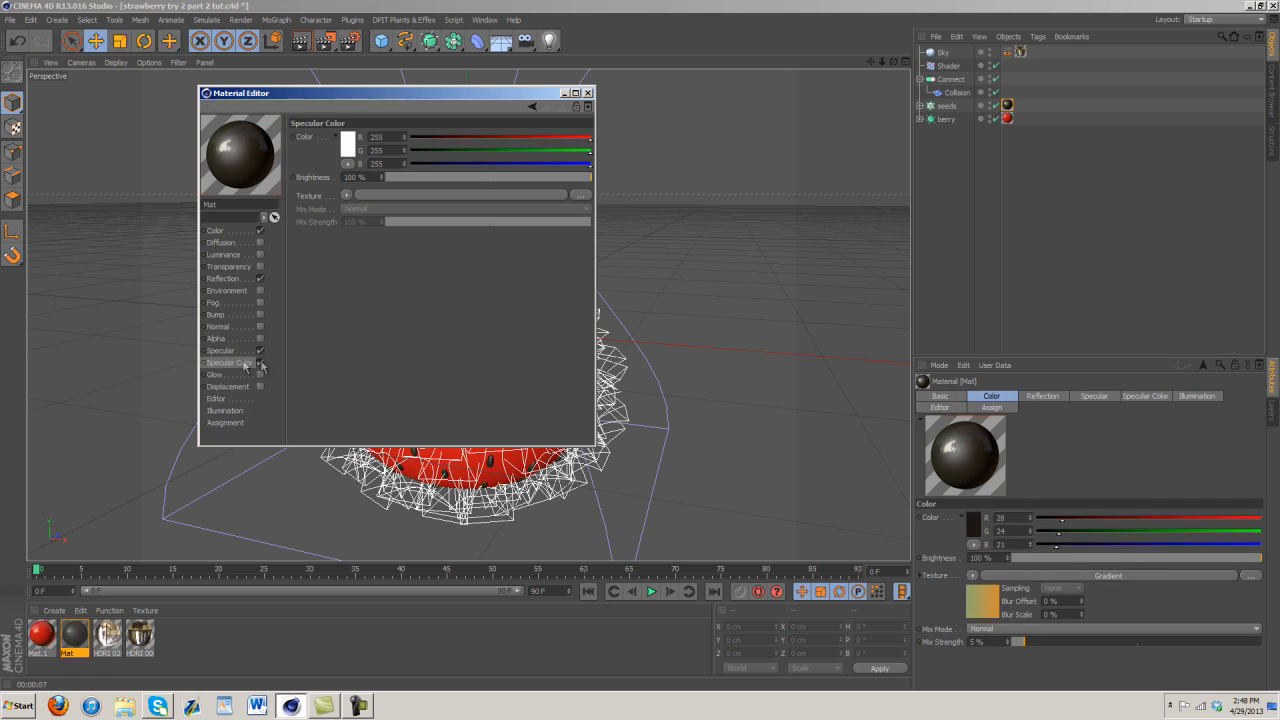
{"action": "left_click", "coordinate": [347, 195]}
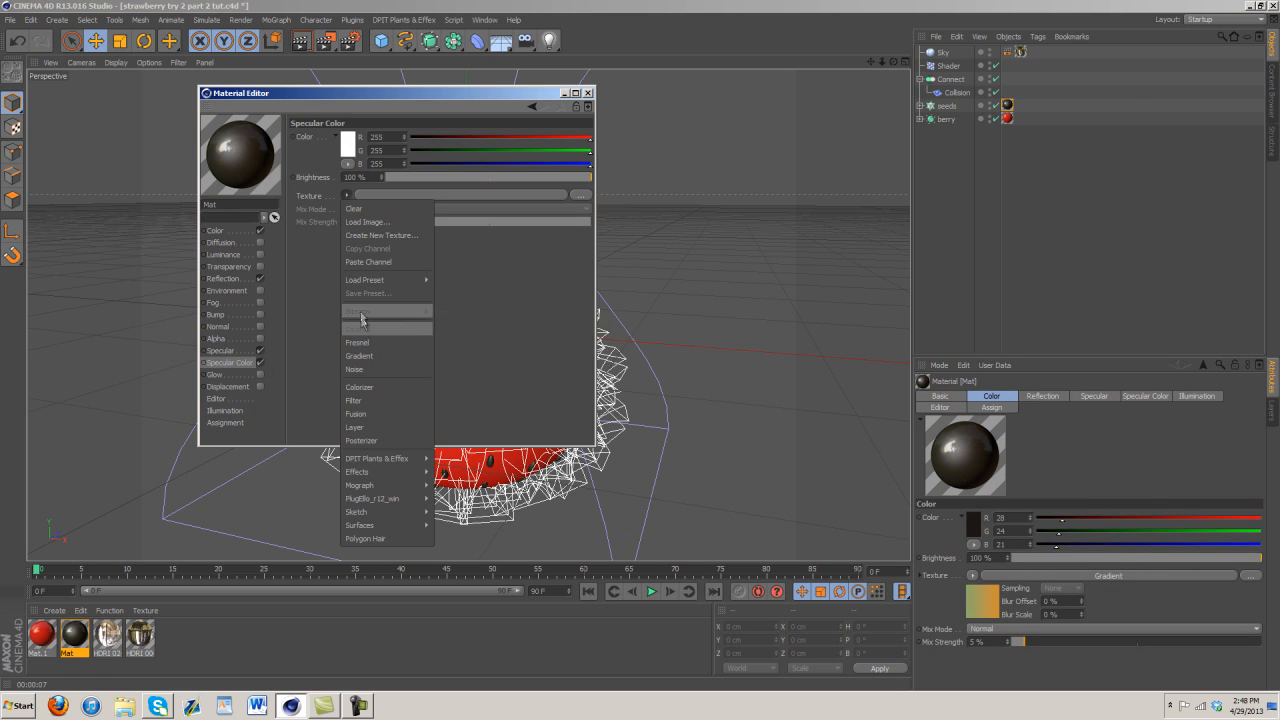
{"action": "left_click", "coordinate": [359, 355]}
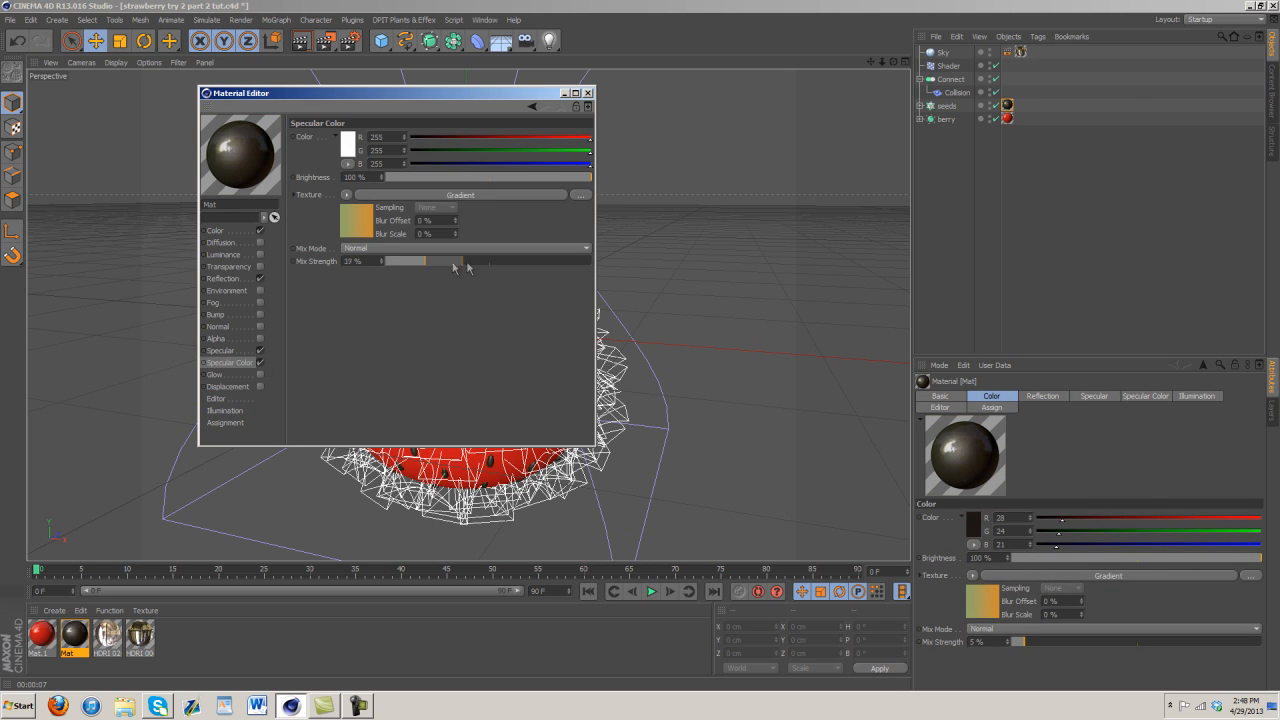
{"action": "left_click", "coordinate": [223, 278]}
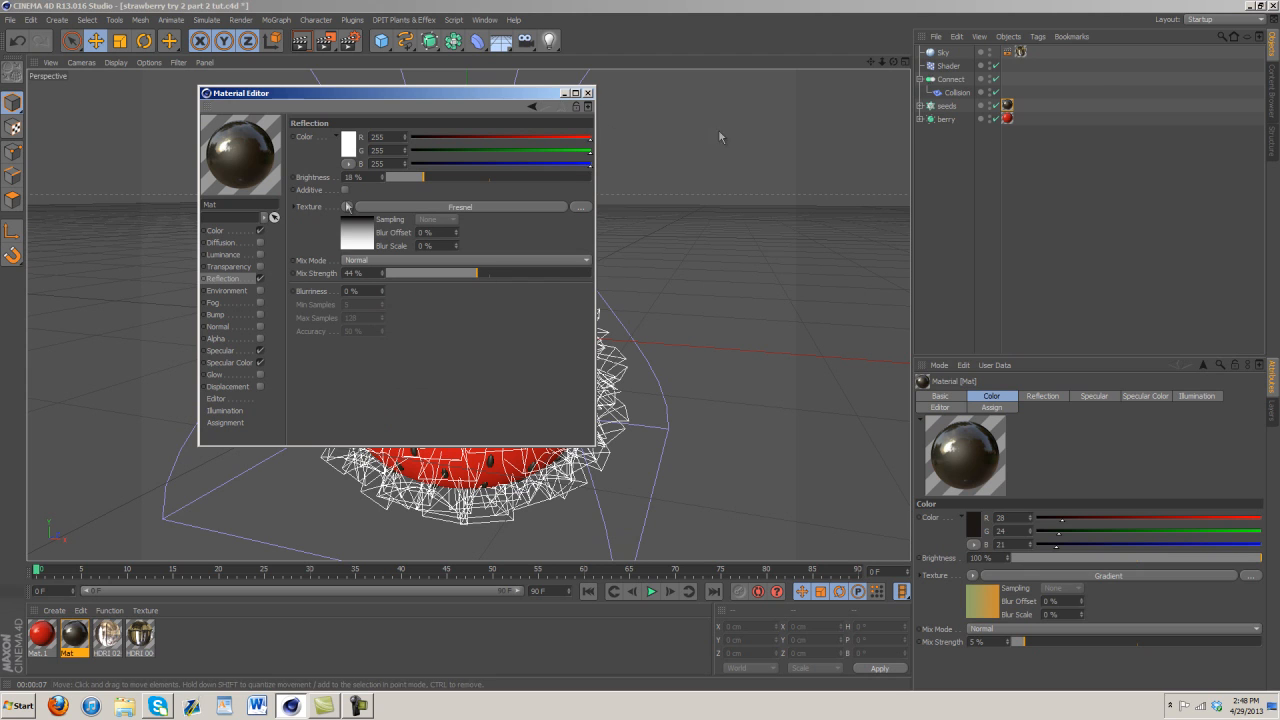
Step: Render, then darken the seed colour to 23, 21, 19 with 4% gradient mix and 11% reflection
{"action": "left_click", "coordinate": [588, 92]}
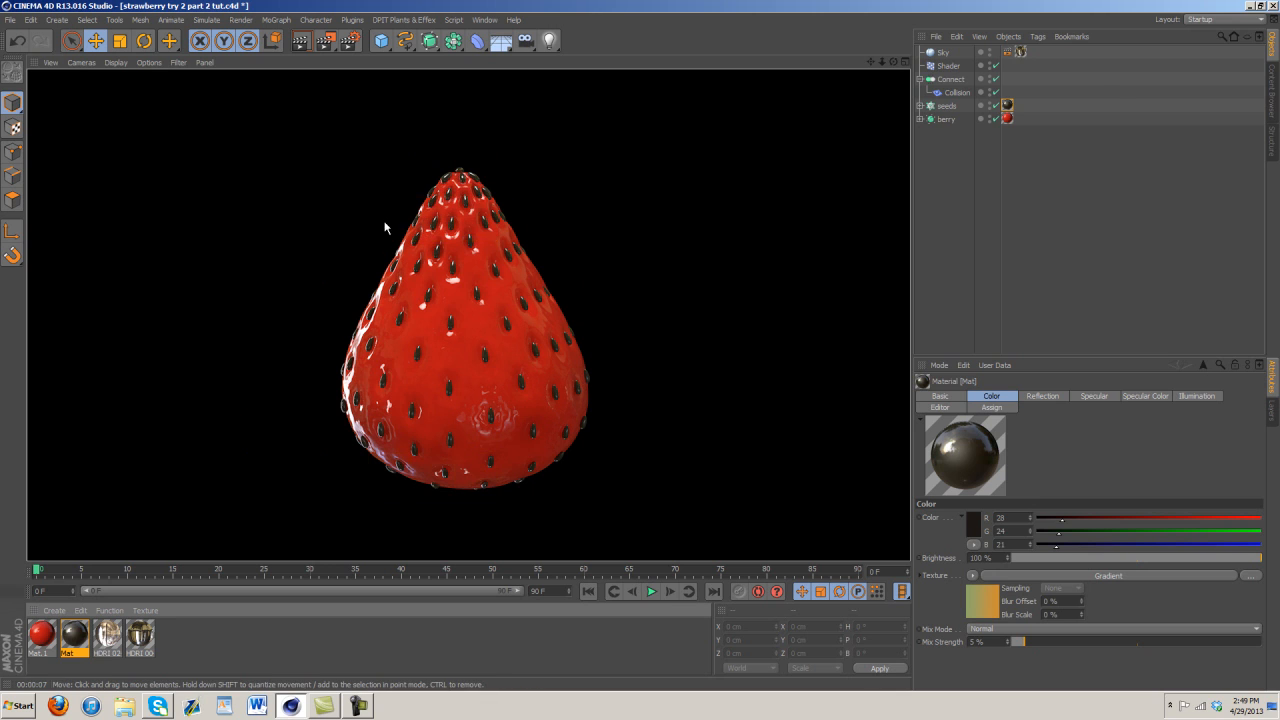
{"action": "mouse_move", "coordinate": [538, 310]}
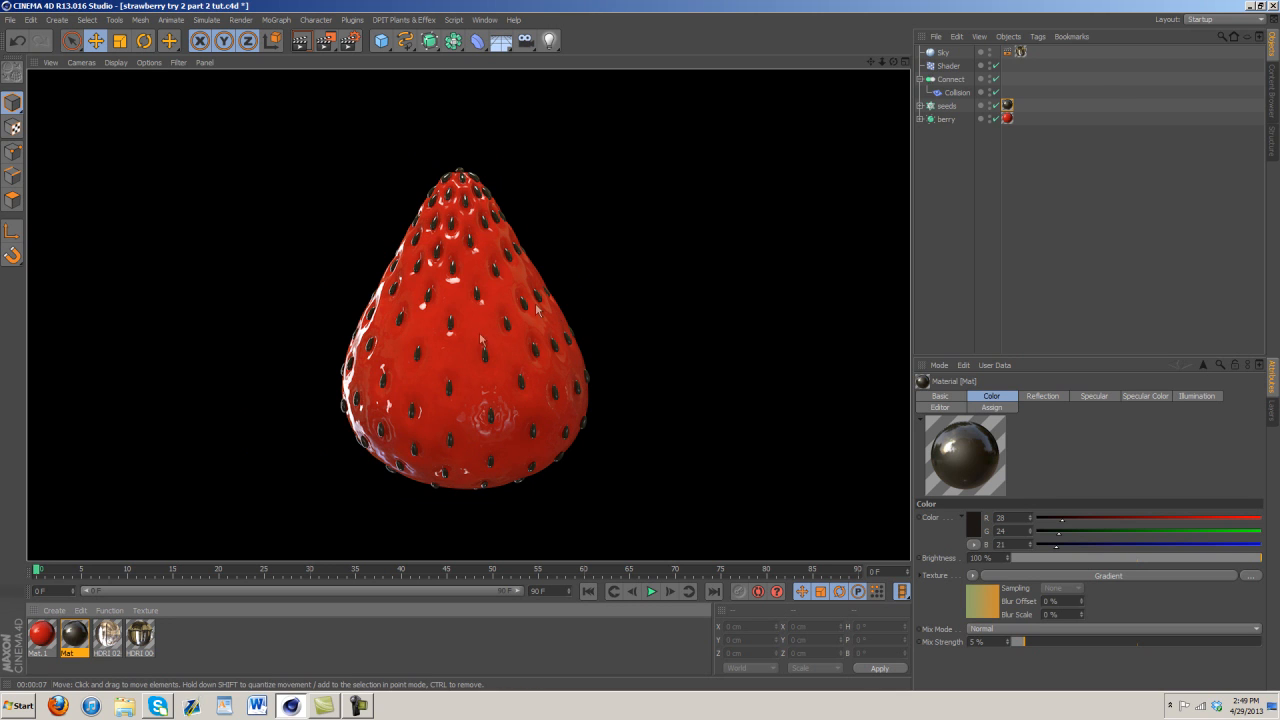
{"action": "double_click", "coordinate": [40, 637]}
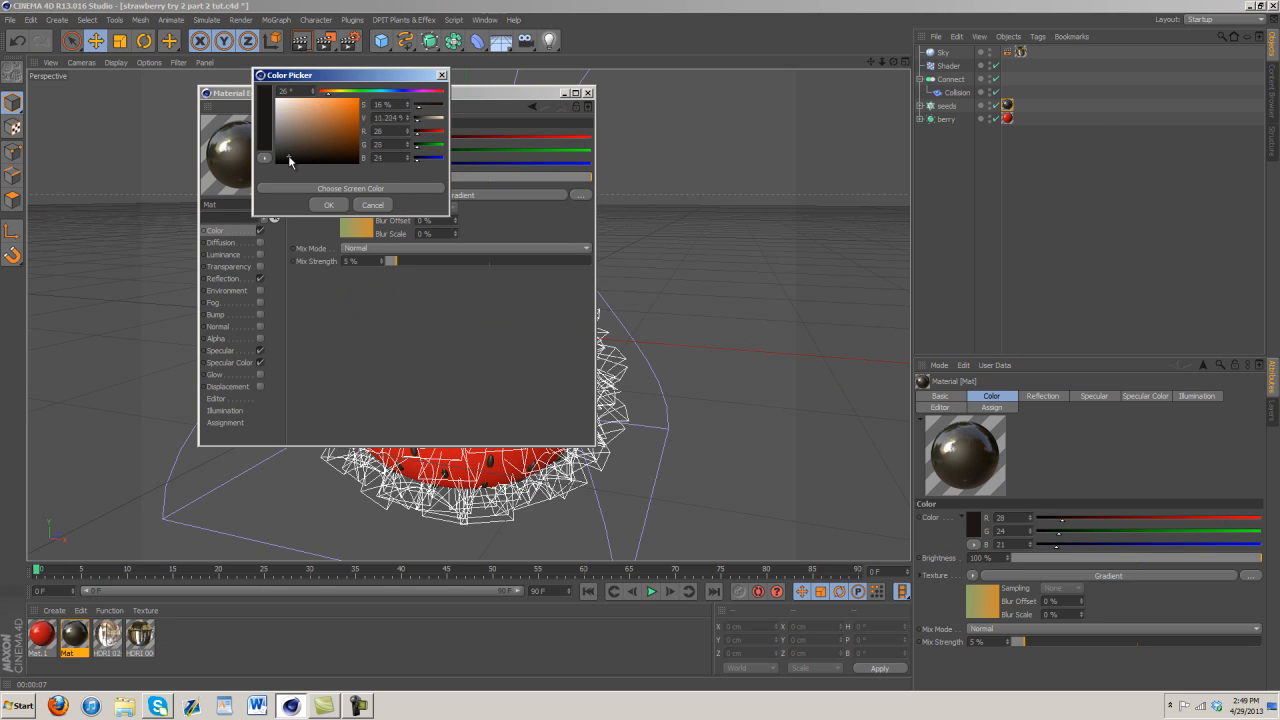
{"action": "left_click", "coordinate": [328, 204]}
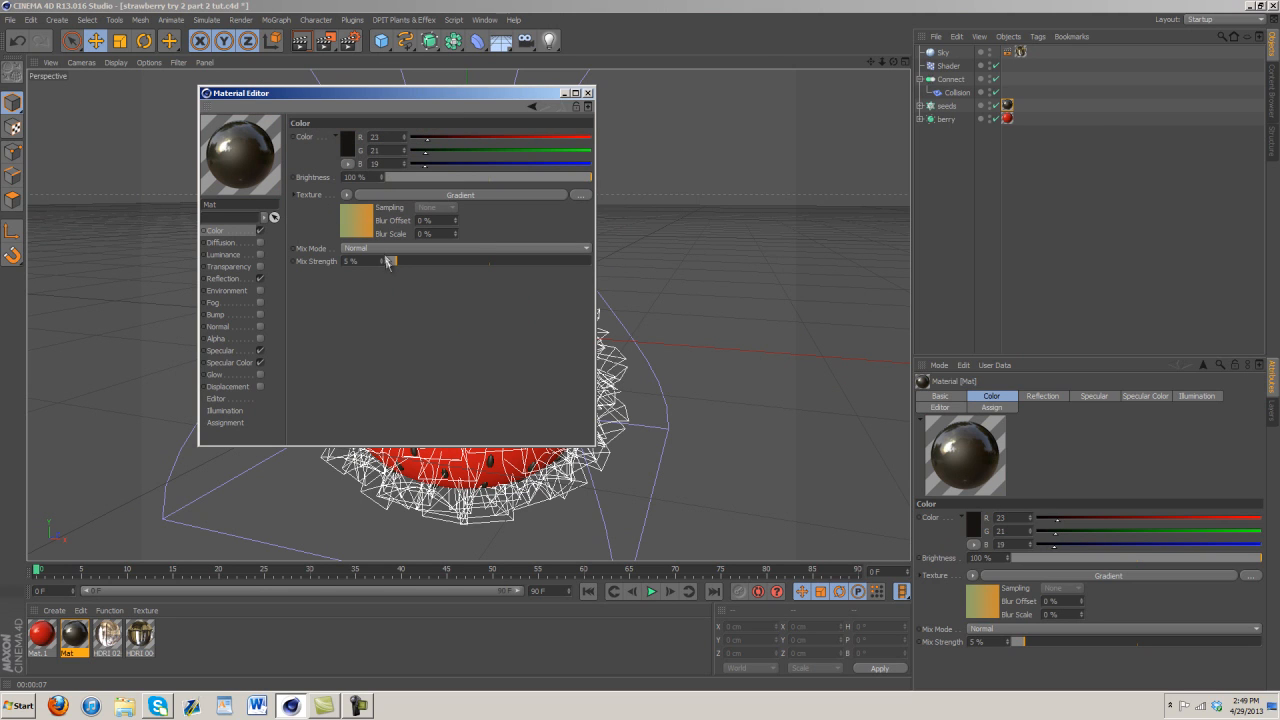
{"action": "left_click_drag", "start_coordinate": [390, 261], "coordinate": [385, 261]}
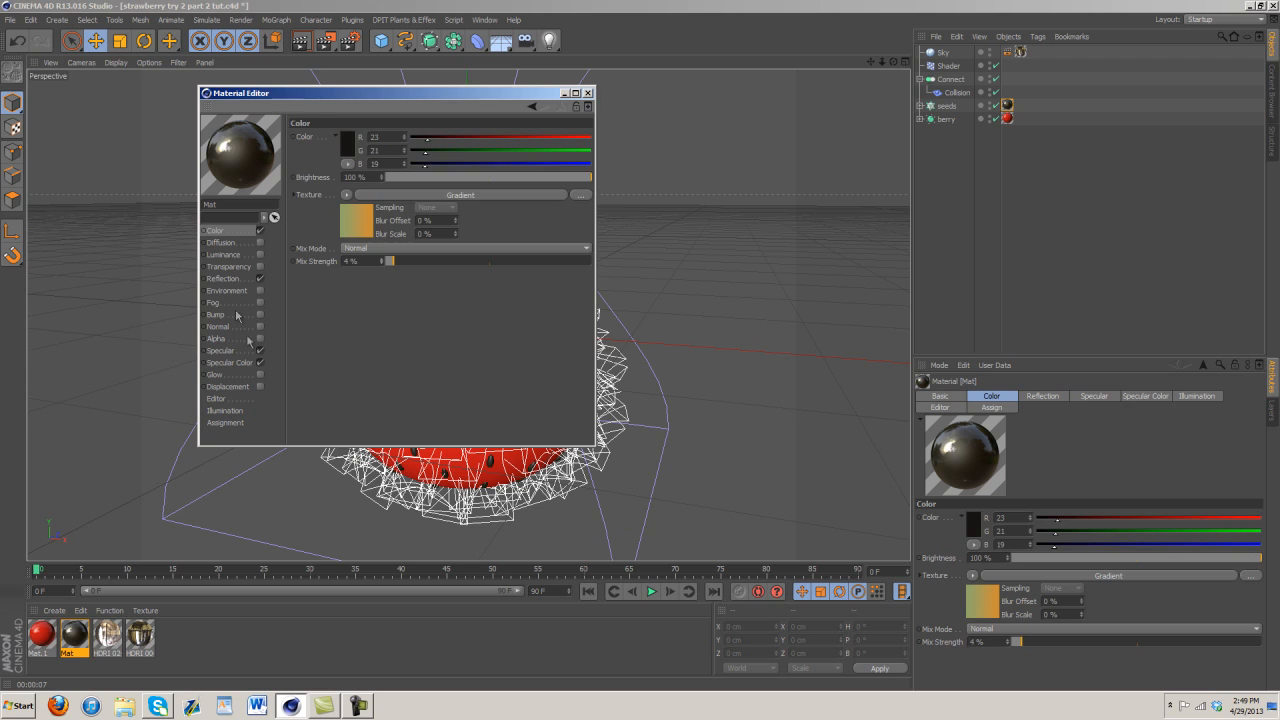
{"action": "left_click", "coordinate": [223, 278]}
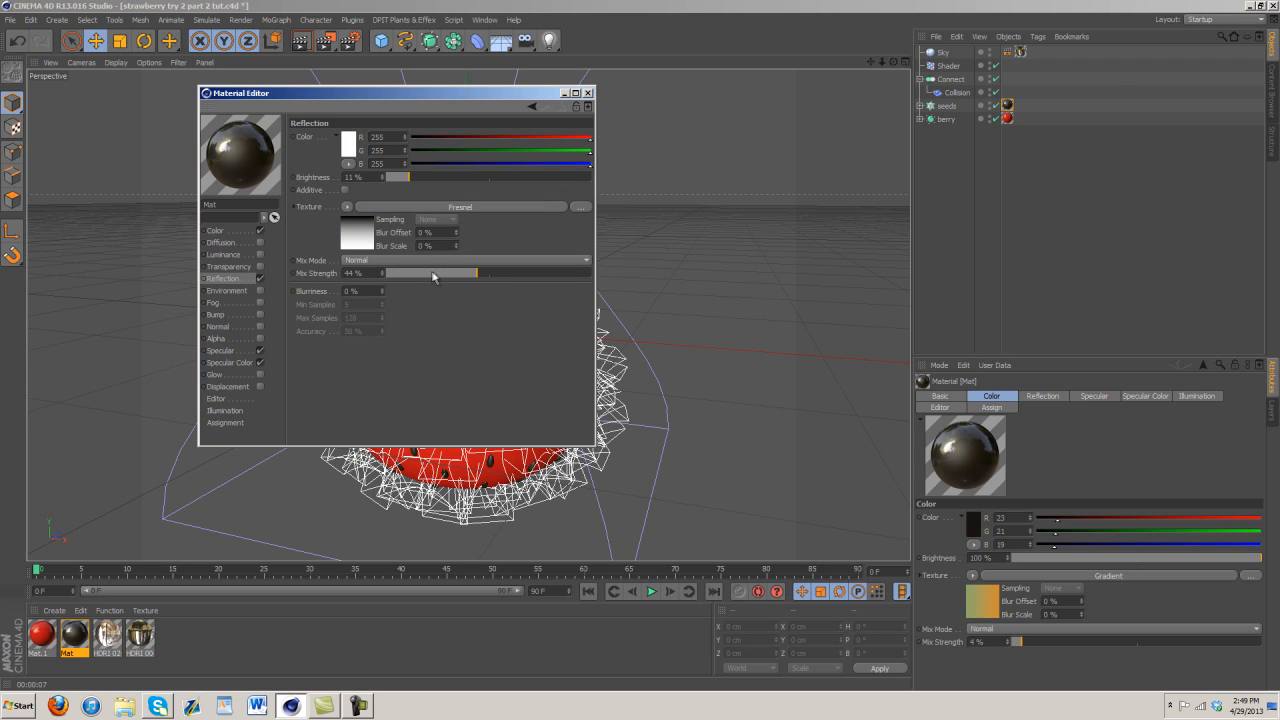
{"action": "left_click_drag", "start_coordinate": [470, 273], "coordinate": [430, 273]}
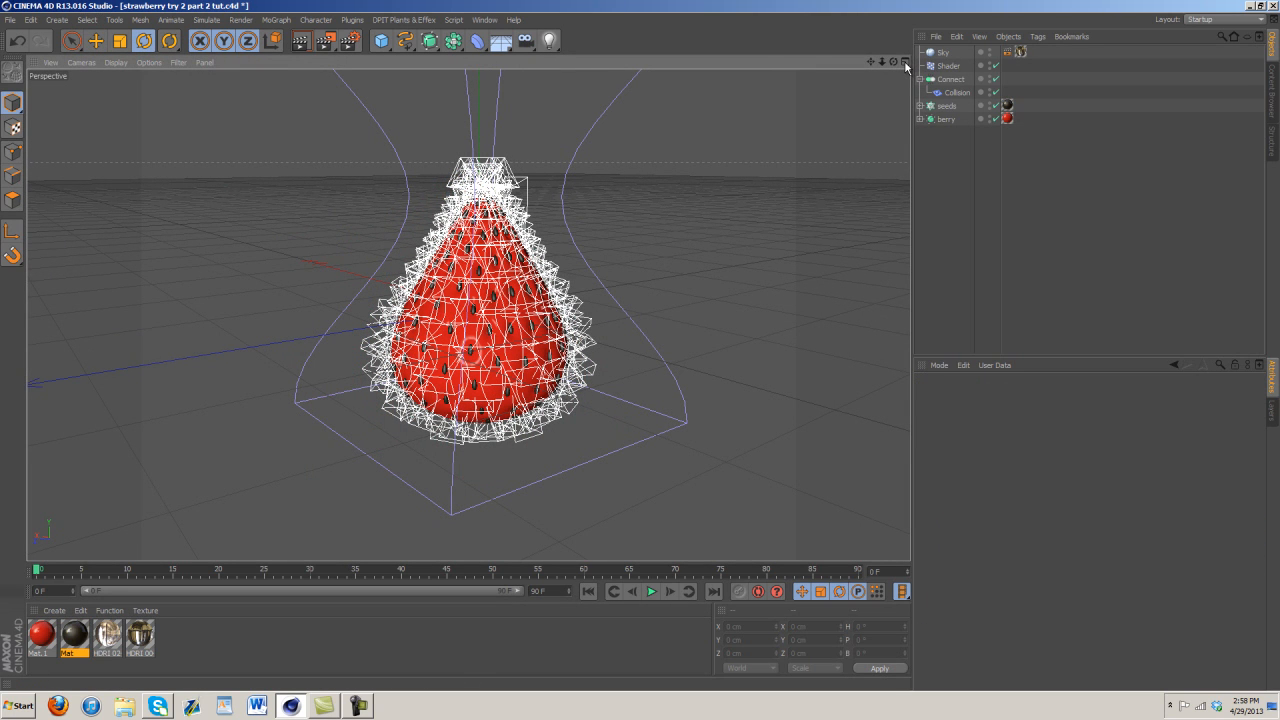
Step: Maximise the Top view and draw an open B-spline with points right of the berry
{"action": "left_click", "coordinate": [905, 62]}
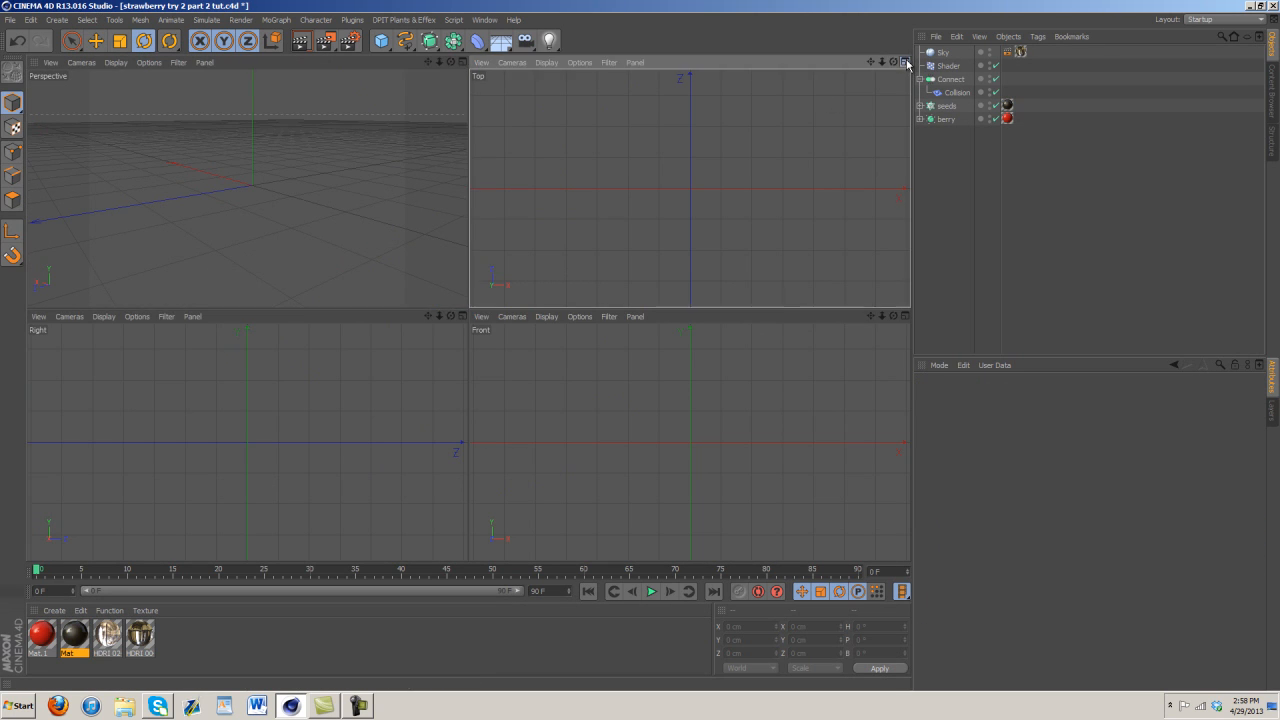
{"action": "left_click", "coordinate": [404, 40]}
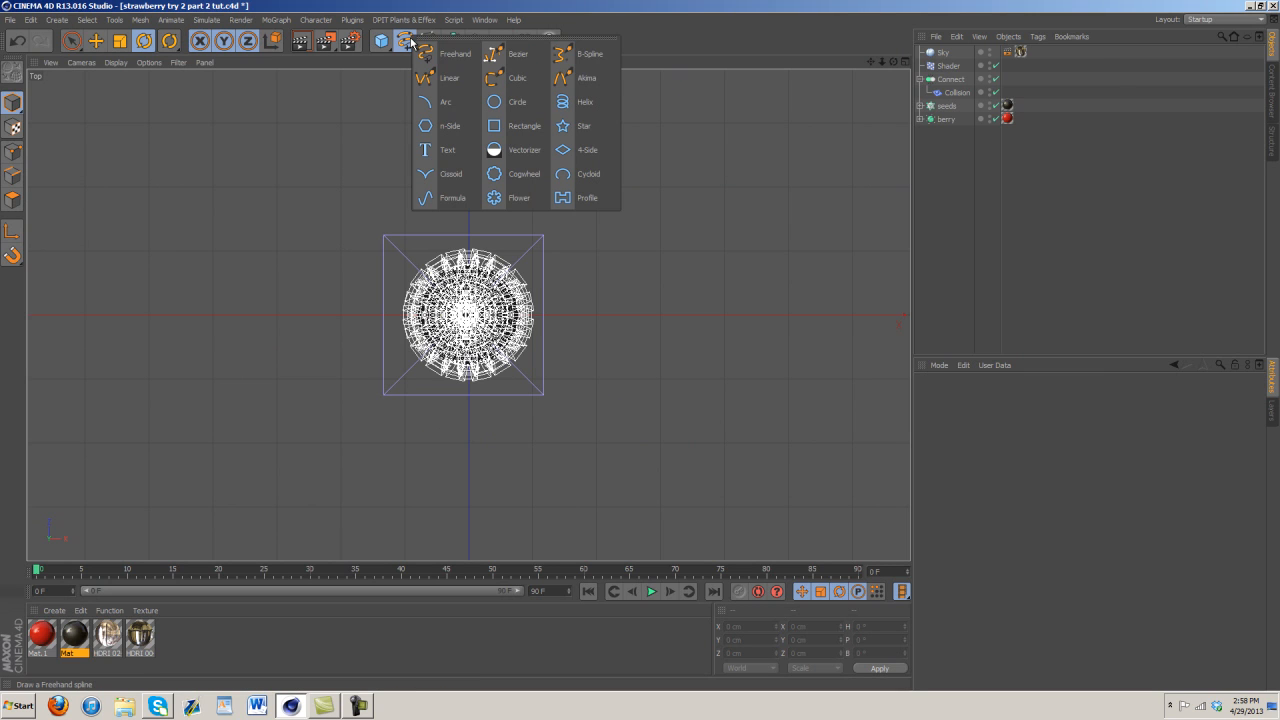
{"action": "mouse_move", "coordinate": [585, 54]}
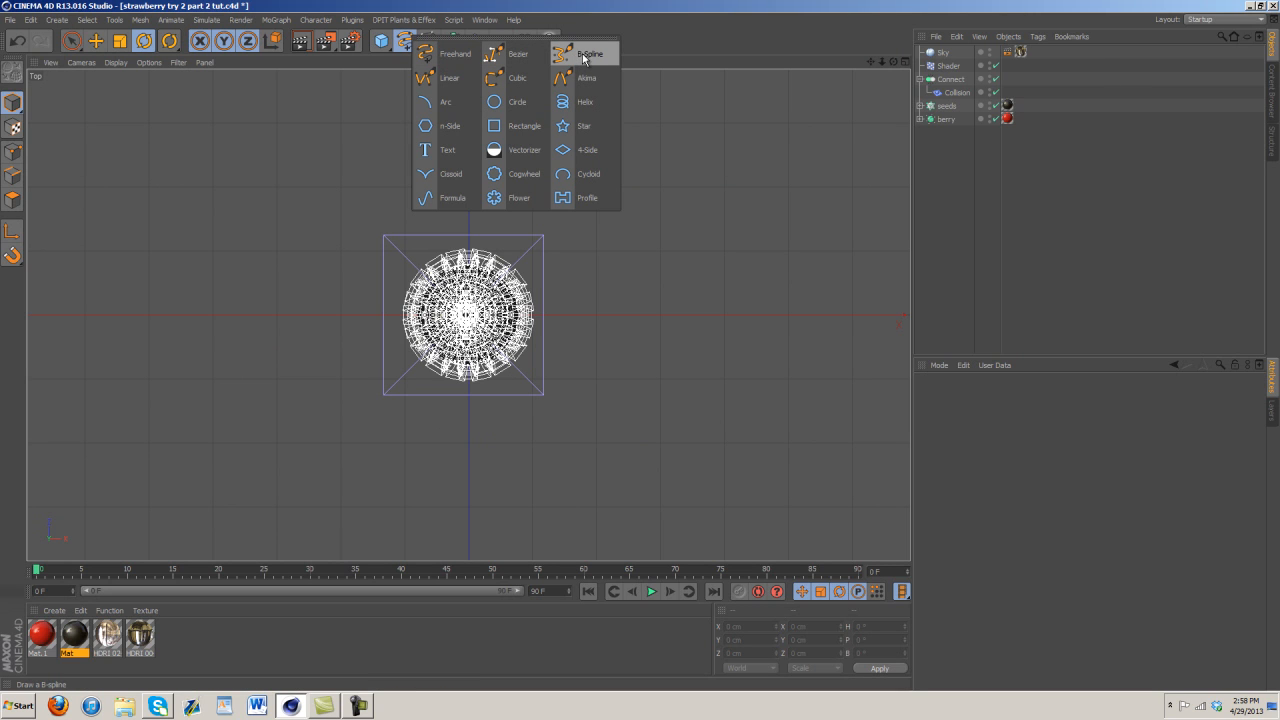
{"action": "left_click", "coordinate": [589, 54]}
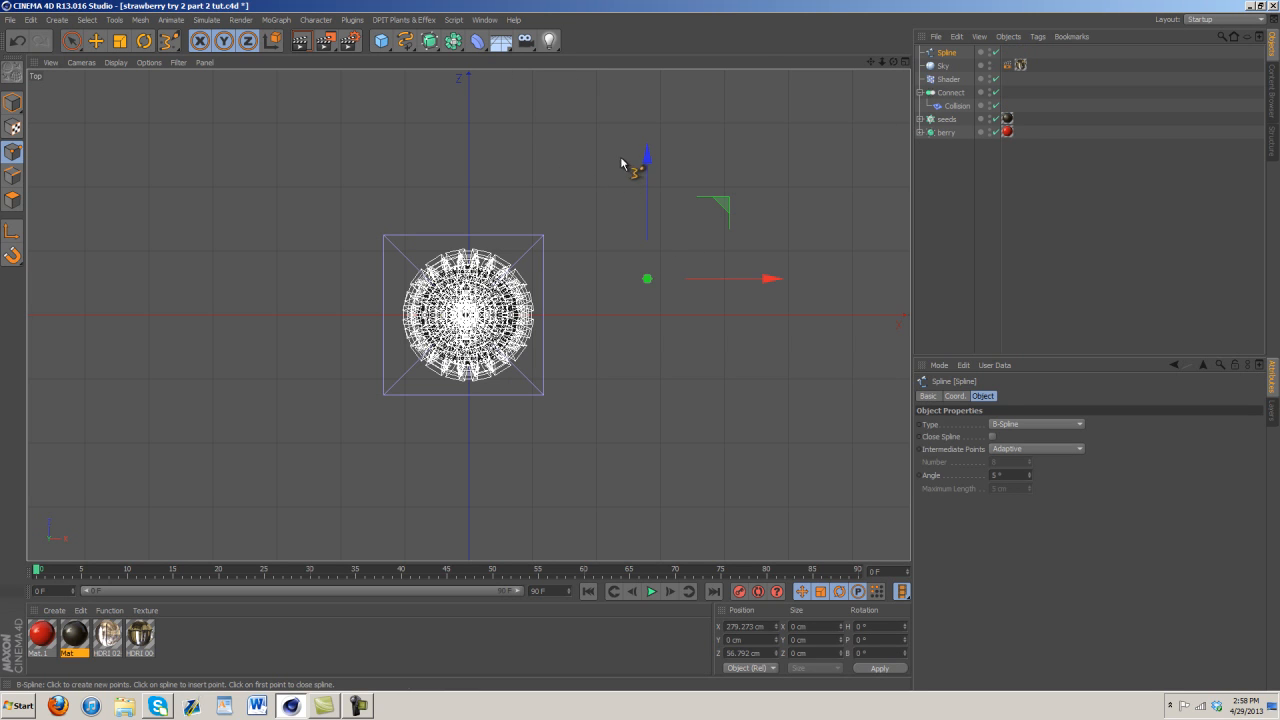
{"action": "left_click_drag", "start_coordinate": [647, 278], "coordinate": [613, 172]}
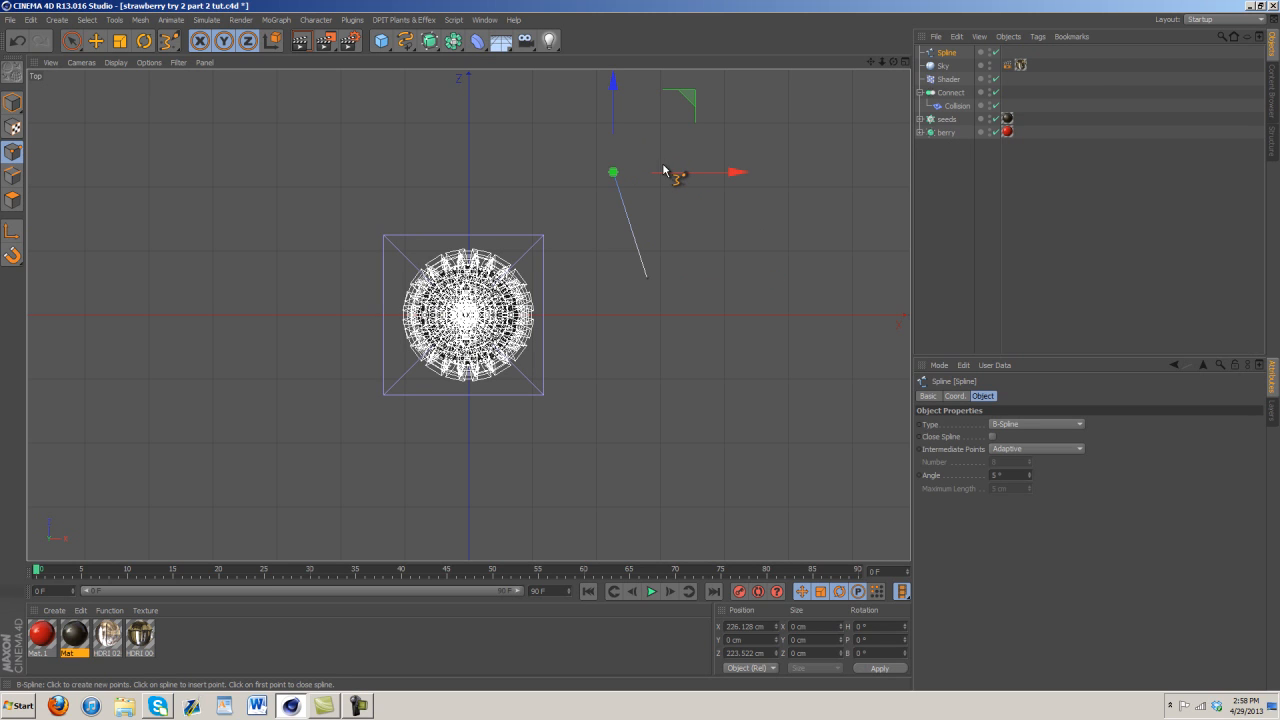
{"action": "left_click_drag", "start_coordinate": [613, 172], "coordinate": [662, 164]}
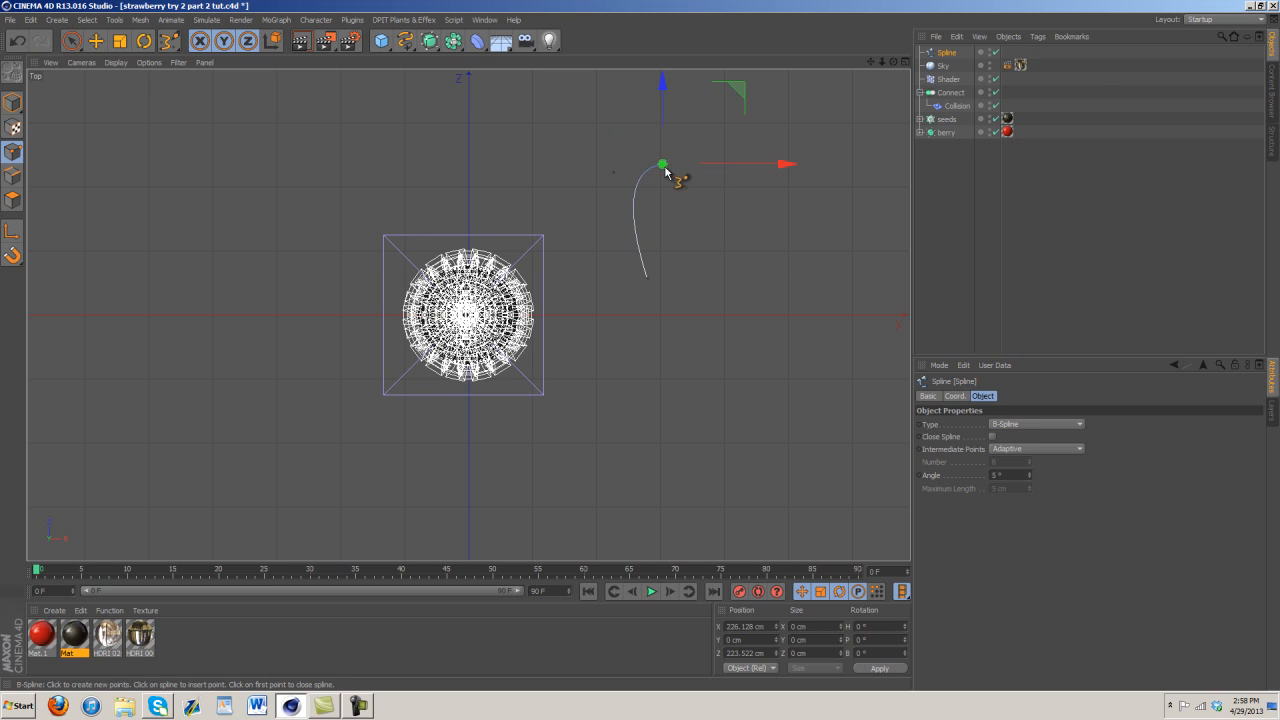
{"action": "left_click_drag", "start_coordinate": [662, 164], "coordinate": [655, 172]}
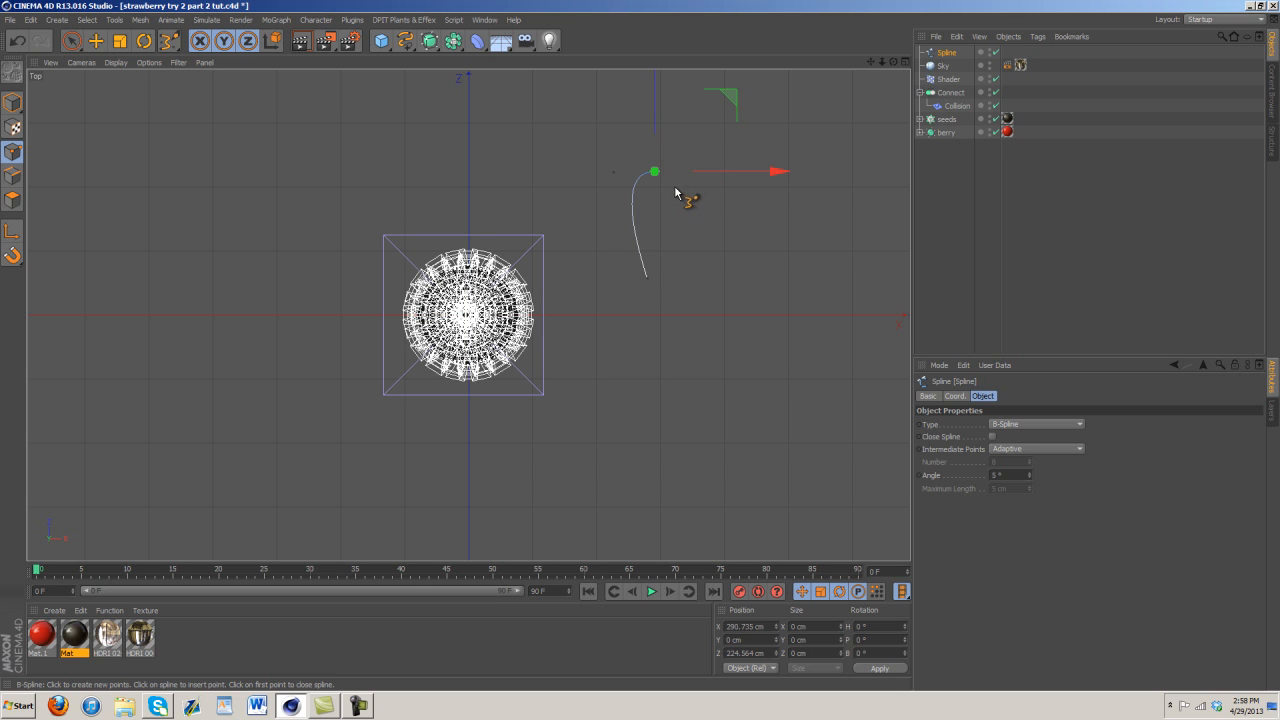
{"action": "left_click_drag", "start_coordinate": [655, 171], "coordinate": [663, 182]}
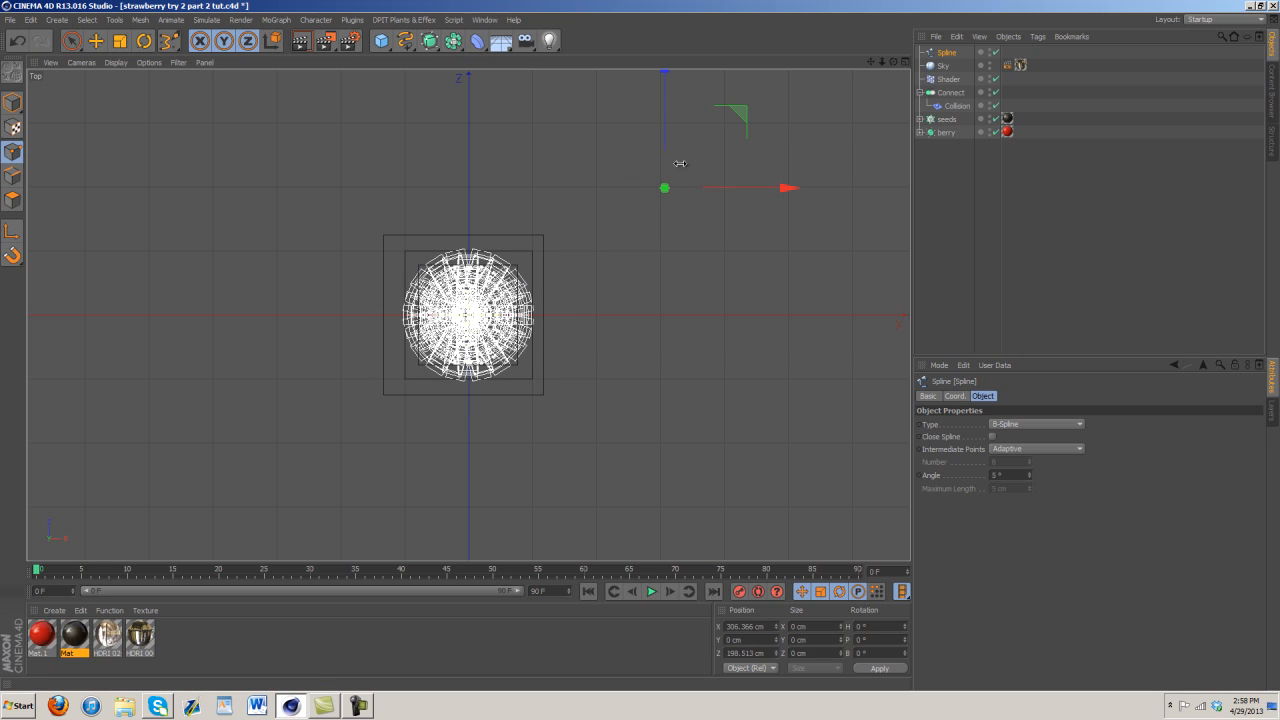
{"action": "mouse_move", "coordinate": [677, 146]}
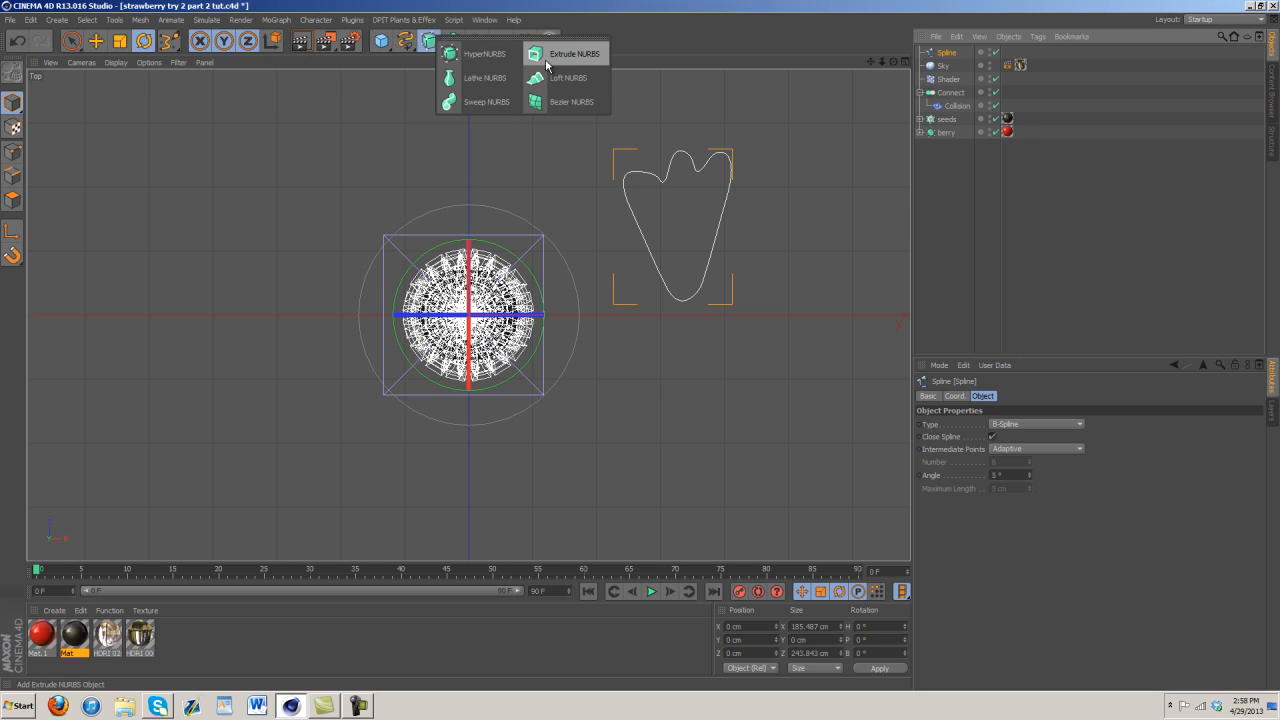
Step: Place the leaf spline under a new Extrude NURBS with 1 cm depth
{"action": "left_click", "coordinate": [575, 53]}
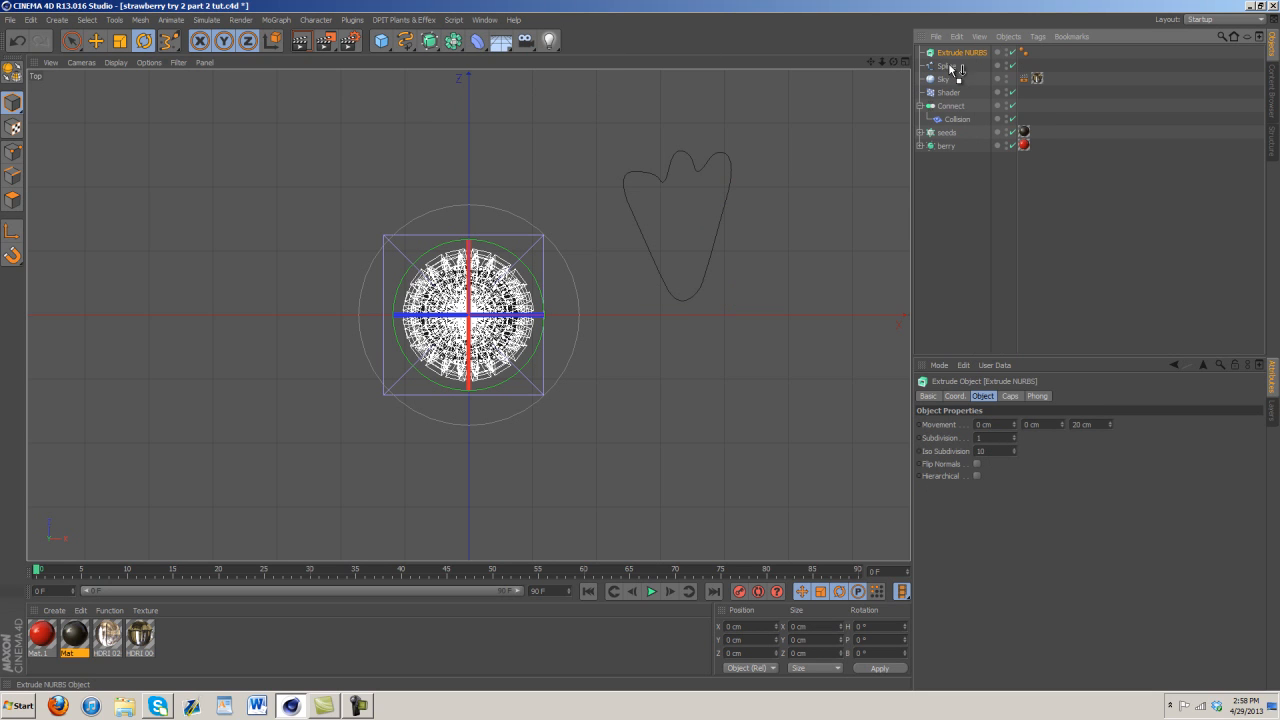
{"action": "left_click", "coordinate": [464, 62]}
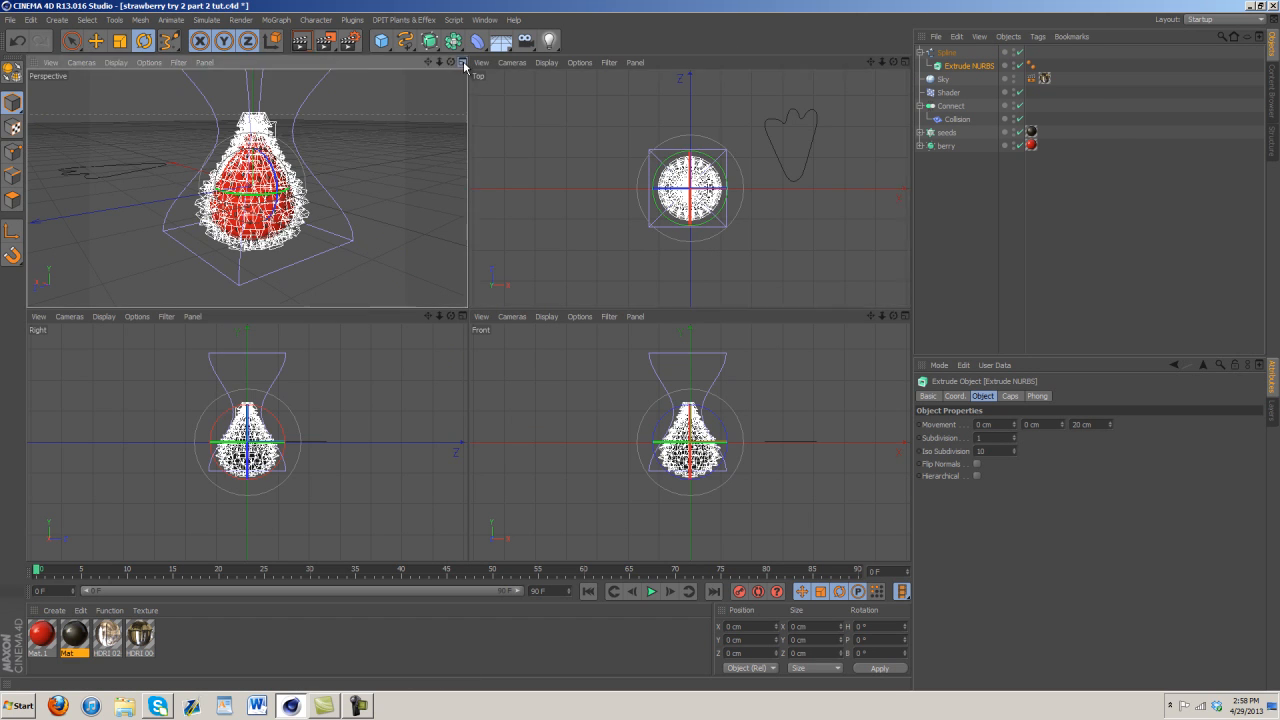
{"action": "left_click", "coordinate": [464, 62]}
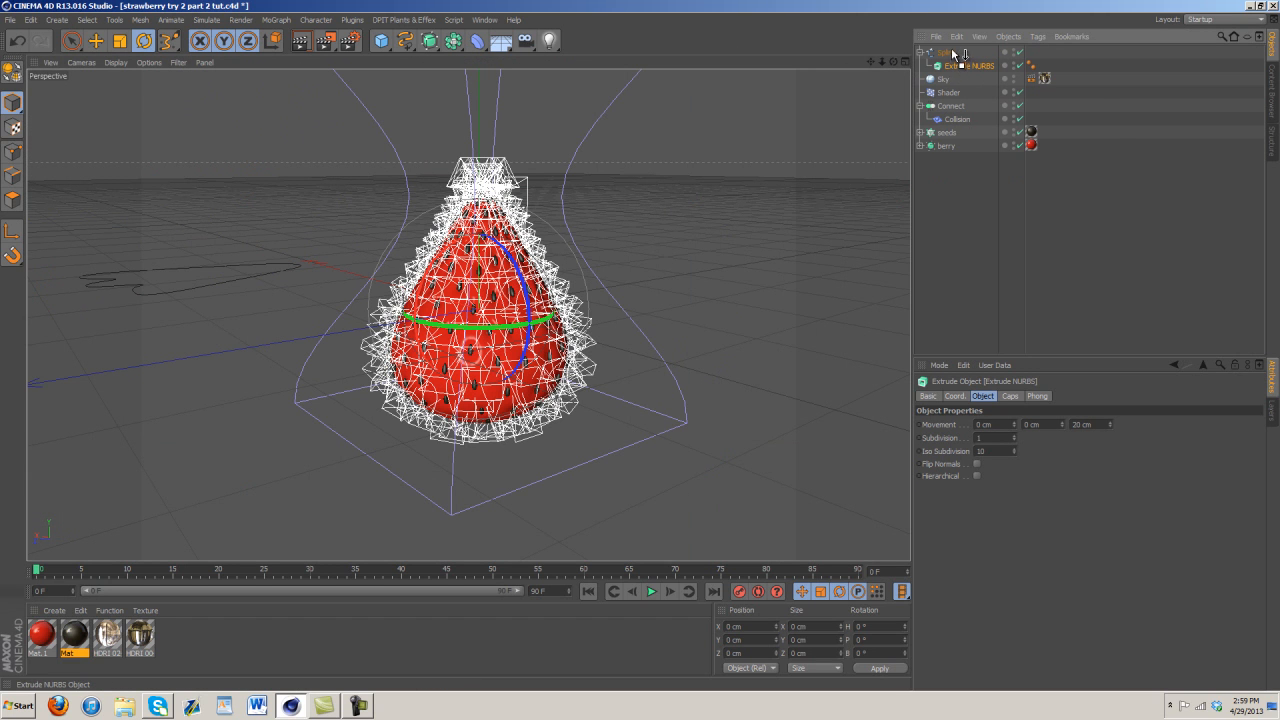
{"action": "left_click", "coordinate": [954, 65]}
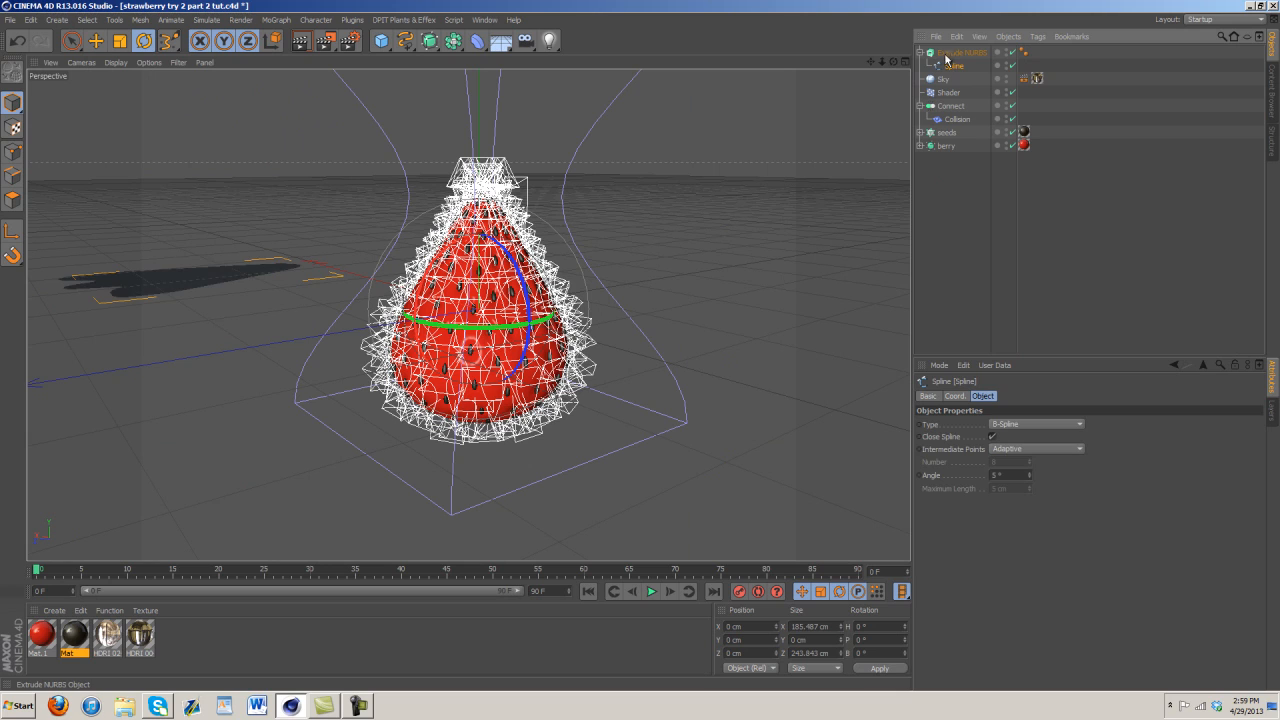
{"action": "left_click", "coordinate": [962, 52]}
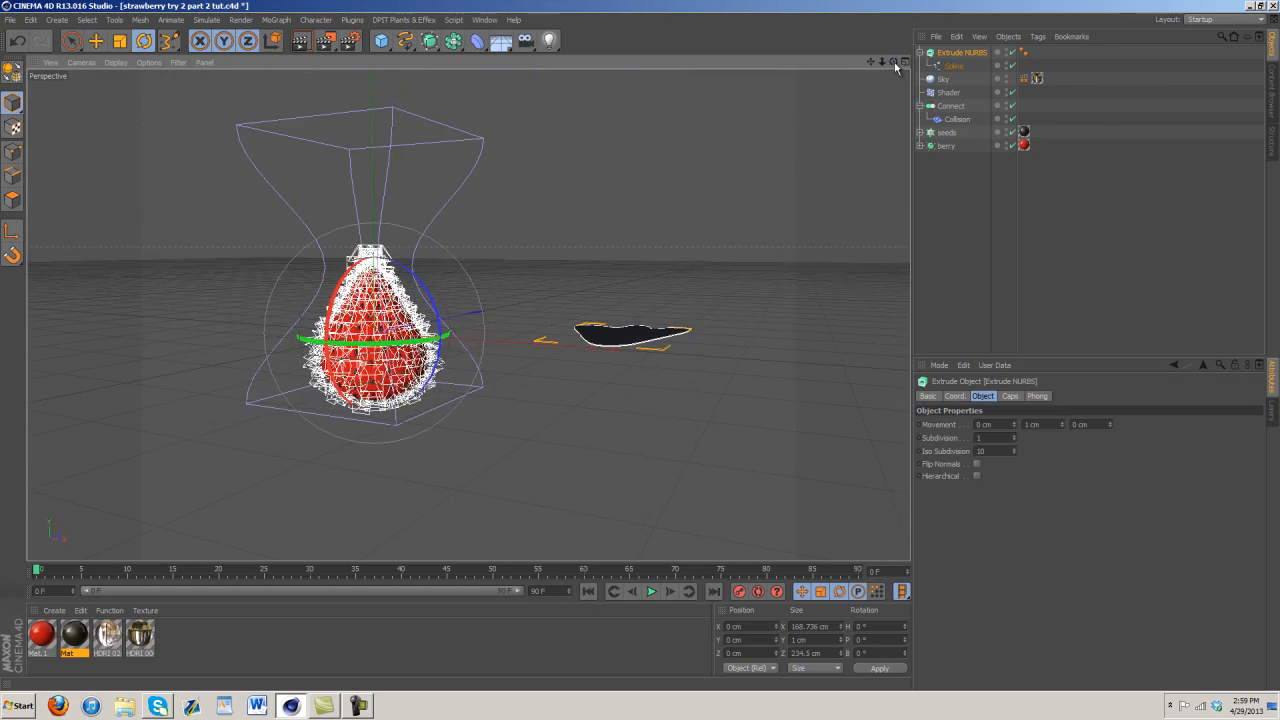
Step: Add a HyperNURBS and nest the Extrude NURBS leaf inside it
{"action": "left_click", "coordinate": [453, 40]}
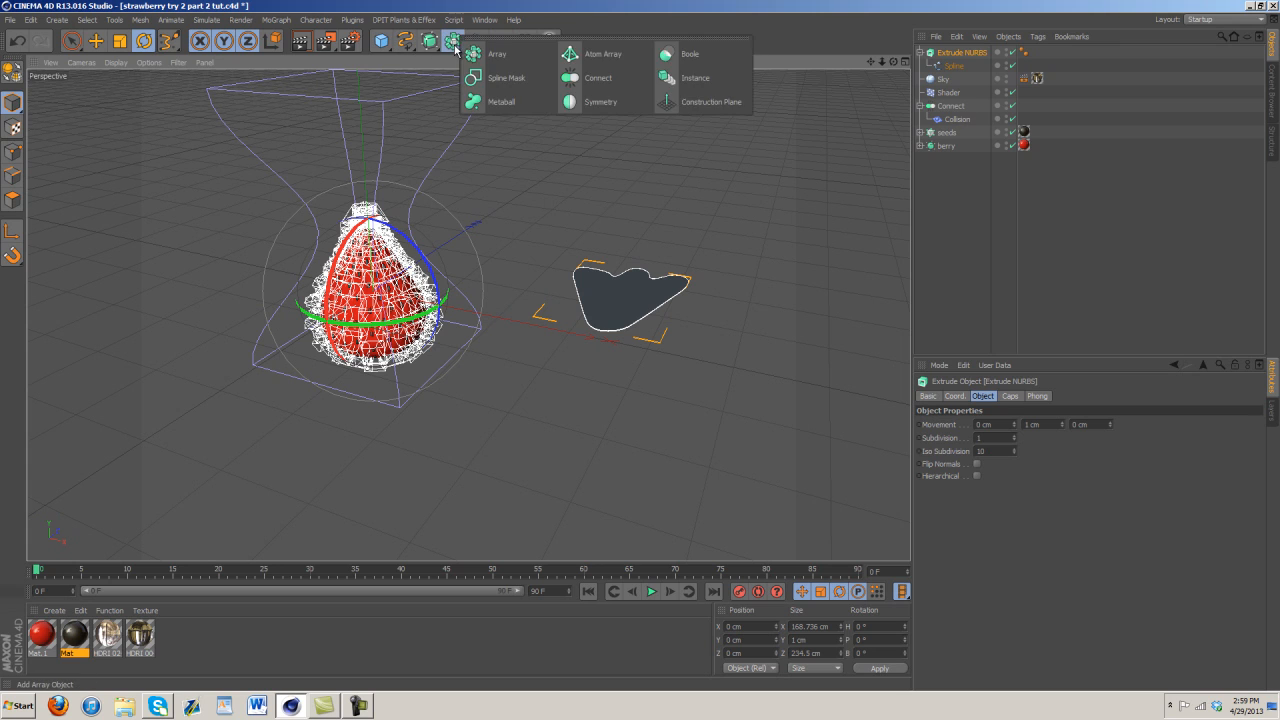
{"action": "left_click", "coordinate": [454, 40]}
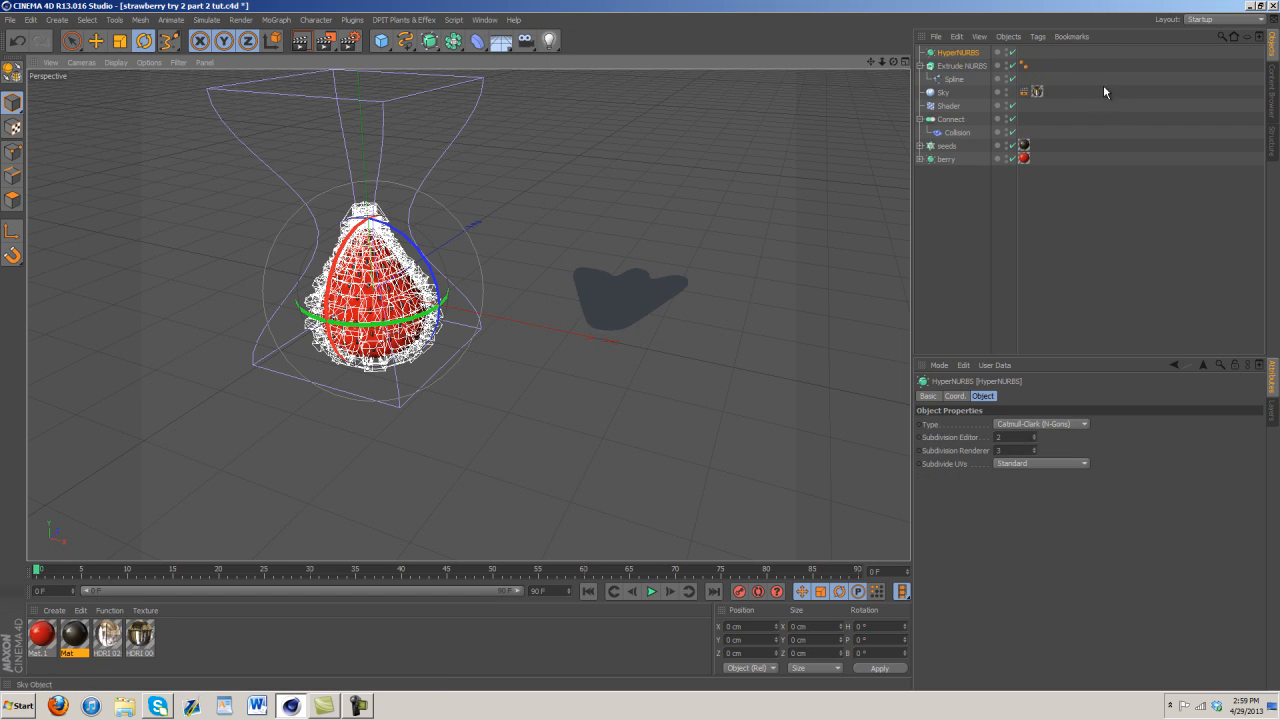
{"action": "left_click", "coordinate": [963, 65]}
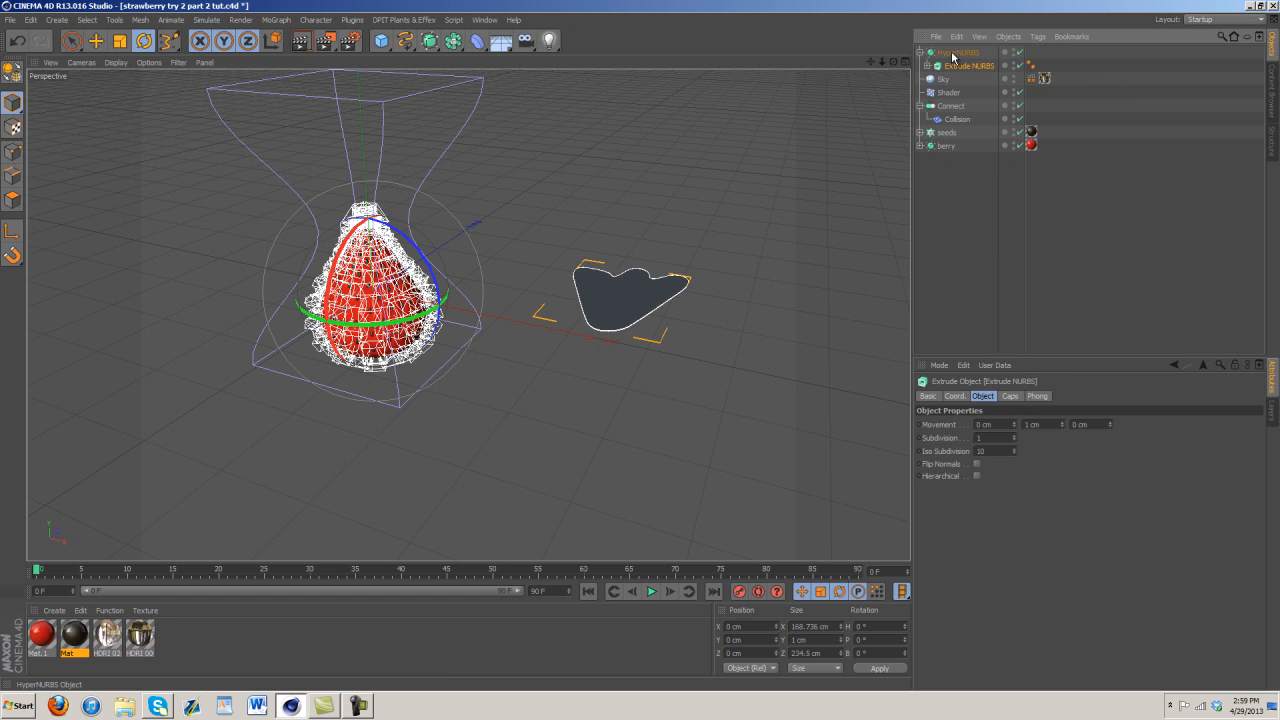
{"action": "left_click", "coordinate": [959, 52]}
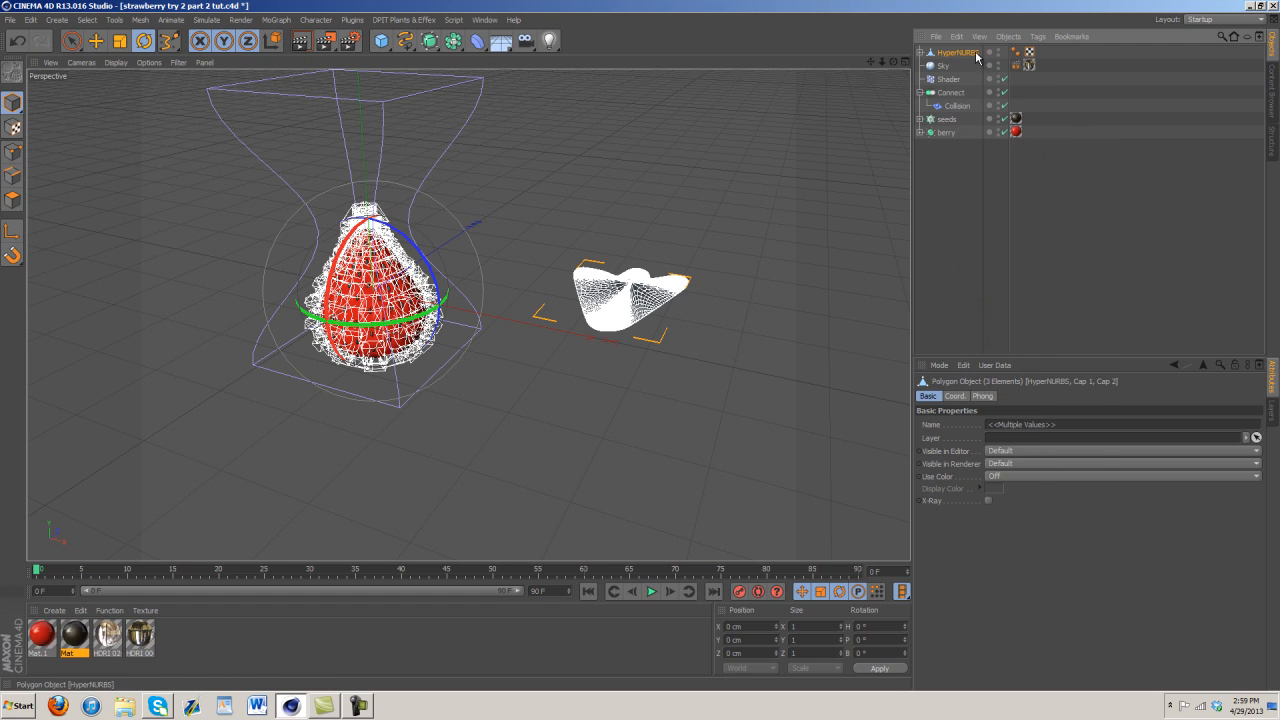
Step: Merge the converted leaf parts into HyperNURBS.1 with Connect Objects + Delete
{"action": "right_click", "coordinate": [958, 52]}
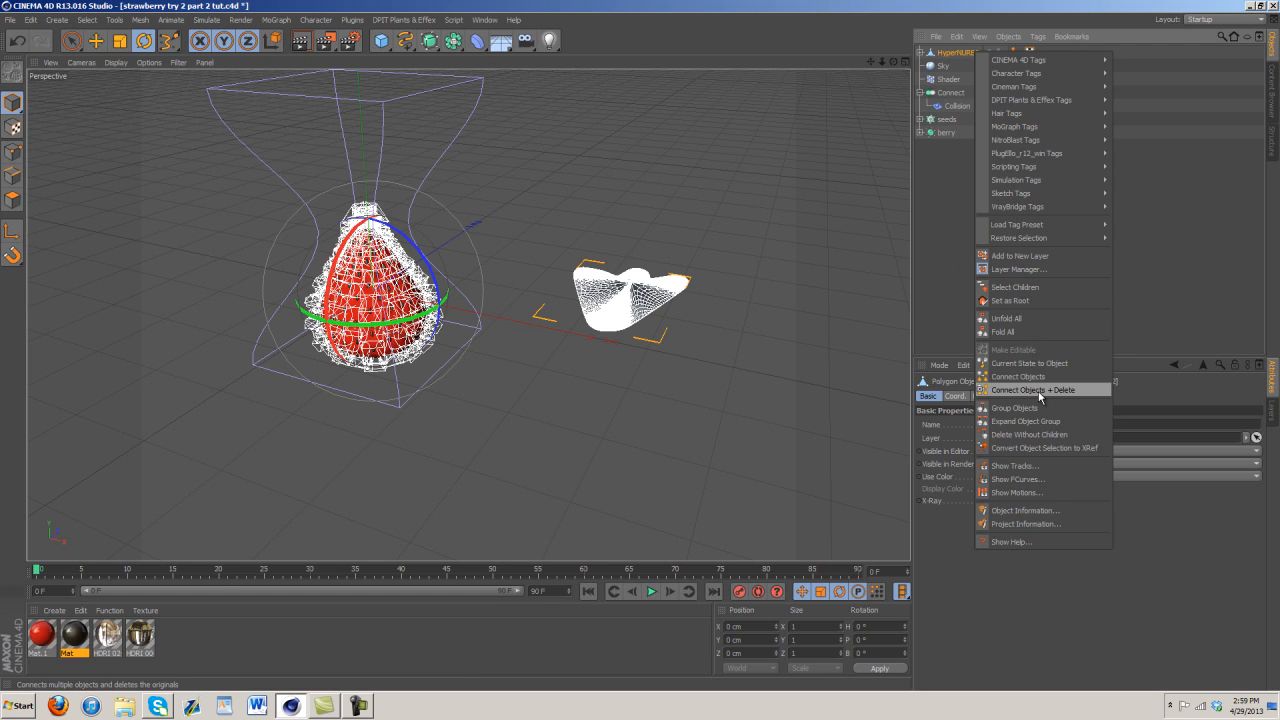
{"action": "left_click", "coordinate": [1033, 390]}
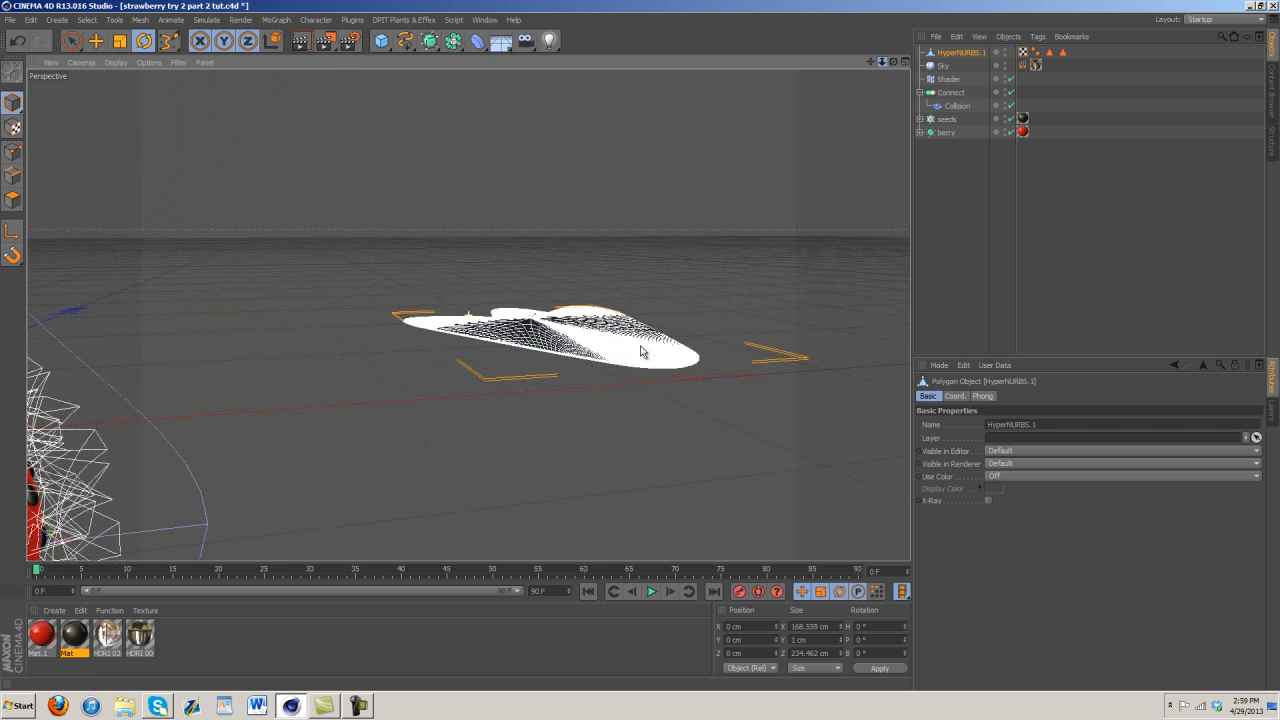
Step: Add a Bend deformer with 57° strength, sized about 207 × 166 × 205 cm
{"action": "left_click", "coordinate": [477, 41]}
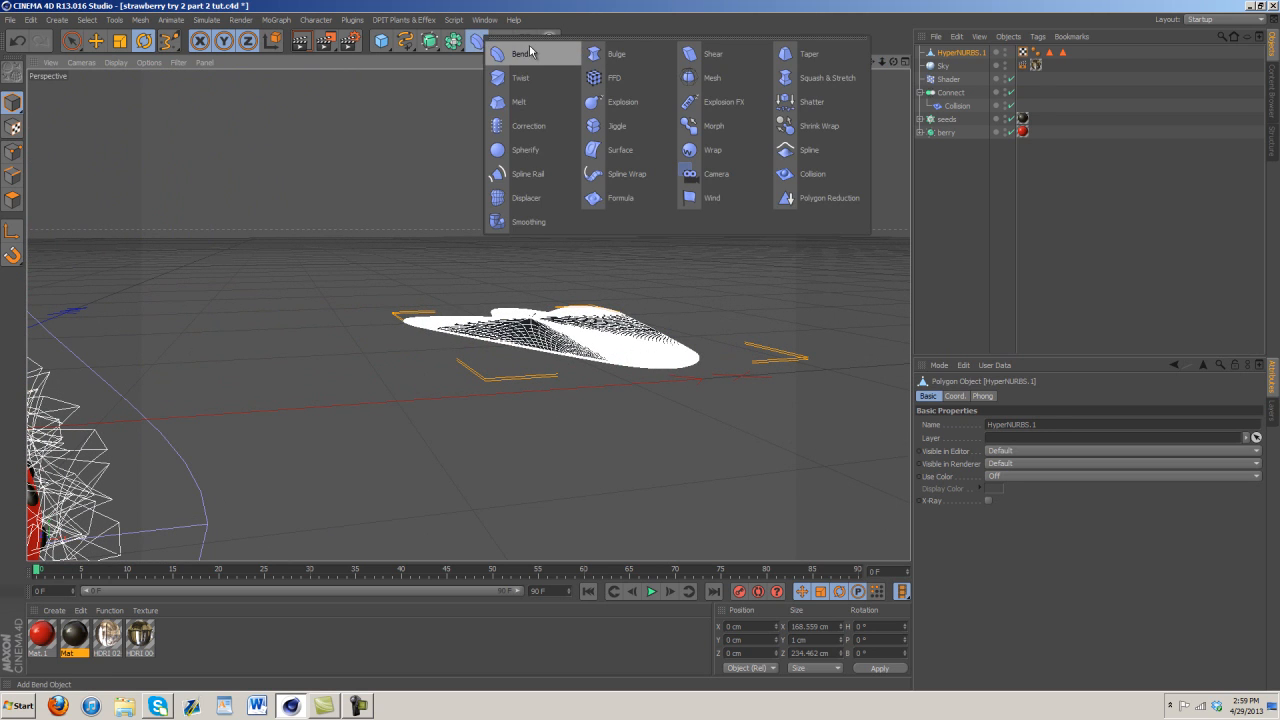
{"action": "left_click", "coordinate": [522, 53]}
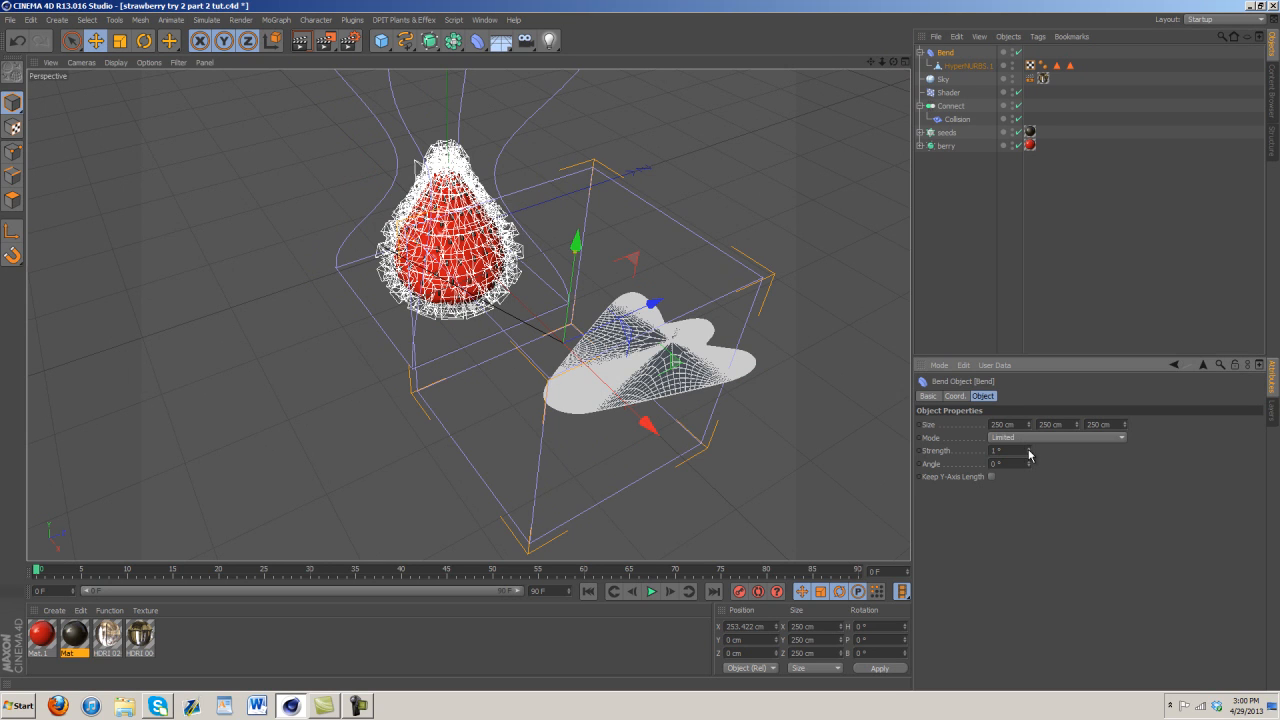
{"action": "left_click_drag", "start_coordinate": [1000, 450], "coordinate": [1030, 450]}
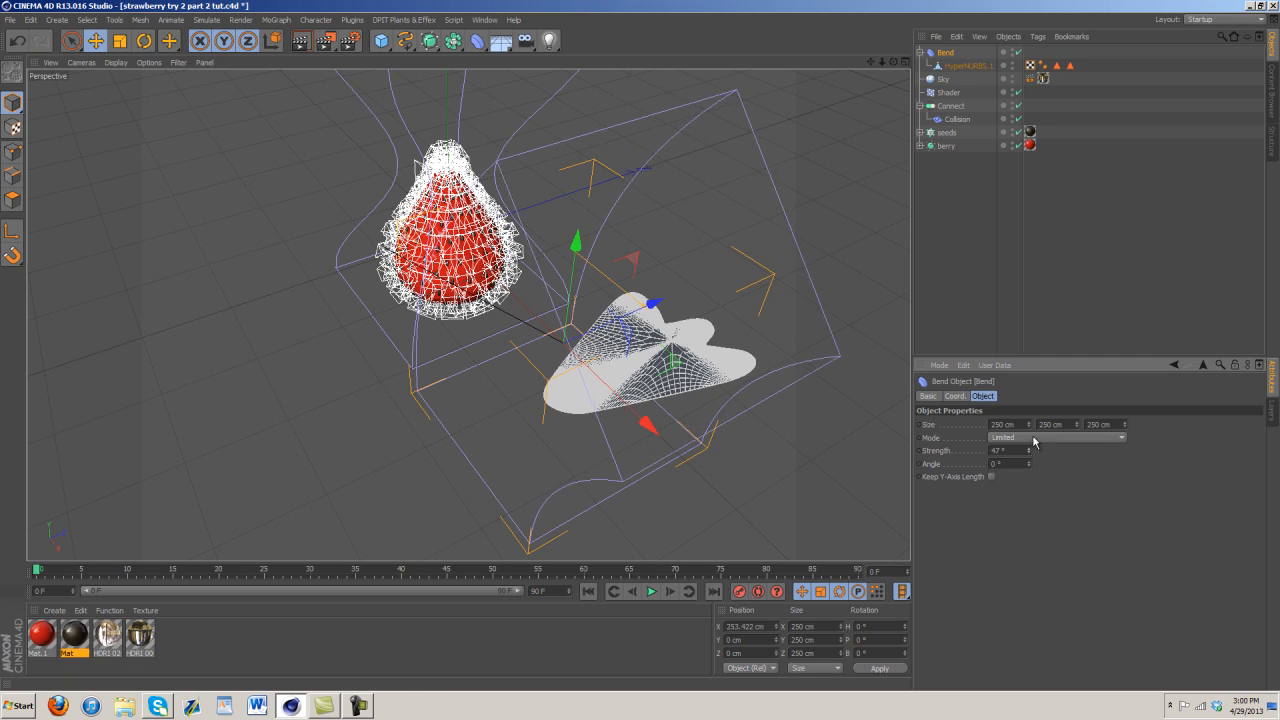
{"action": "left_click_drag", "start_coordinate": [1010, 424], "coordinate": [1010, 424]}
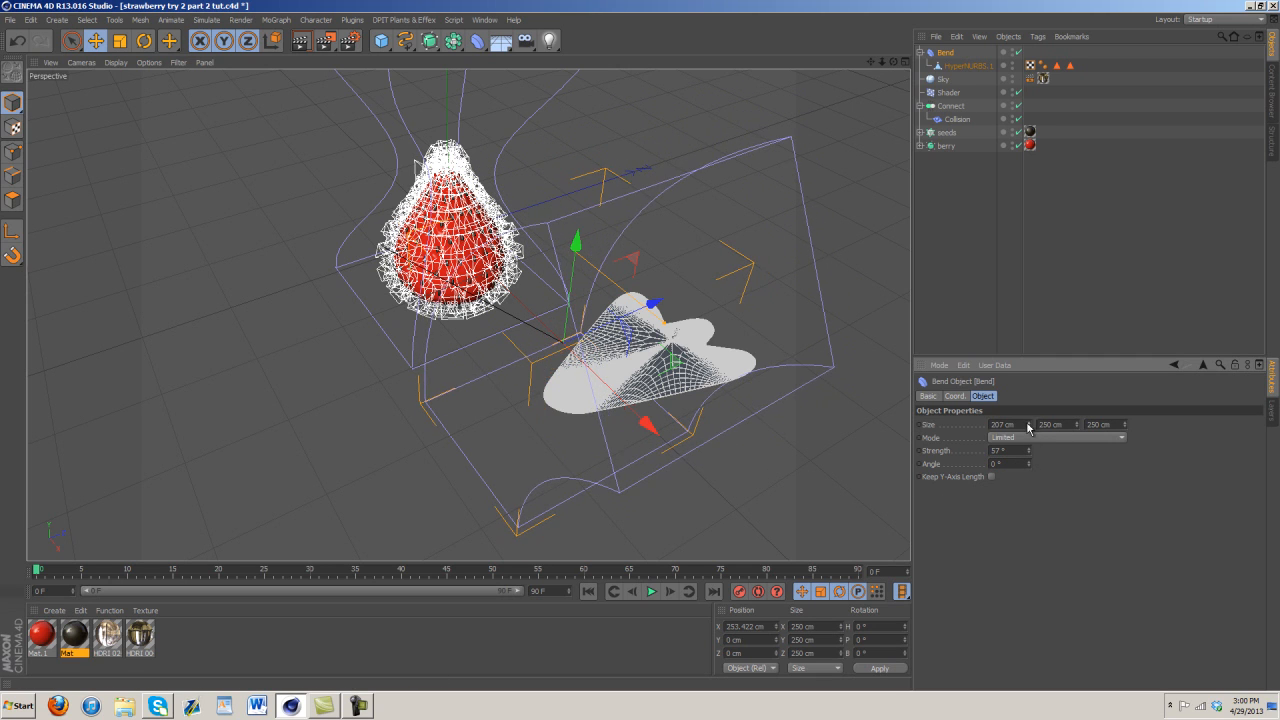
{"action": "left_click_drag", "start_coordinate": [1055, 424], "coordinate": [1078, 430]}
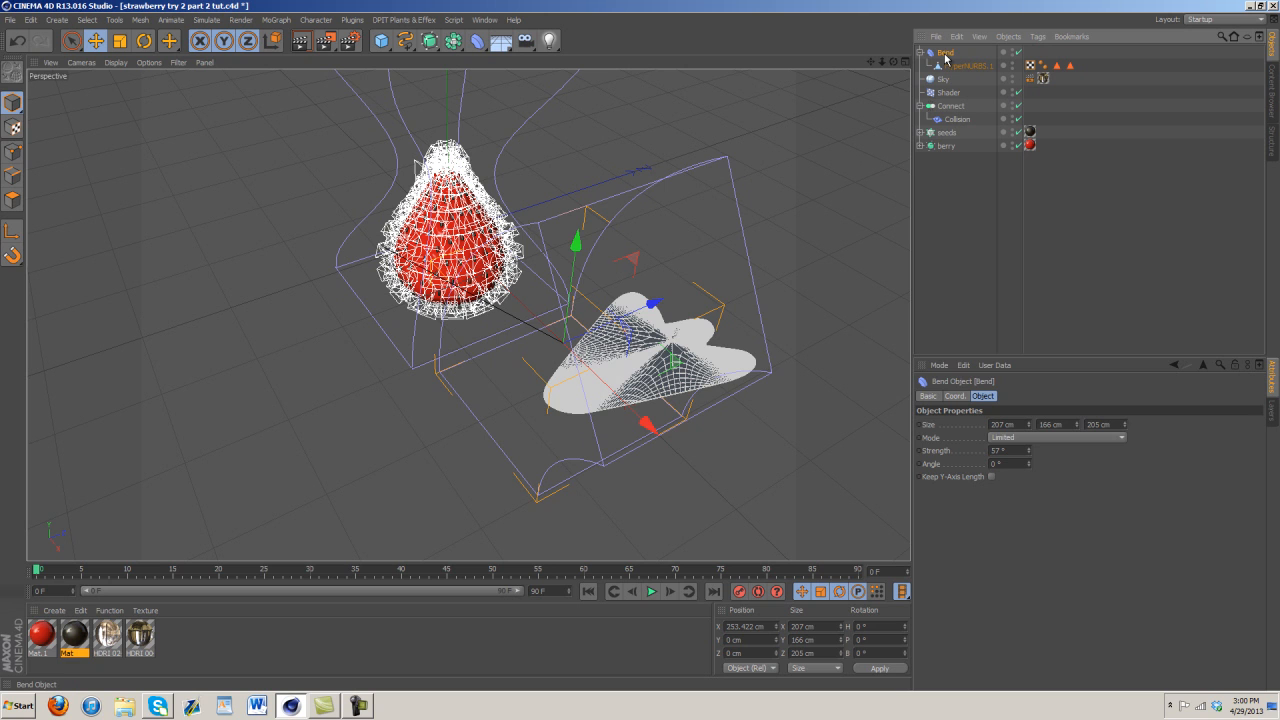
{"action": "left_click", "coordinate": [144, 40]}
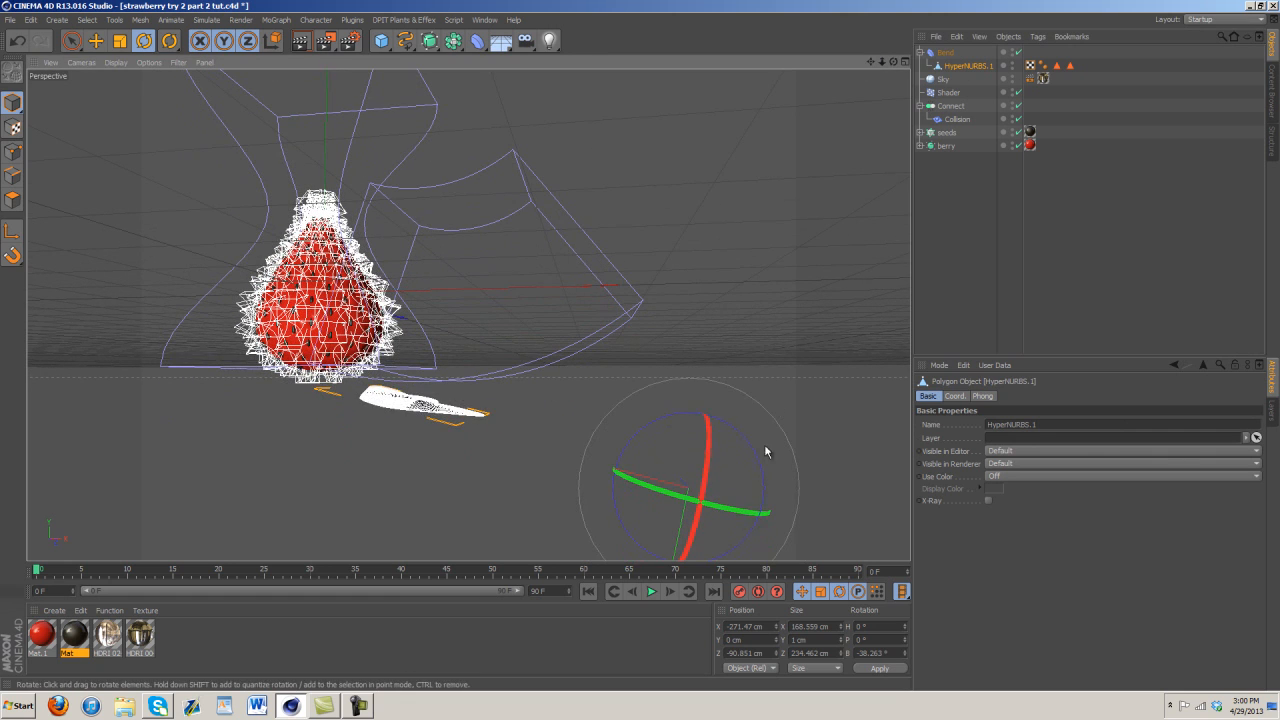
Step: Tilt the leaf mesh and nest the Bend deformer under HyperNURBS.1
{"action": "left_click_drag", "start_coordinate": [765, 452], "coordinate": [625, 493]}
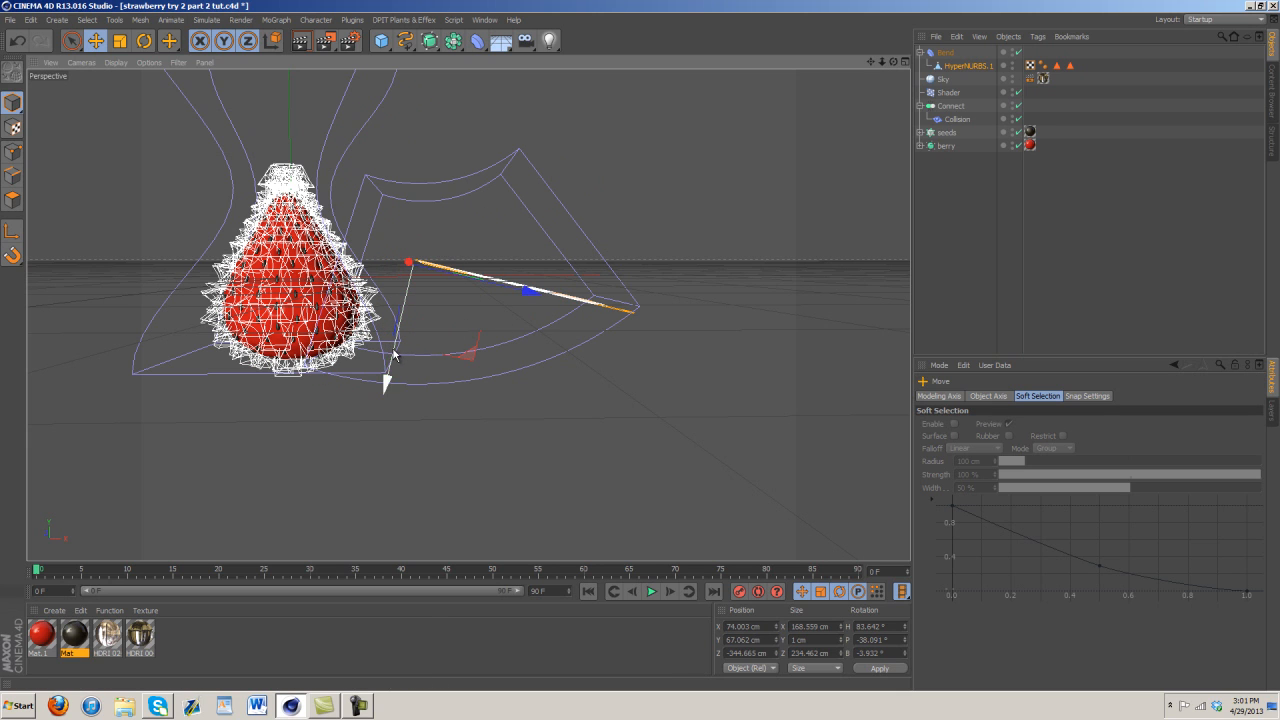
{"action": "left_click", "coordinate": [945, 52]}
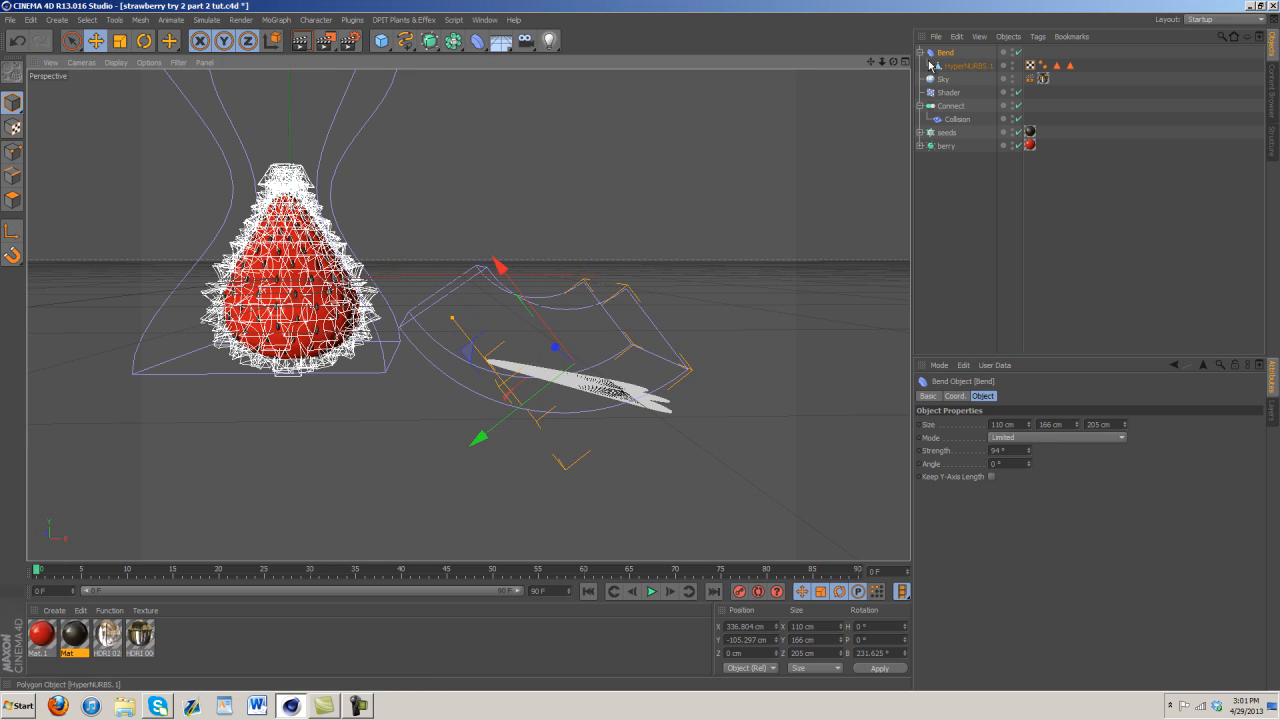
{"action": "left_click", "coordinate": [962, 52]}
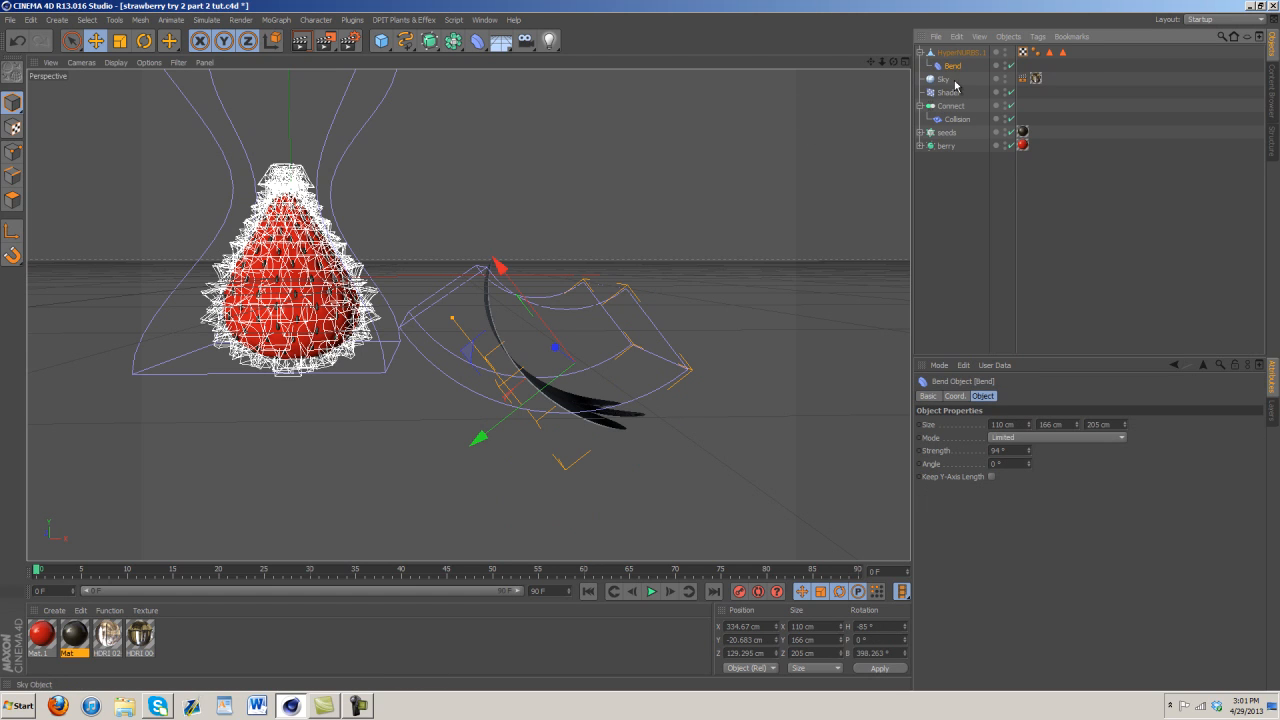
{"action": "left_click", "coordinate": [962, 52]}
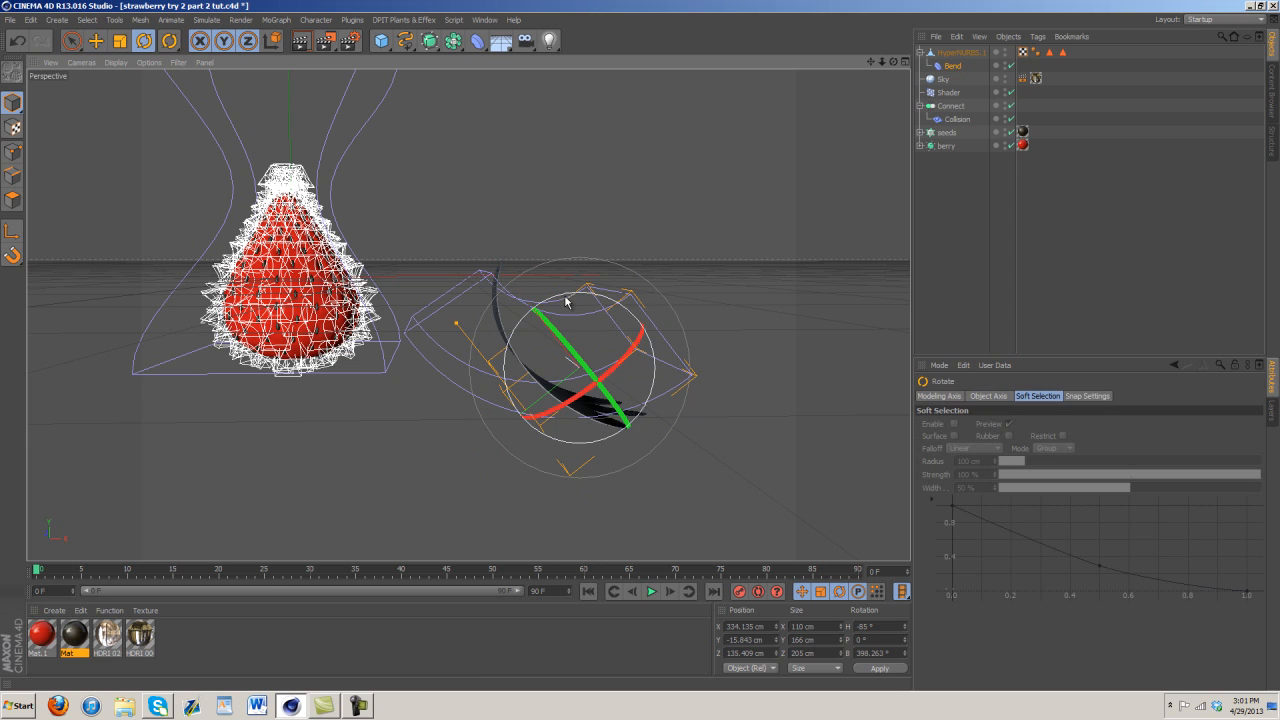
Step: Rotate the Bend and adjust it to 94° strength, size 112×167×208 cm
{"action": "left_click_drag", "start_coordinate": [565, 320], "coordinate": [615, 302]}
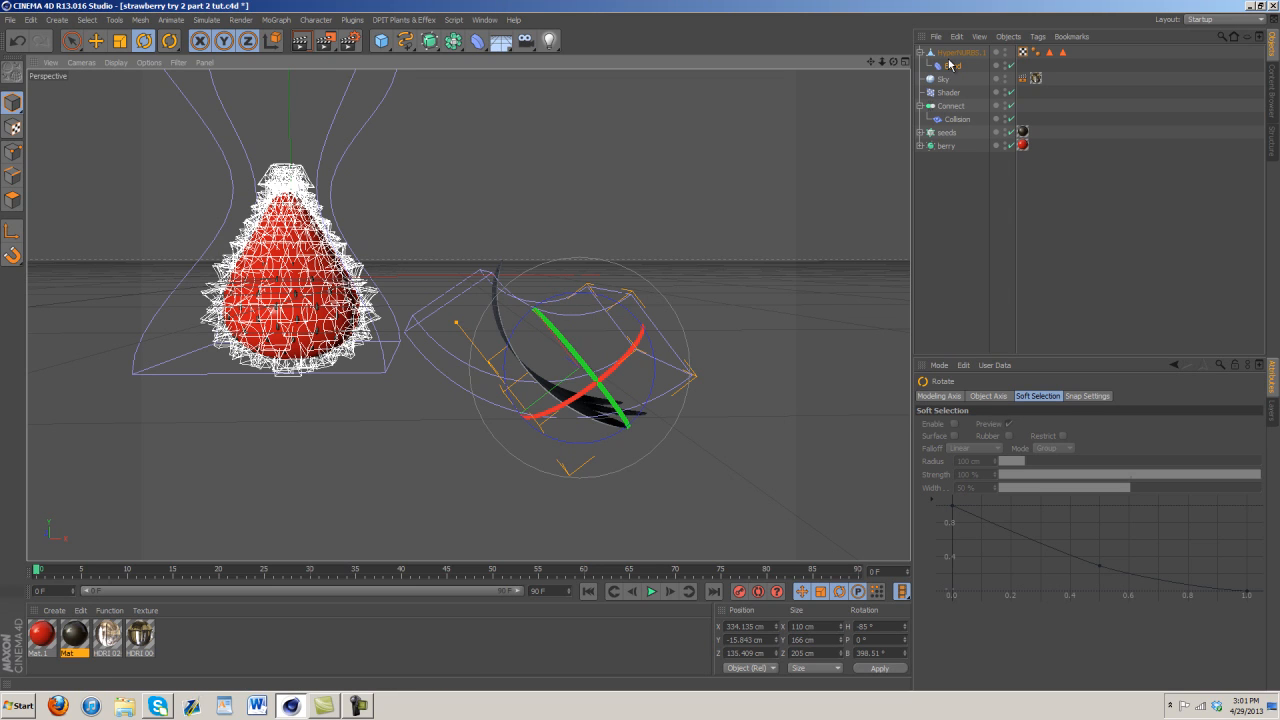
{"action": "left_click", "coordinate": [952, 65]}
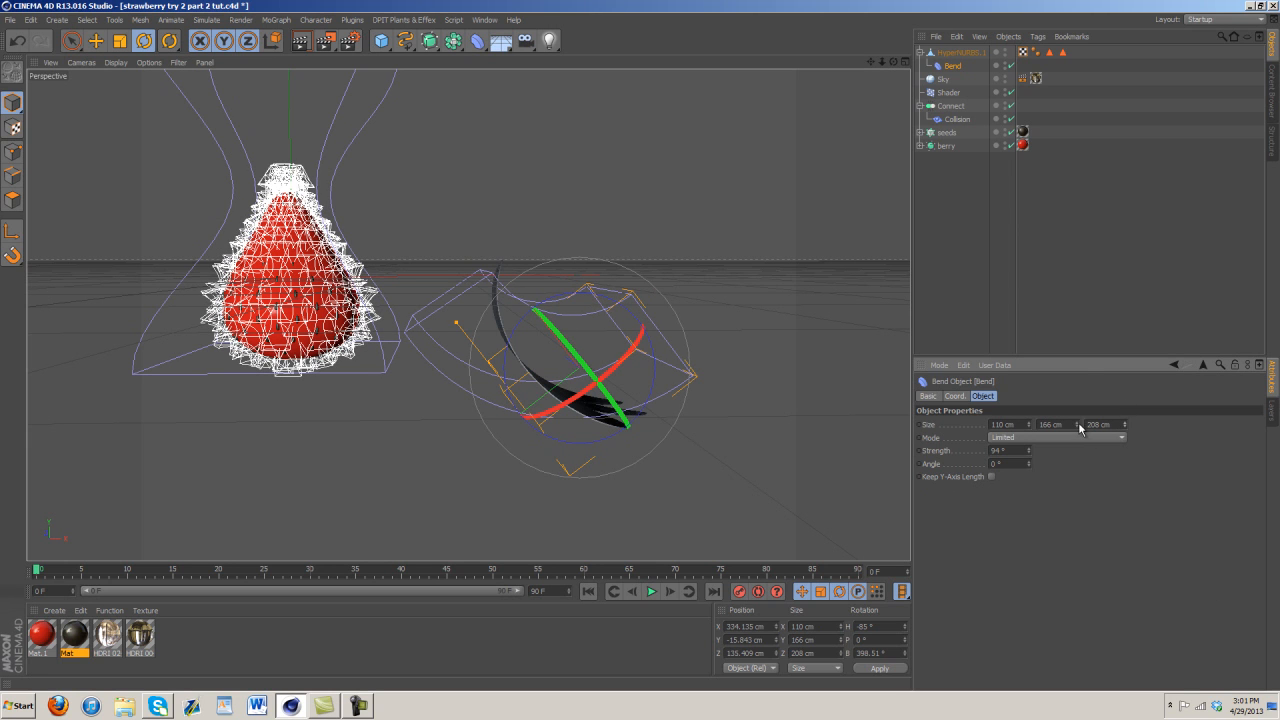
{"action": "left_click", "coordinate": [1075, 424]}
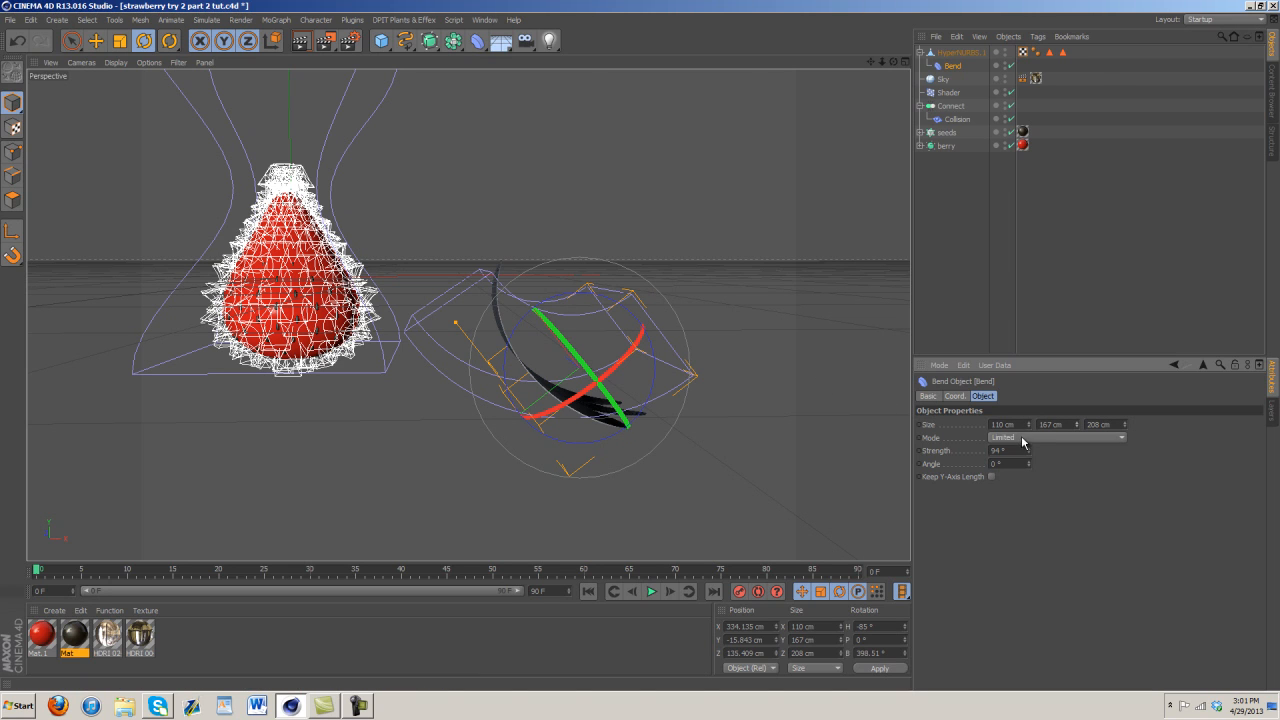
{"action": "left_click", "coordinate": [1005, 424]}
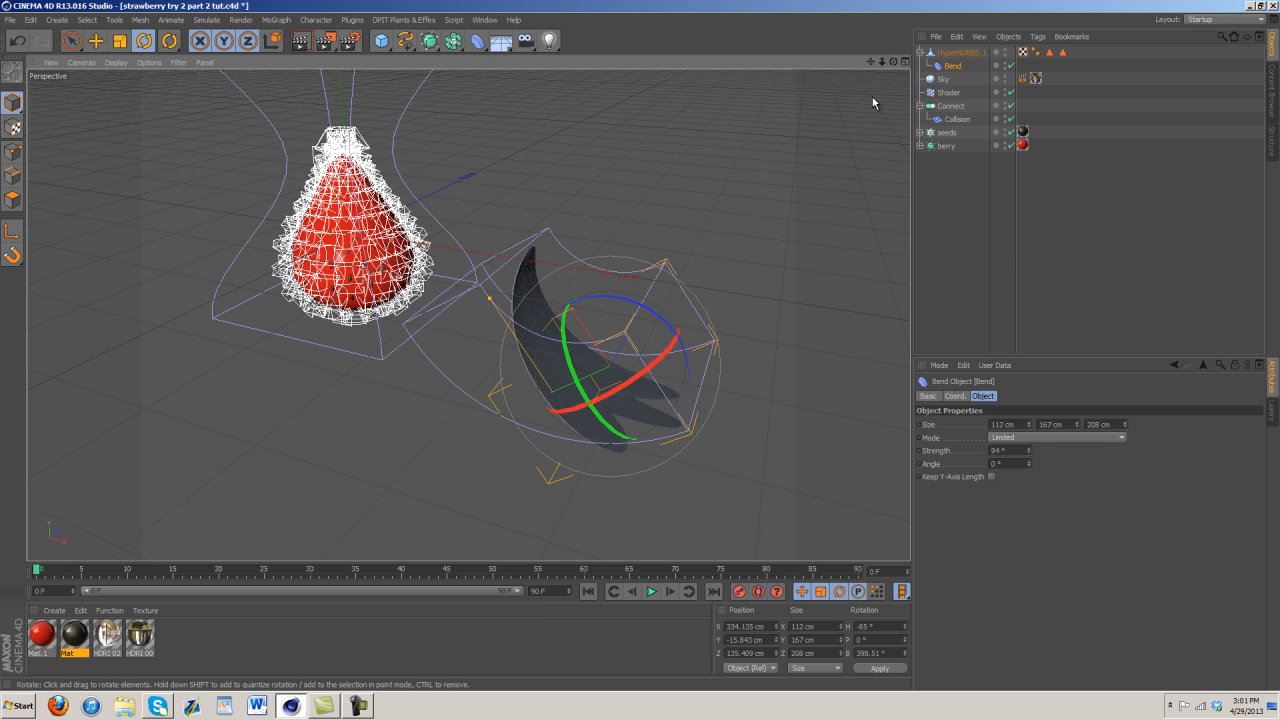
{"action": "mouse_move", "coordinate": [635, 310]}
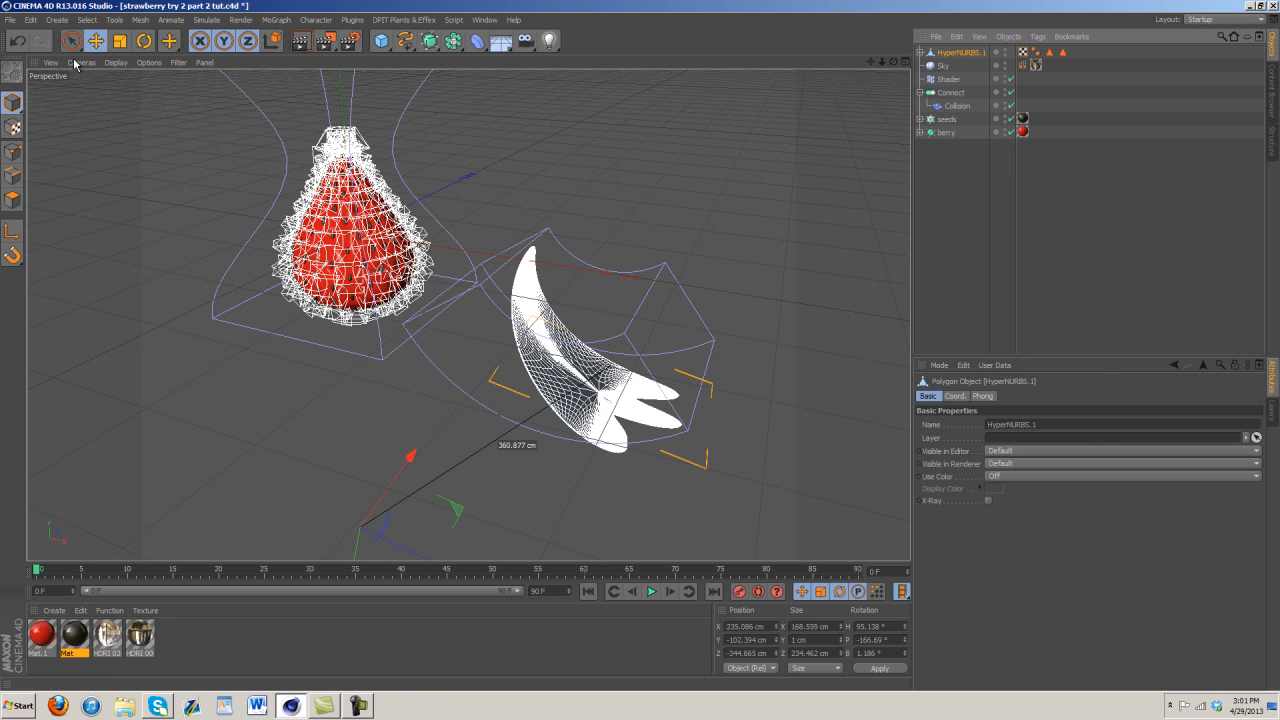
Step: Move the flat piece down beneath the berry, orbit closer, and switch to the finished scene
{"action": "left_click", "coordinate": [119, 40]}
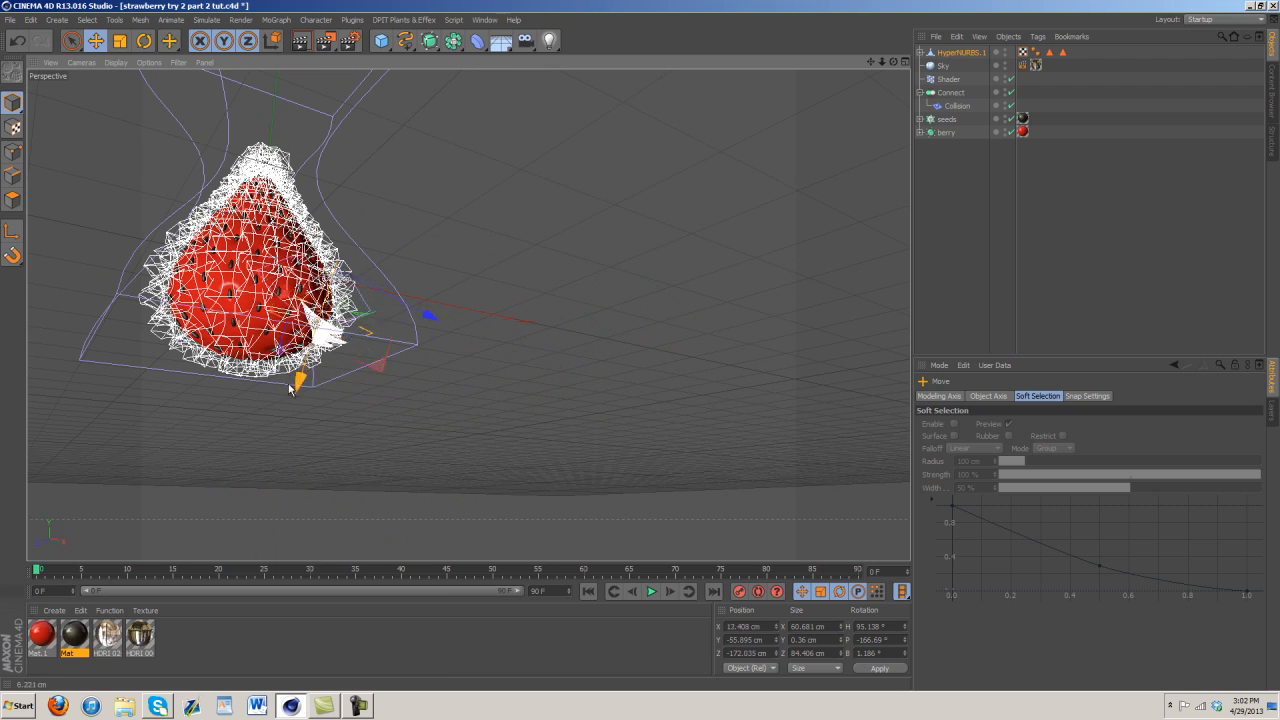
{"action": "left_click_drag", "start_coordinate": [298, 387], "coordinate": [258, 460]}
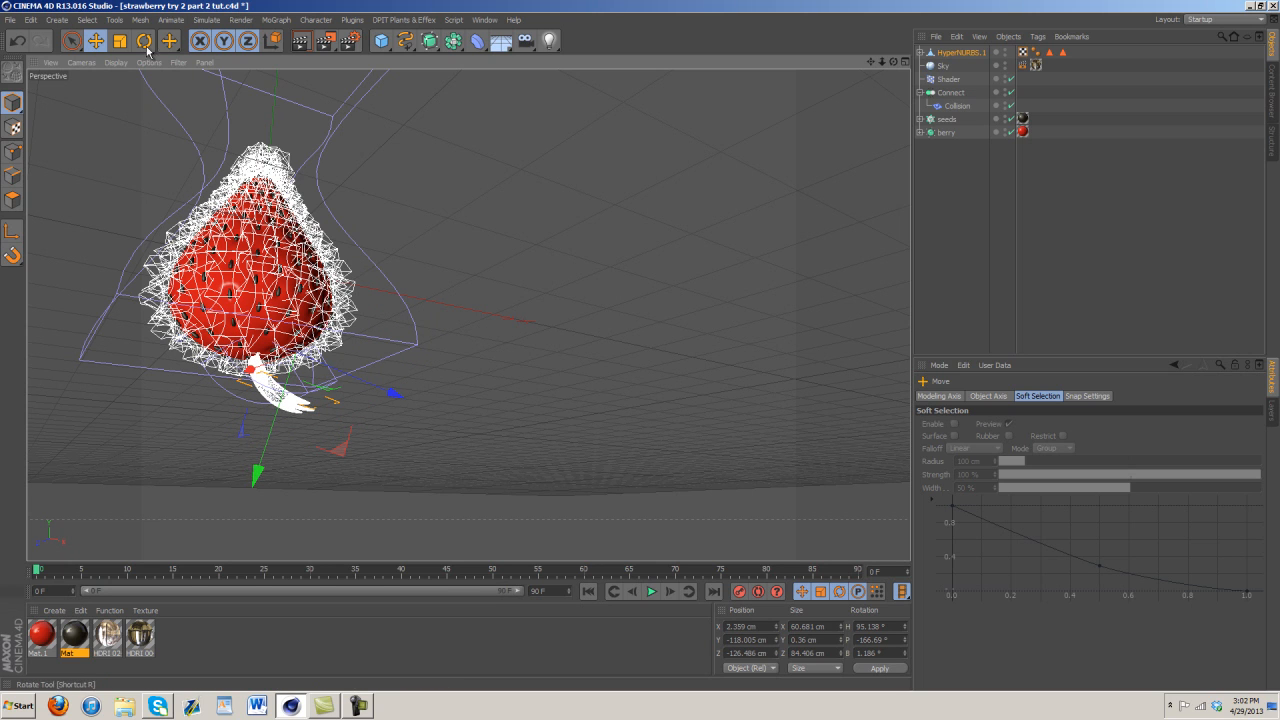
{"action": "left_click", "coordinate": [144, 40]}
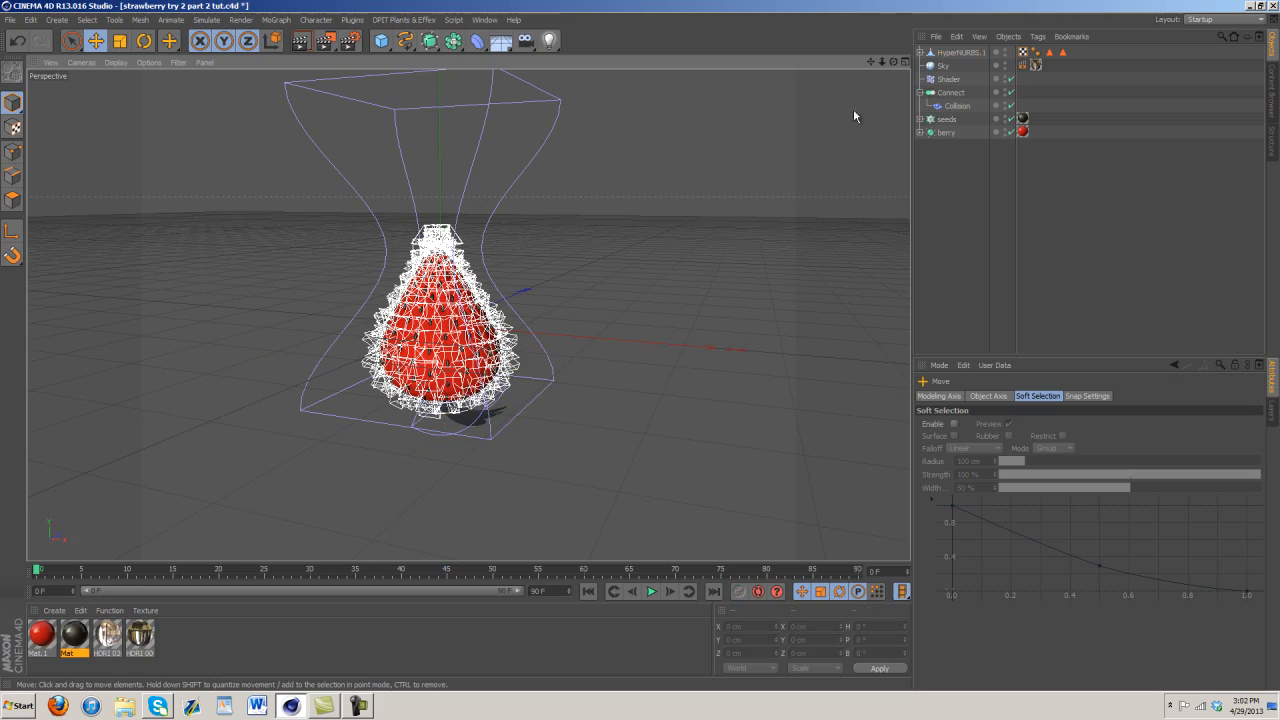
{"action": "left_click_drag", "start_coordinate": [855, 115], "coordinate": [643, 351]}
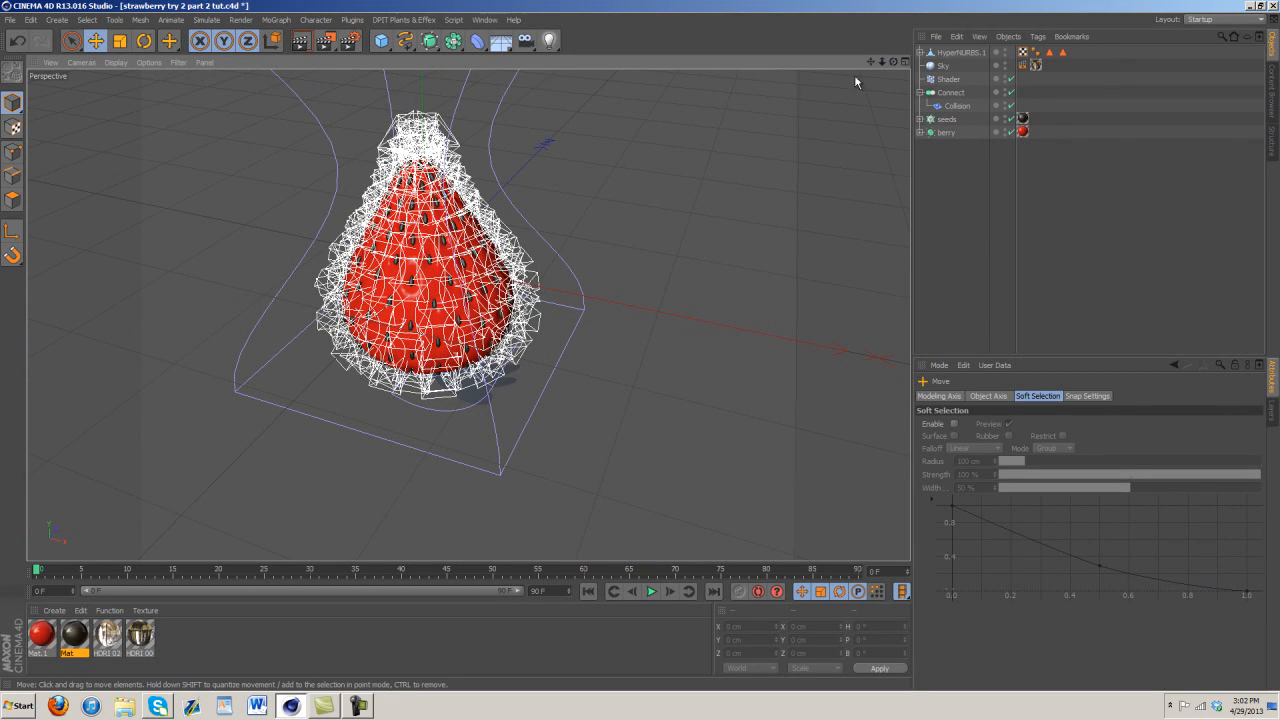
{"action": "left_click", "coordinate": [485, 19]}
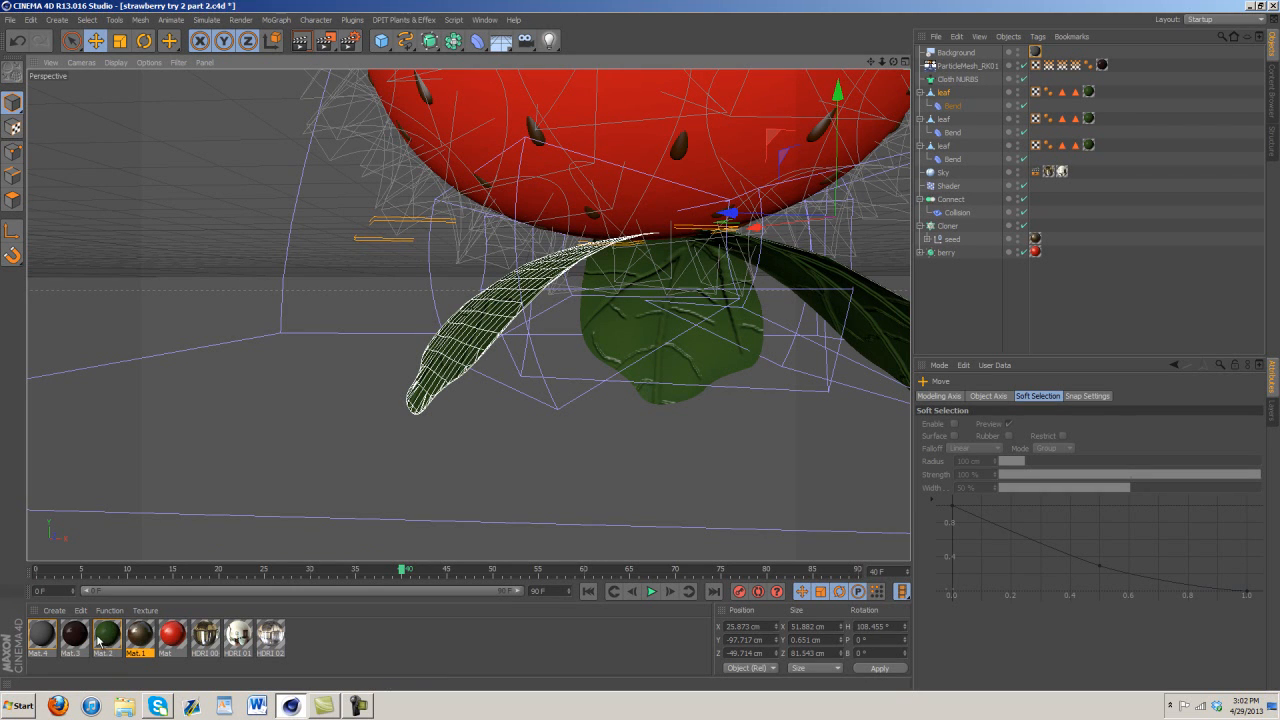
{"action": "double_click", "coordinate": [106, 635]}
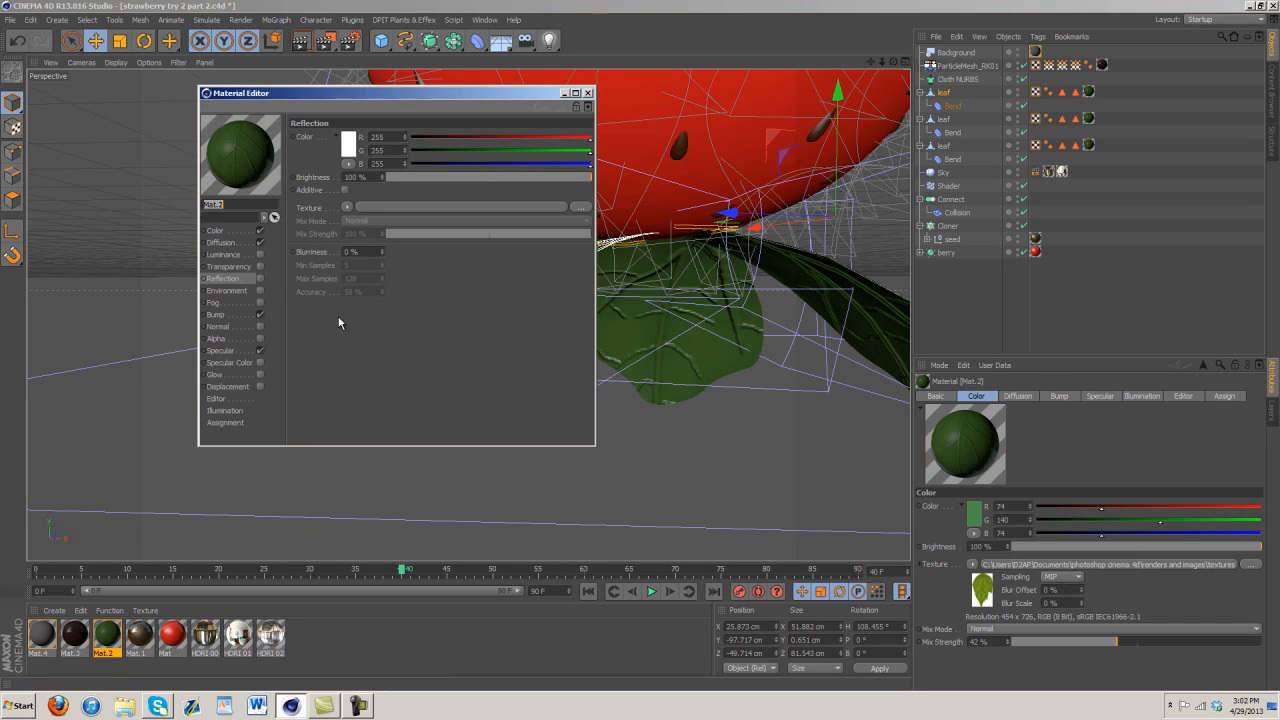
{"action": "left_click", "coordinate": [215, 231]}
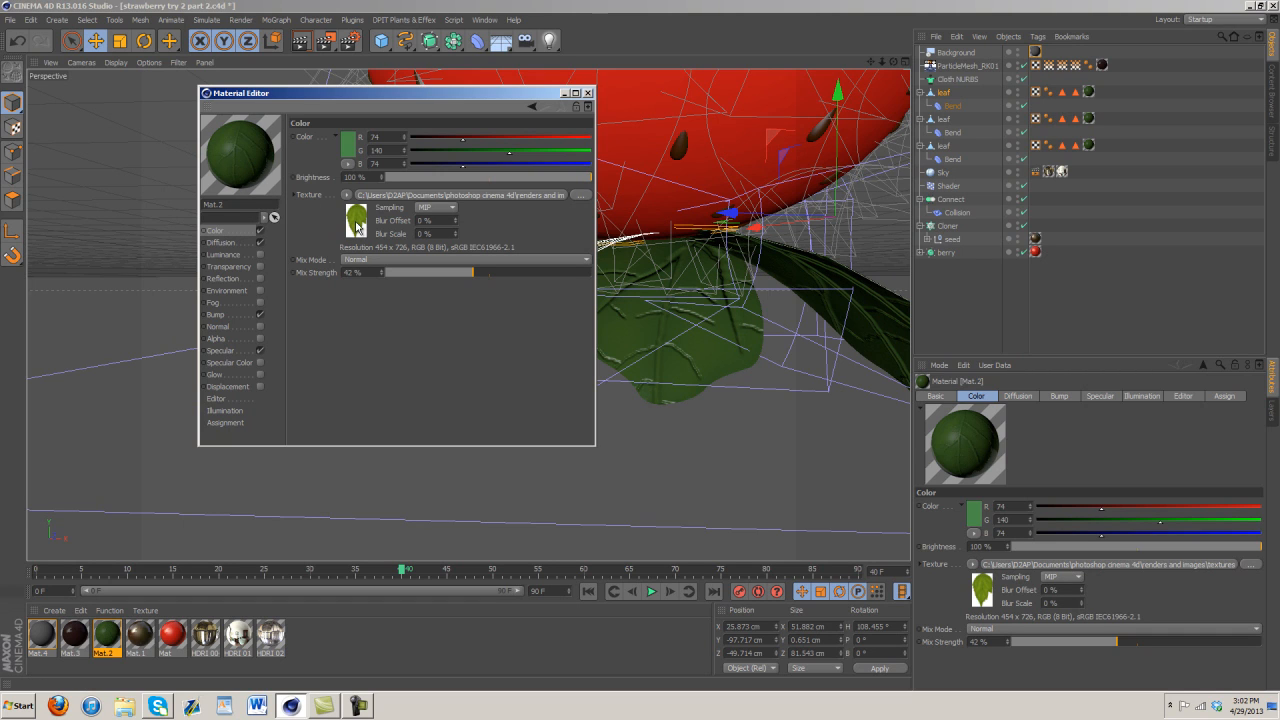
{"action": "mouse_move", "coordinate": [358, 230]}
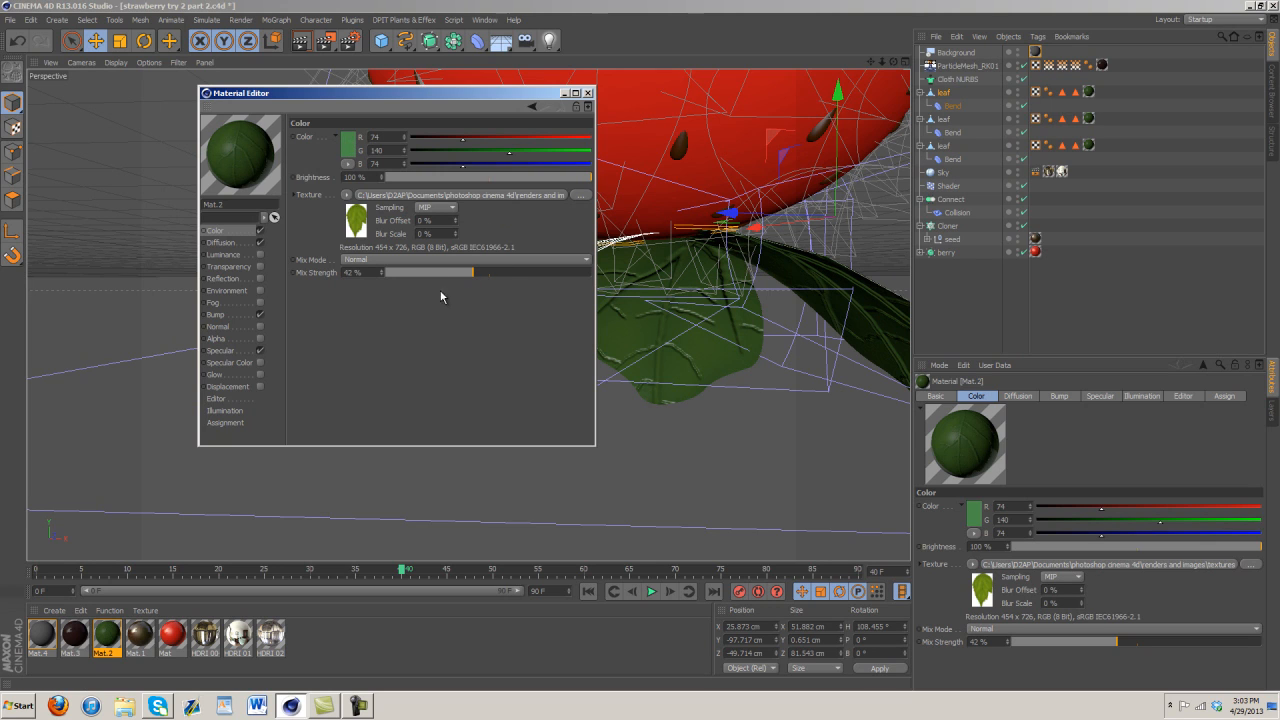
{"action": "left_click", "coordinate": [220, 242]}
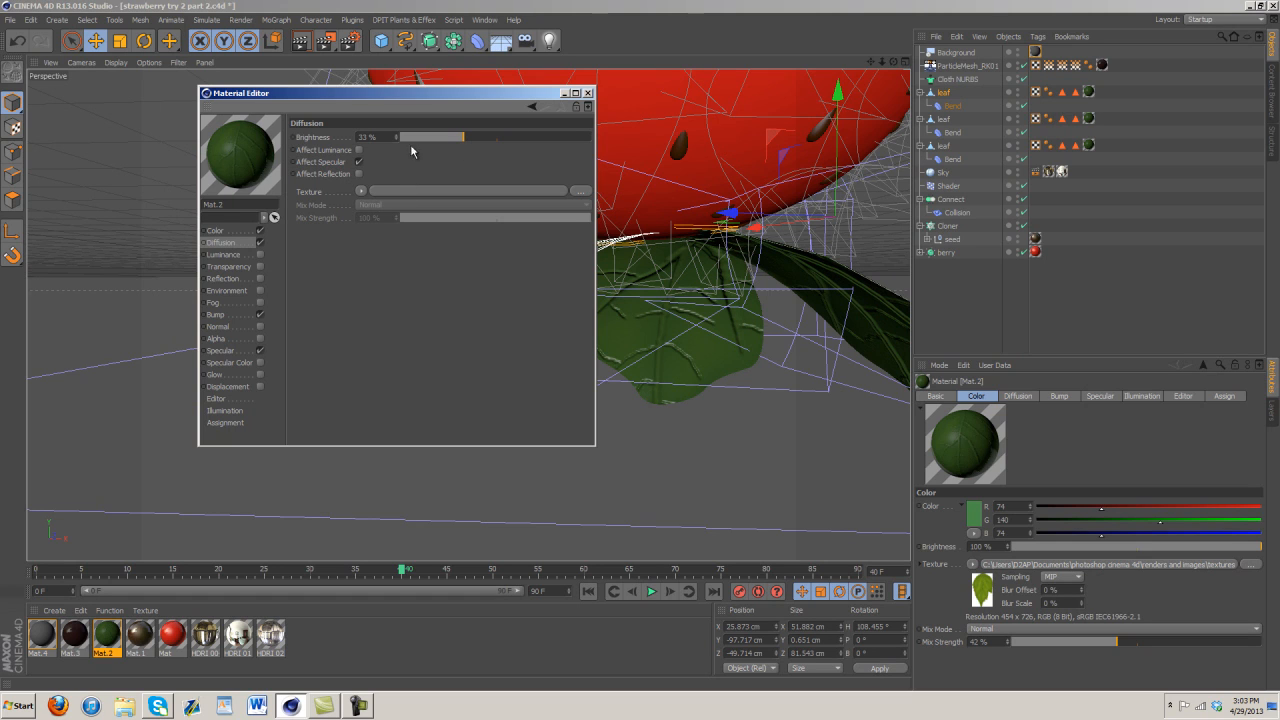
{"action": "left_click", "coordinate": [216, 314]}
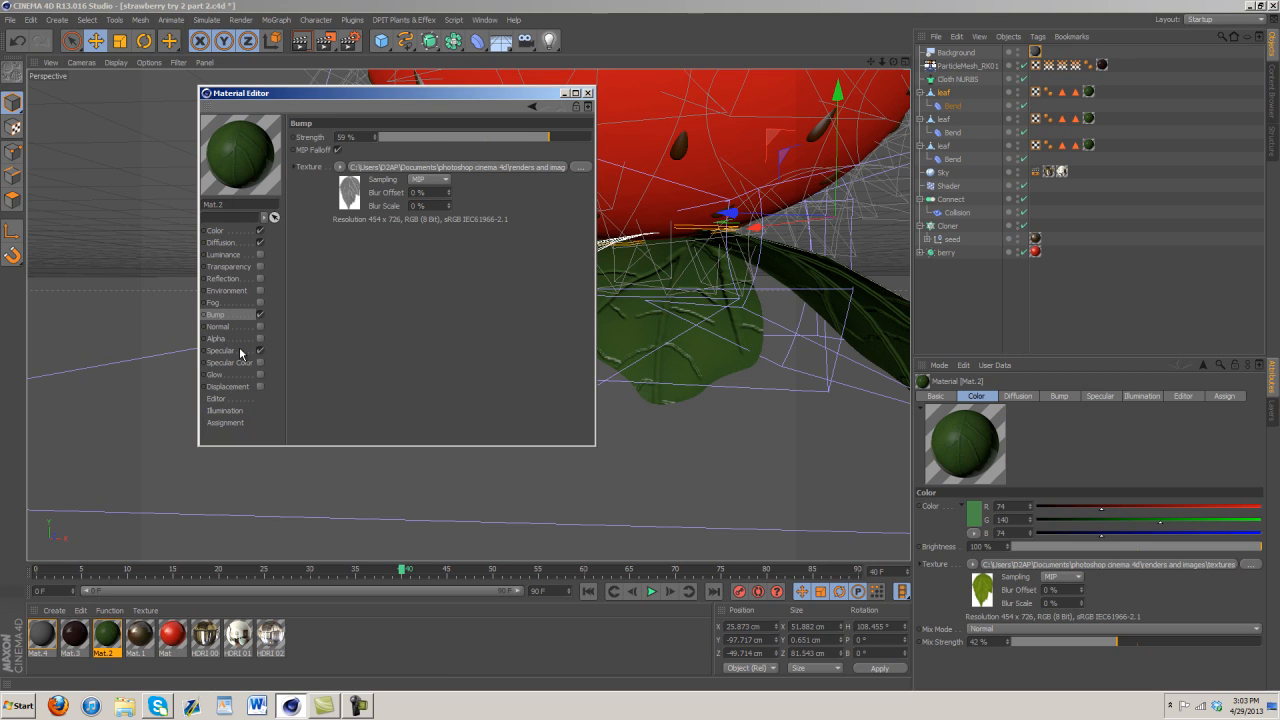
{"action": "left_click", "coordinate": [221, 350]}
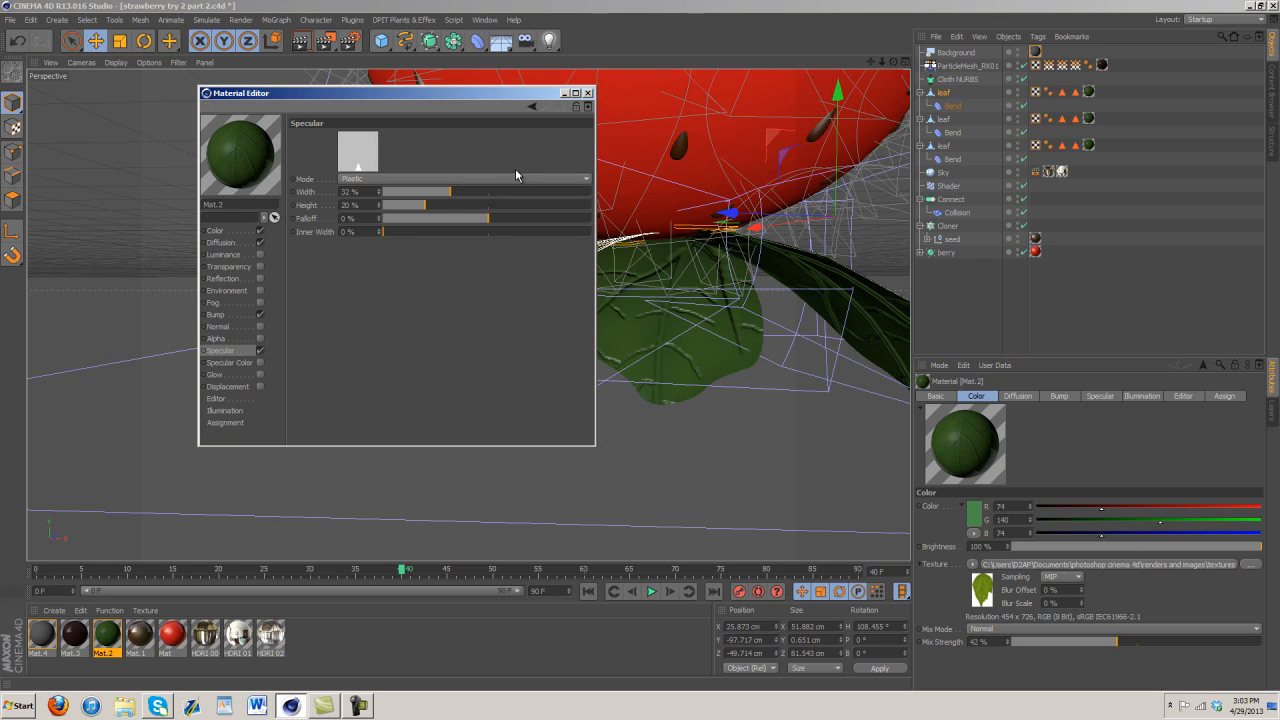
{"action": "mouse_move", "coordinate": [587, 103]}
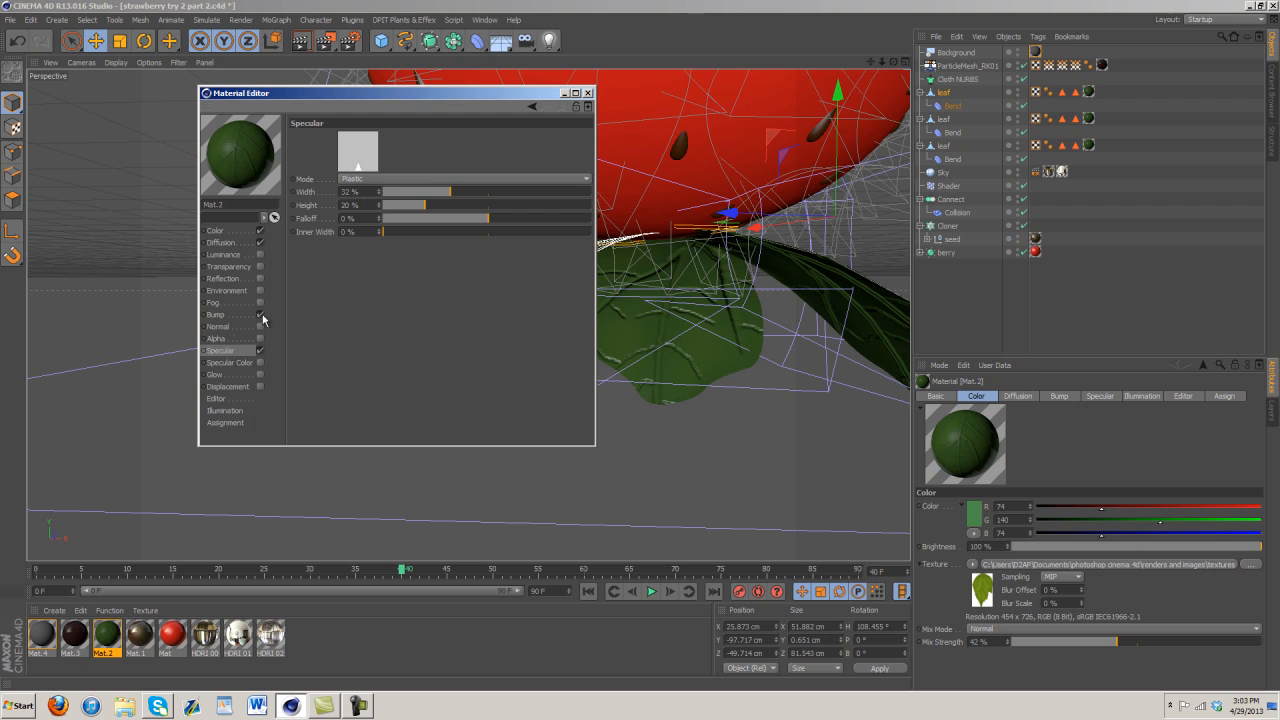
{"action": "left_click", "coordinate": [216, 314]}
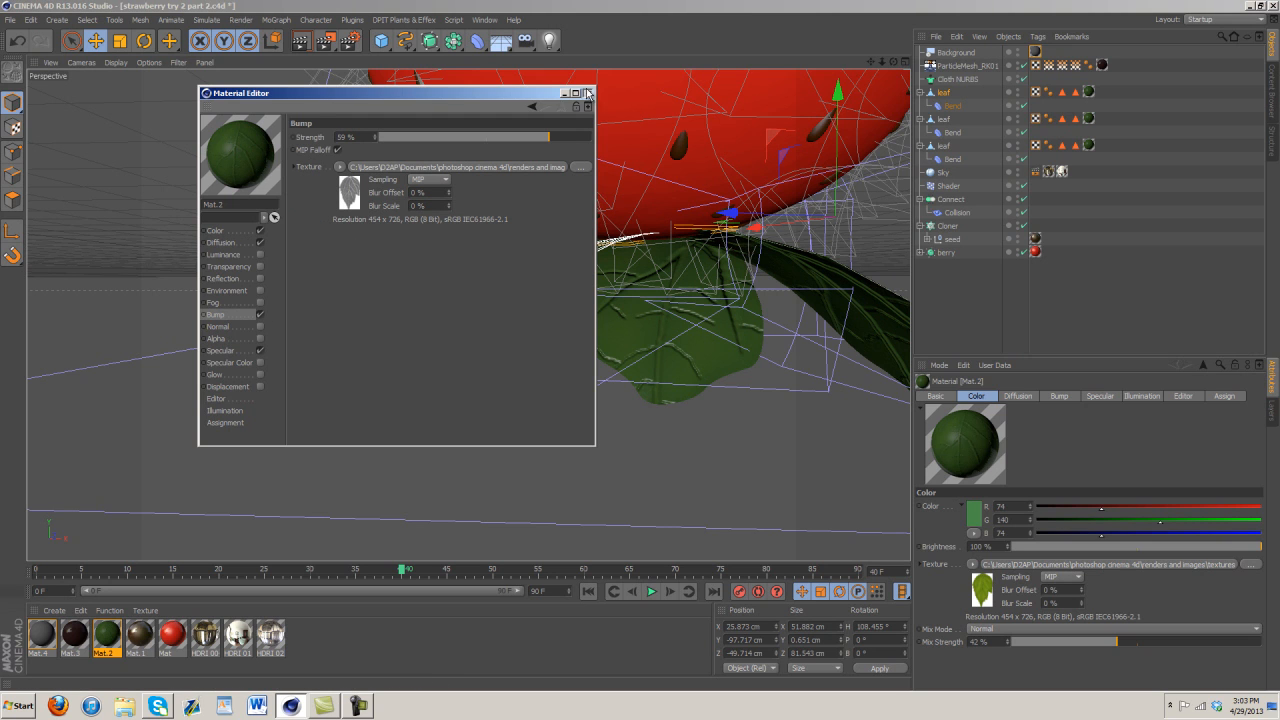
{"action": "left_click", "coordinate": [589, 92]}
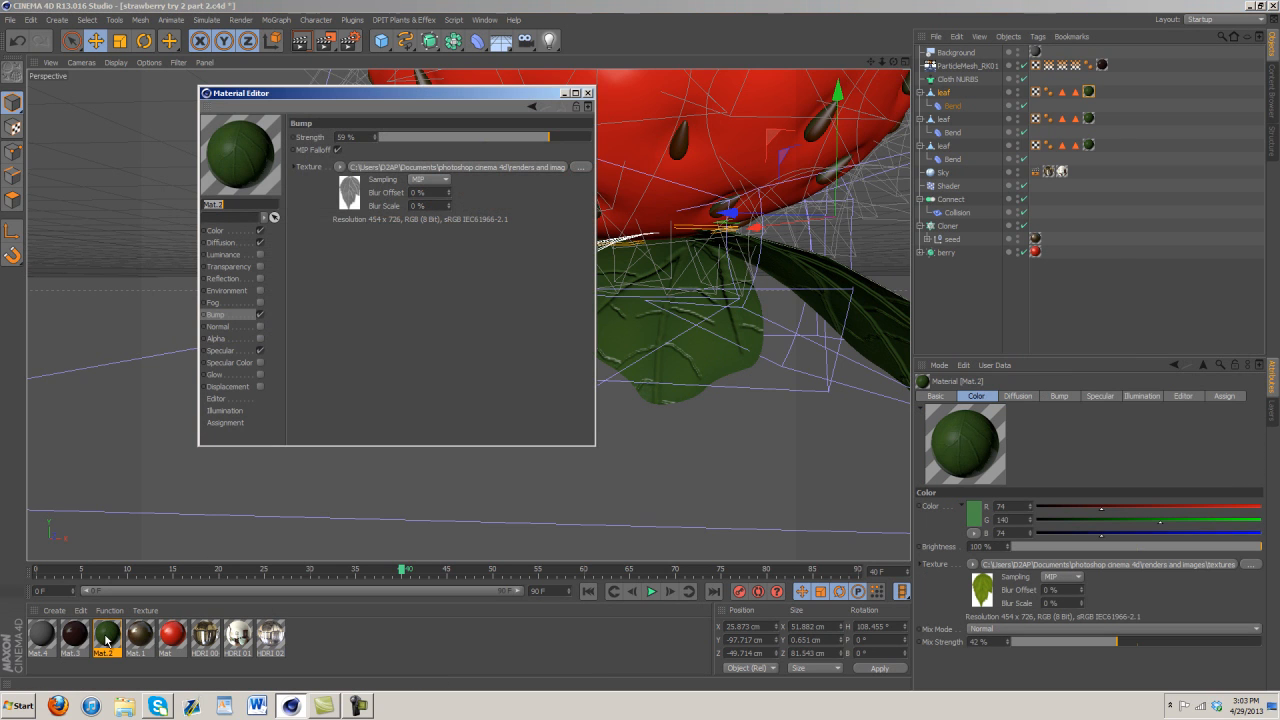
{"action": "left_click", "coordinate": [222, 242]}
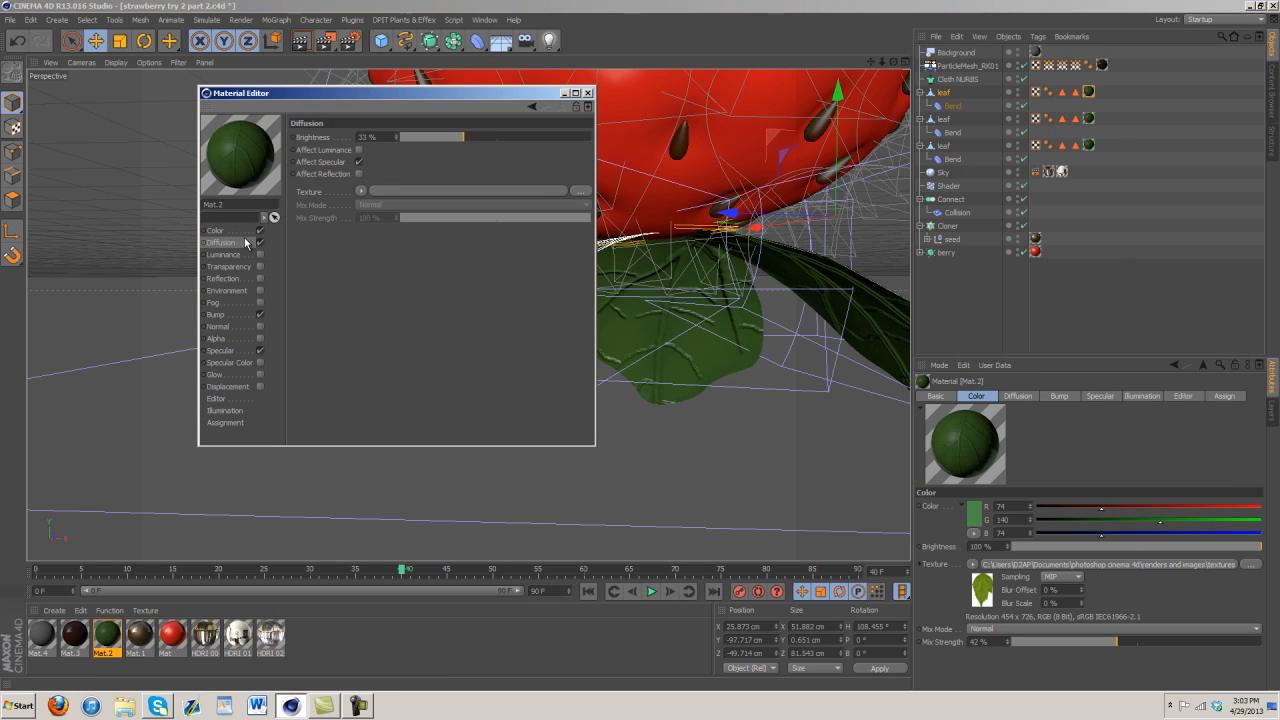
{"action": "left_click", "coordinate": [214, 231]}
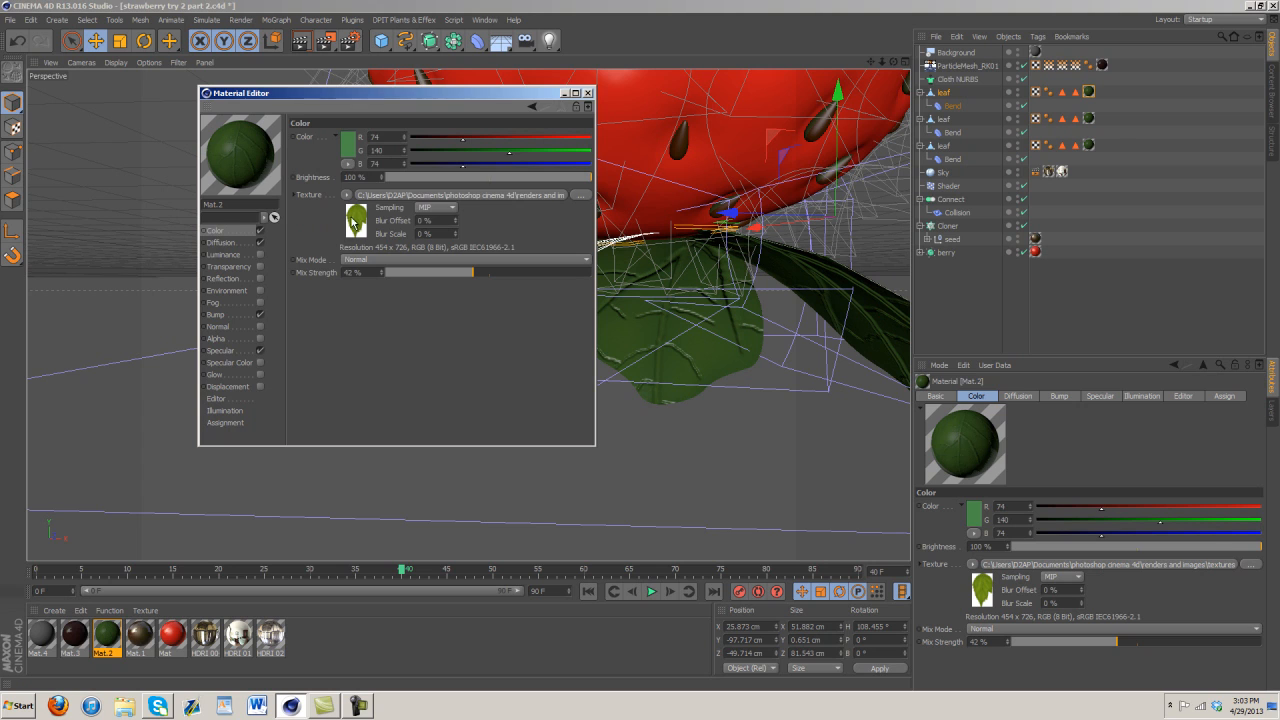
{"action": "mouse_move", "coordinate": [404, 185]}
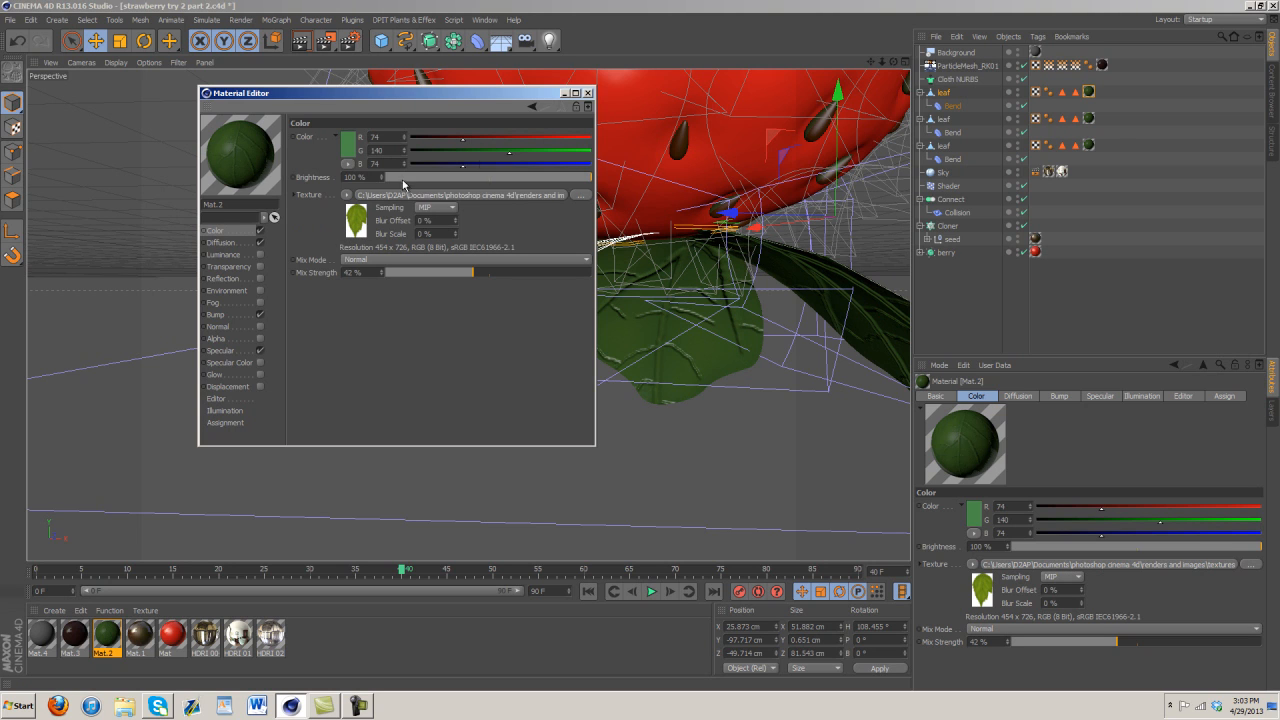
{"action": "left_click", "coordinate": [588, 93]}
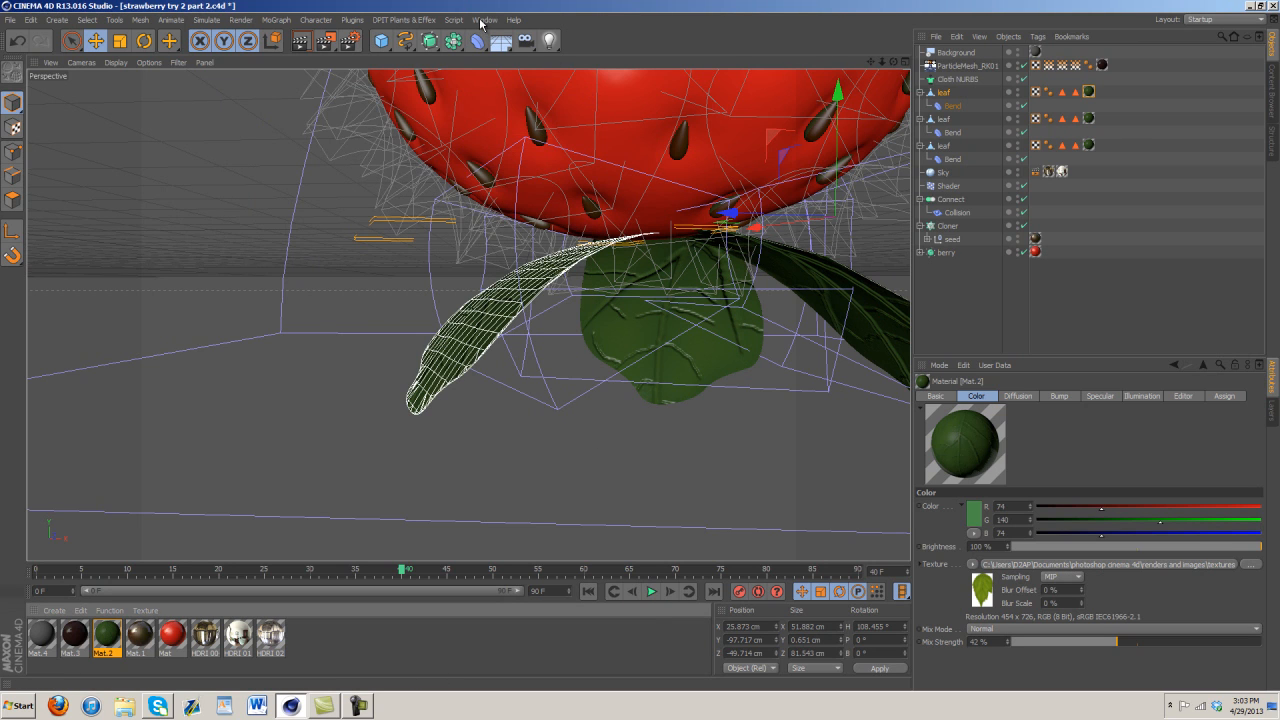
Step: Hide ParticleMesh_RF01 in the finished scene and return to the tutorial file
{"action": "left_click", "coordinate": [485, 19]}
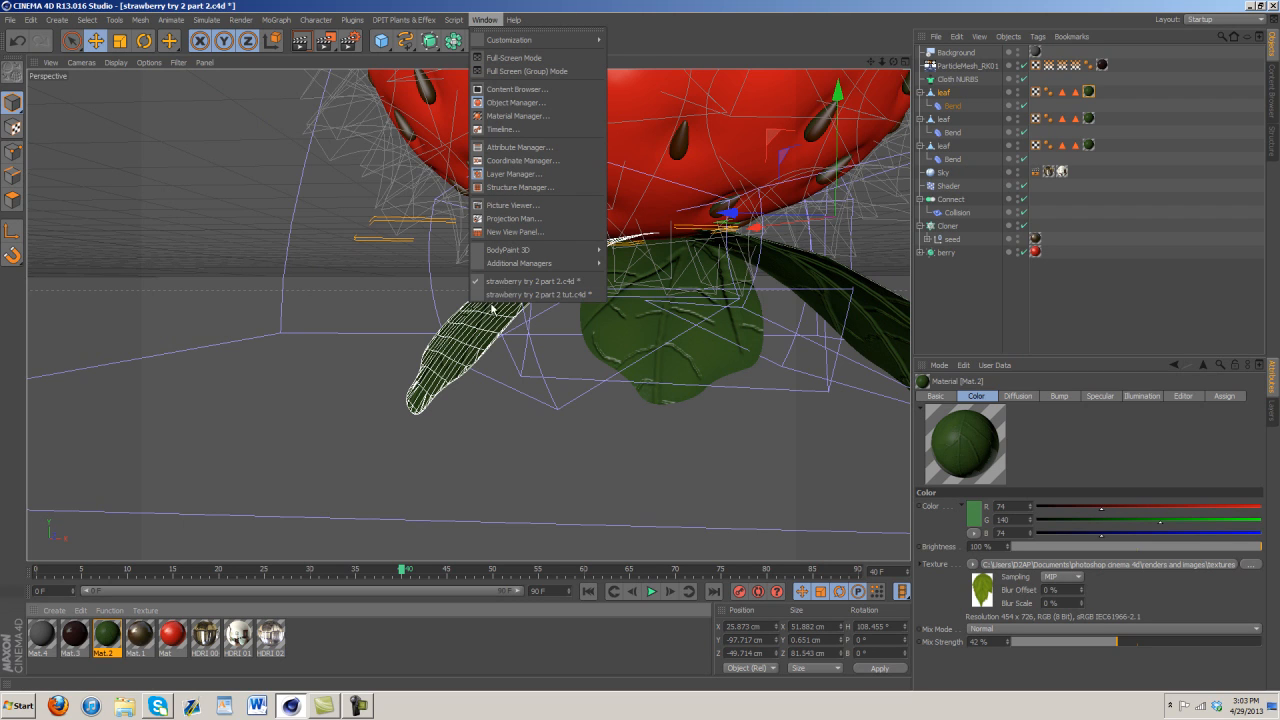
{"action": "mouse_move", "coordinate": [535, 294]}
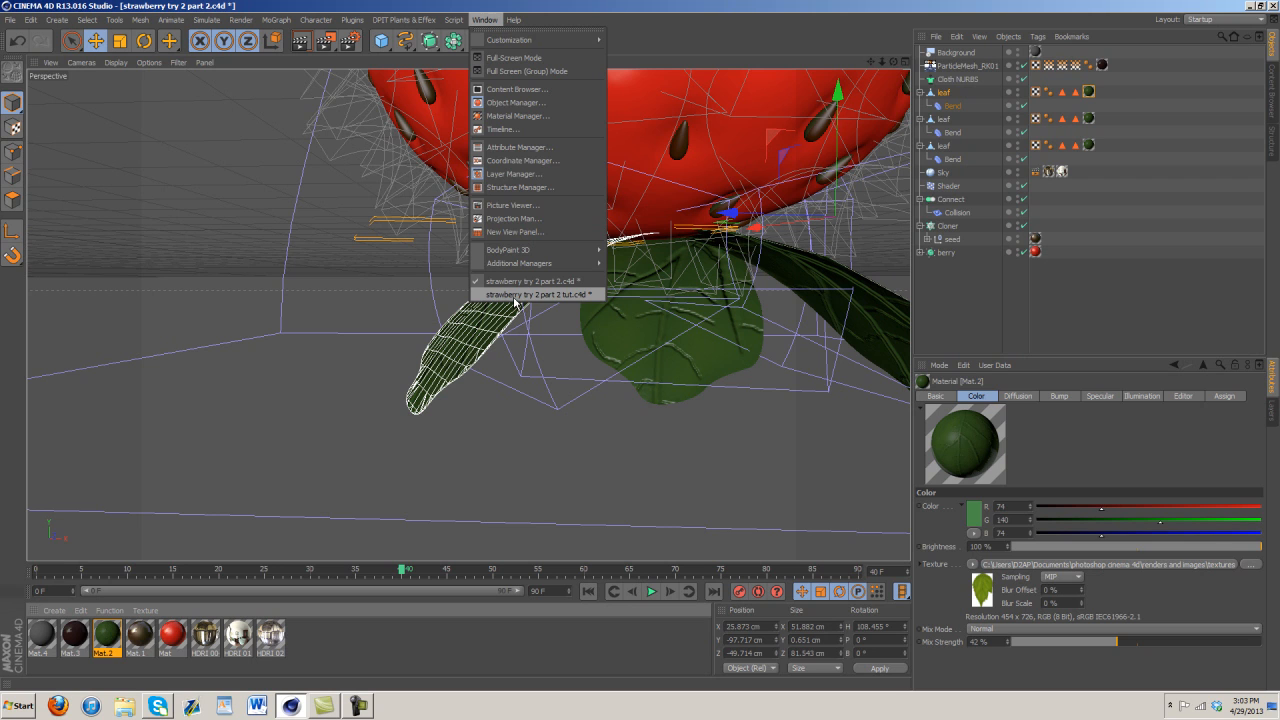
{"action": "left_click", "coordinate": [540, 294]}
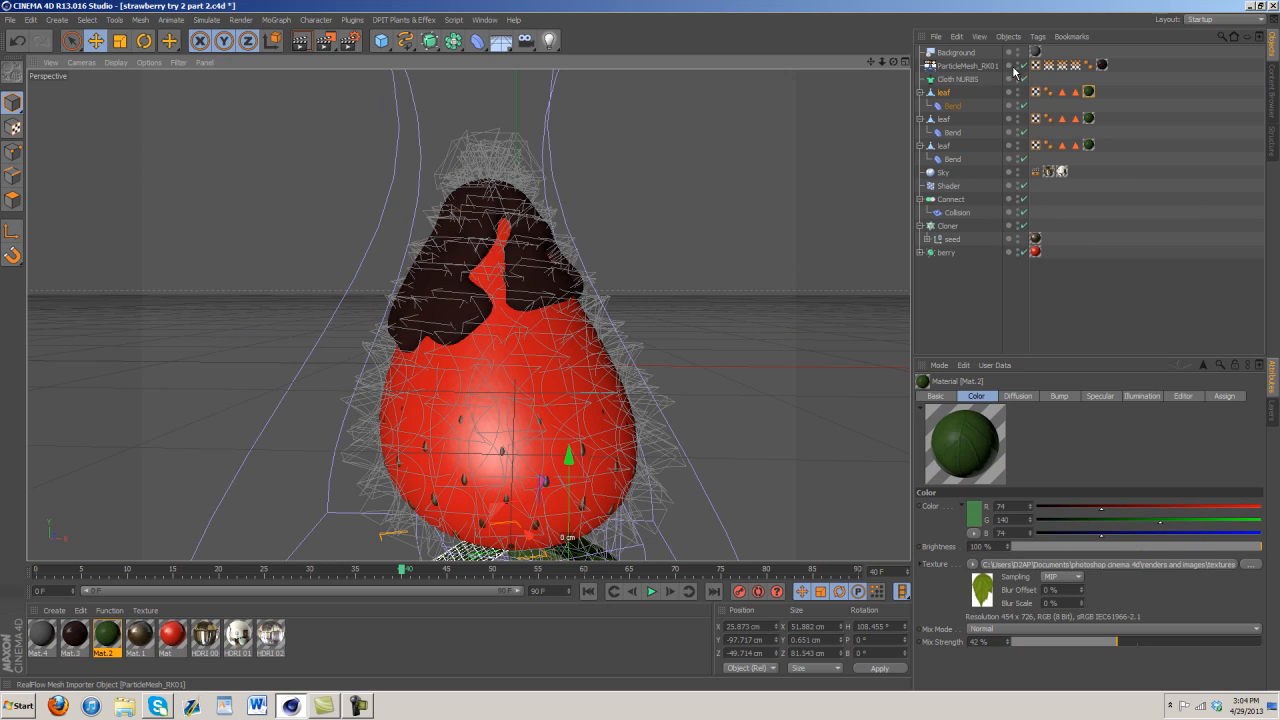
{"action": "left_click", "coordinate": [968, 65]}
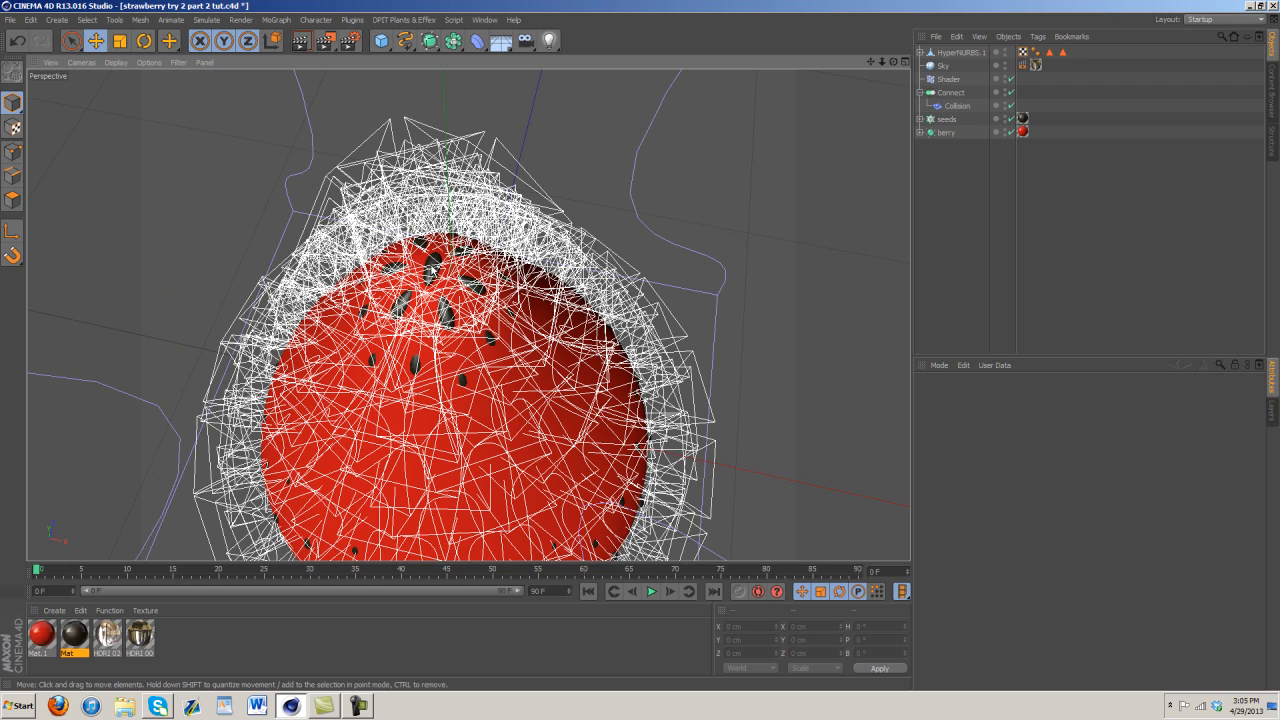
Step: Expand the seeds cloner, then view the finished scene's Cloner settings (Linear, count 1)
{"action": "left_click", "coordinate": [947, 119]}
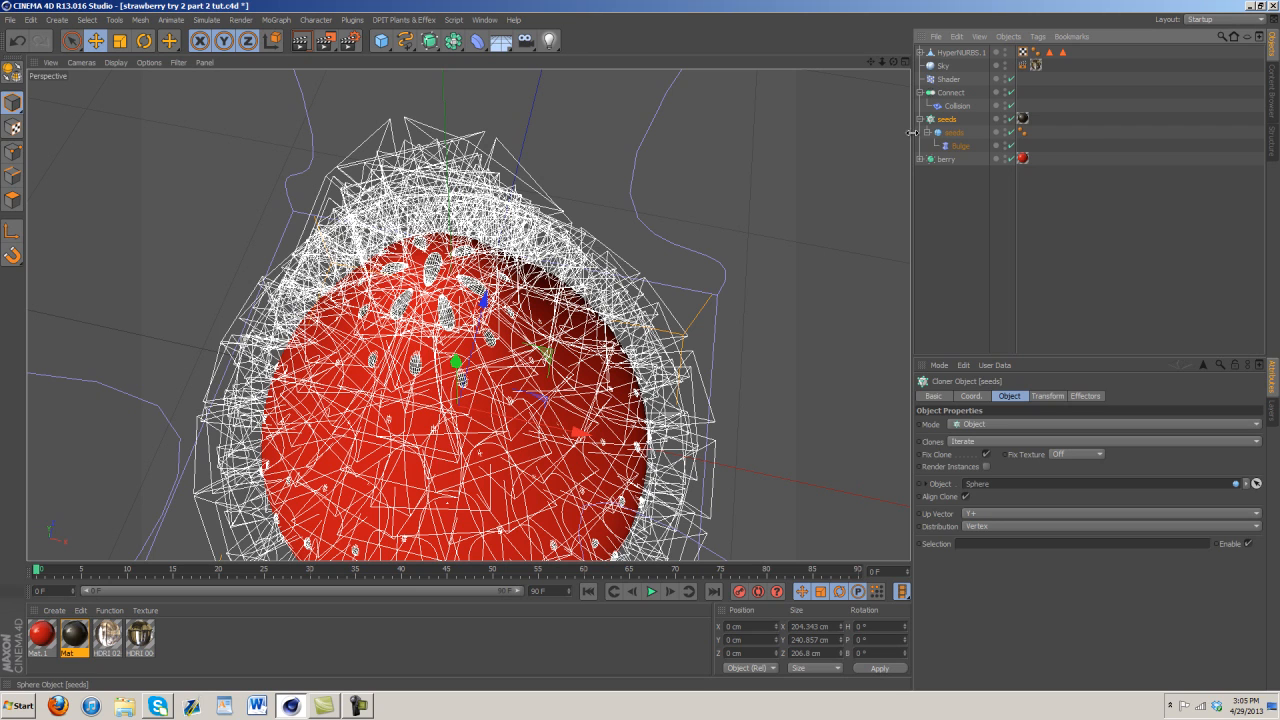
{"action": "left_click", "coordinate": [485, 19]}
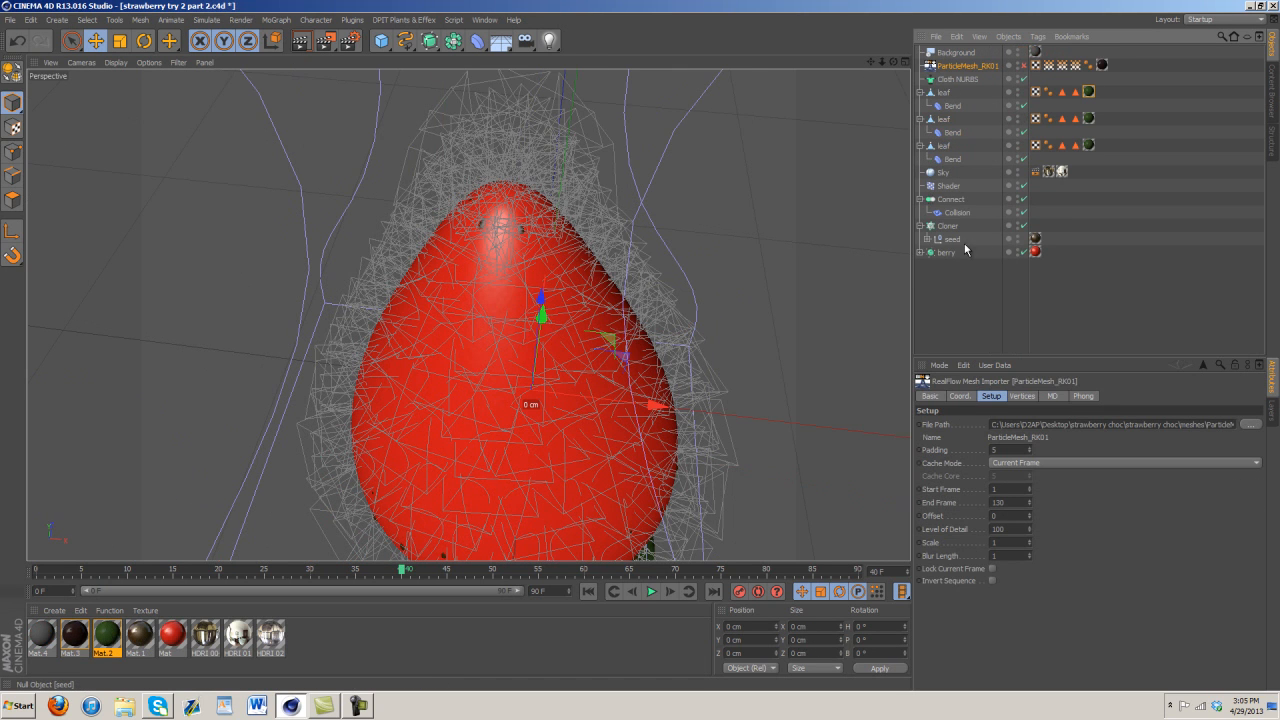
{"action": "left_click", "coordinate": [945, 251]}
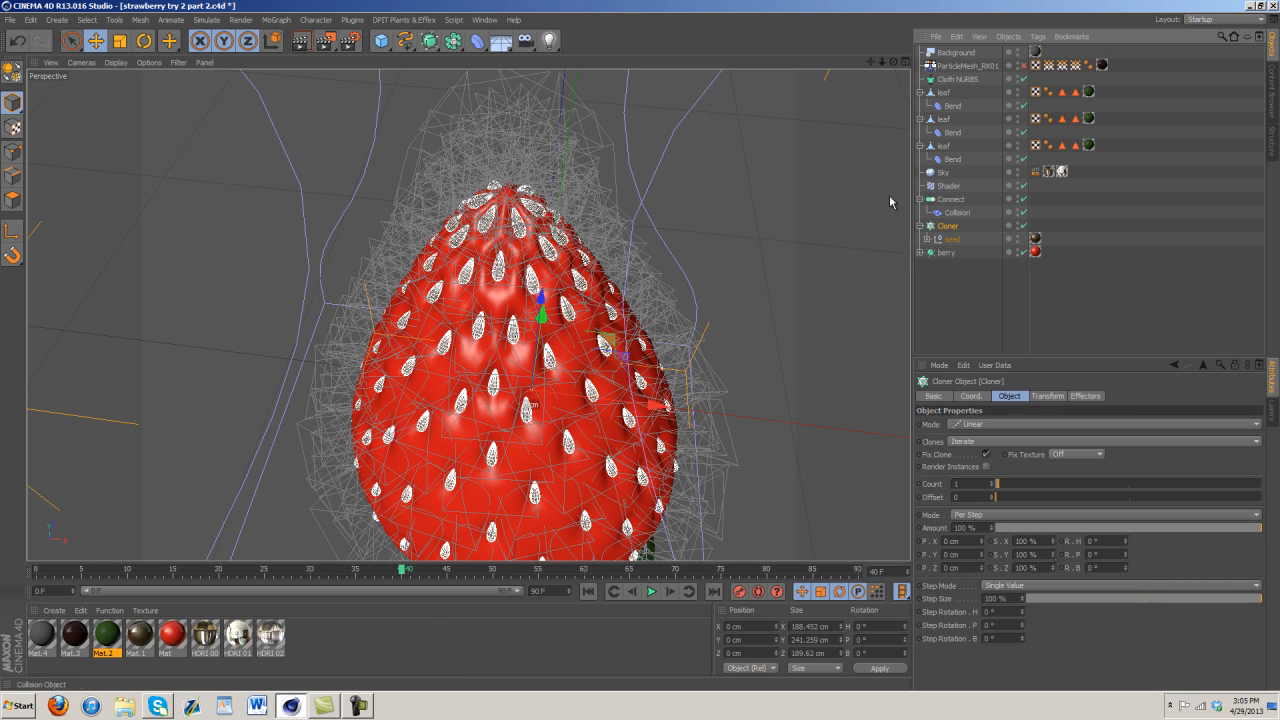
{"action": "mouse_move", "coordinate": [512, 198]}
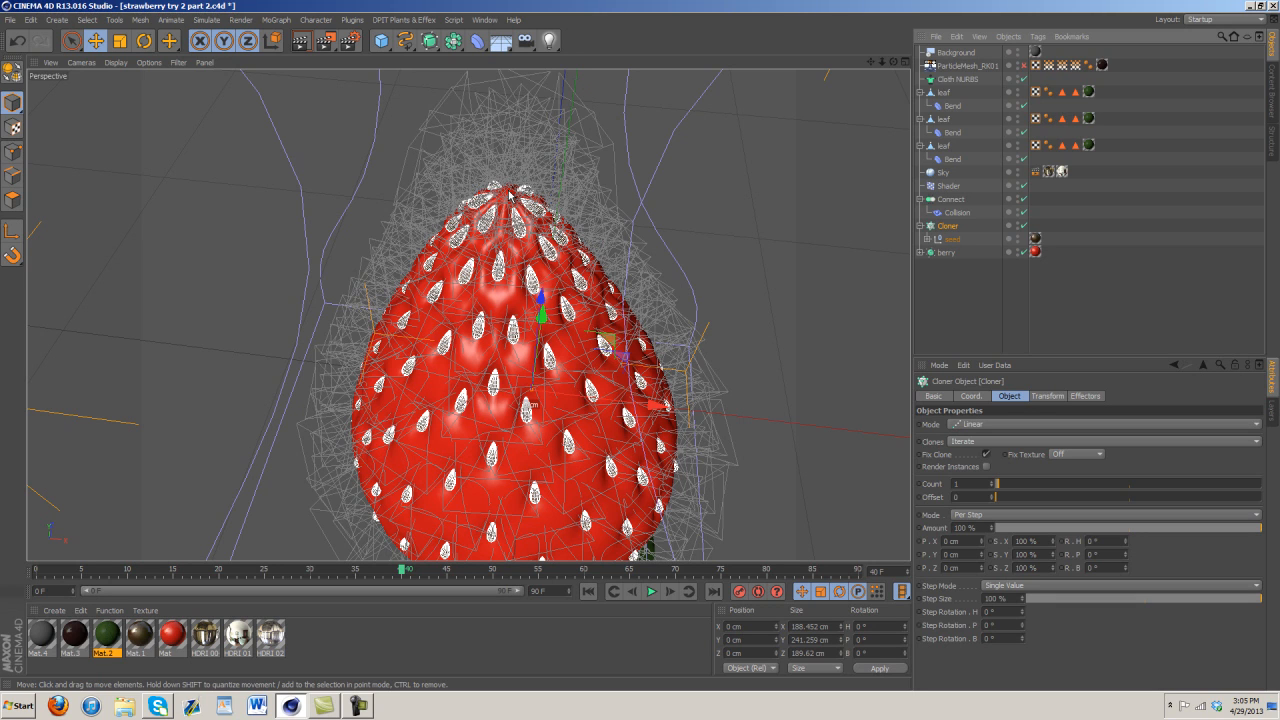
{"action": "mouse_move", "coordinate": [886, 93]}
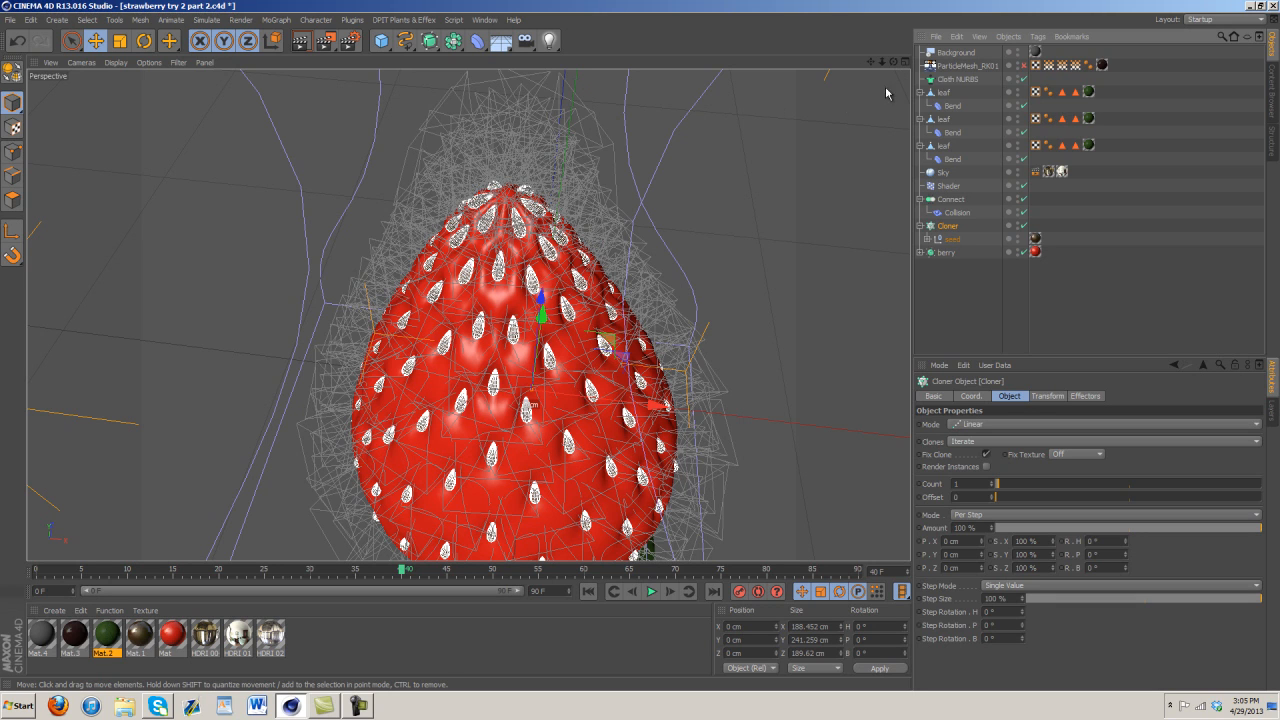